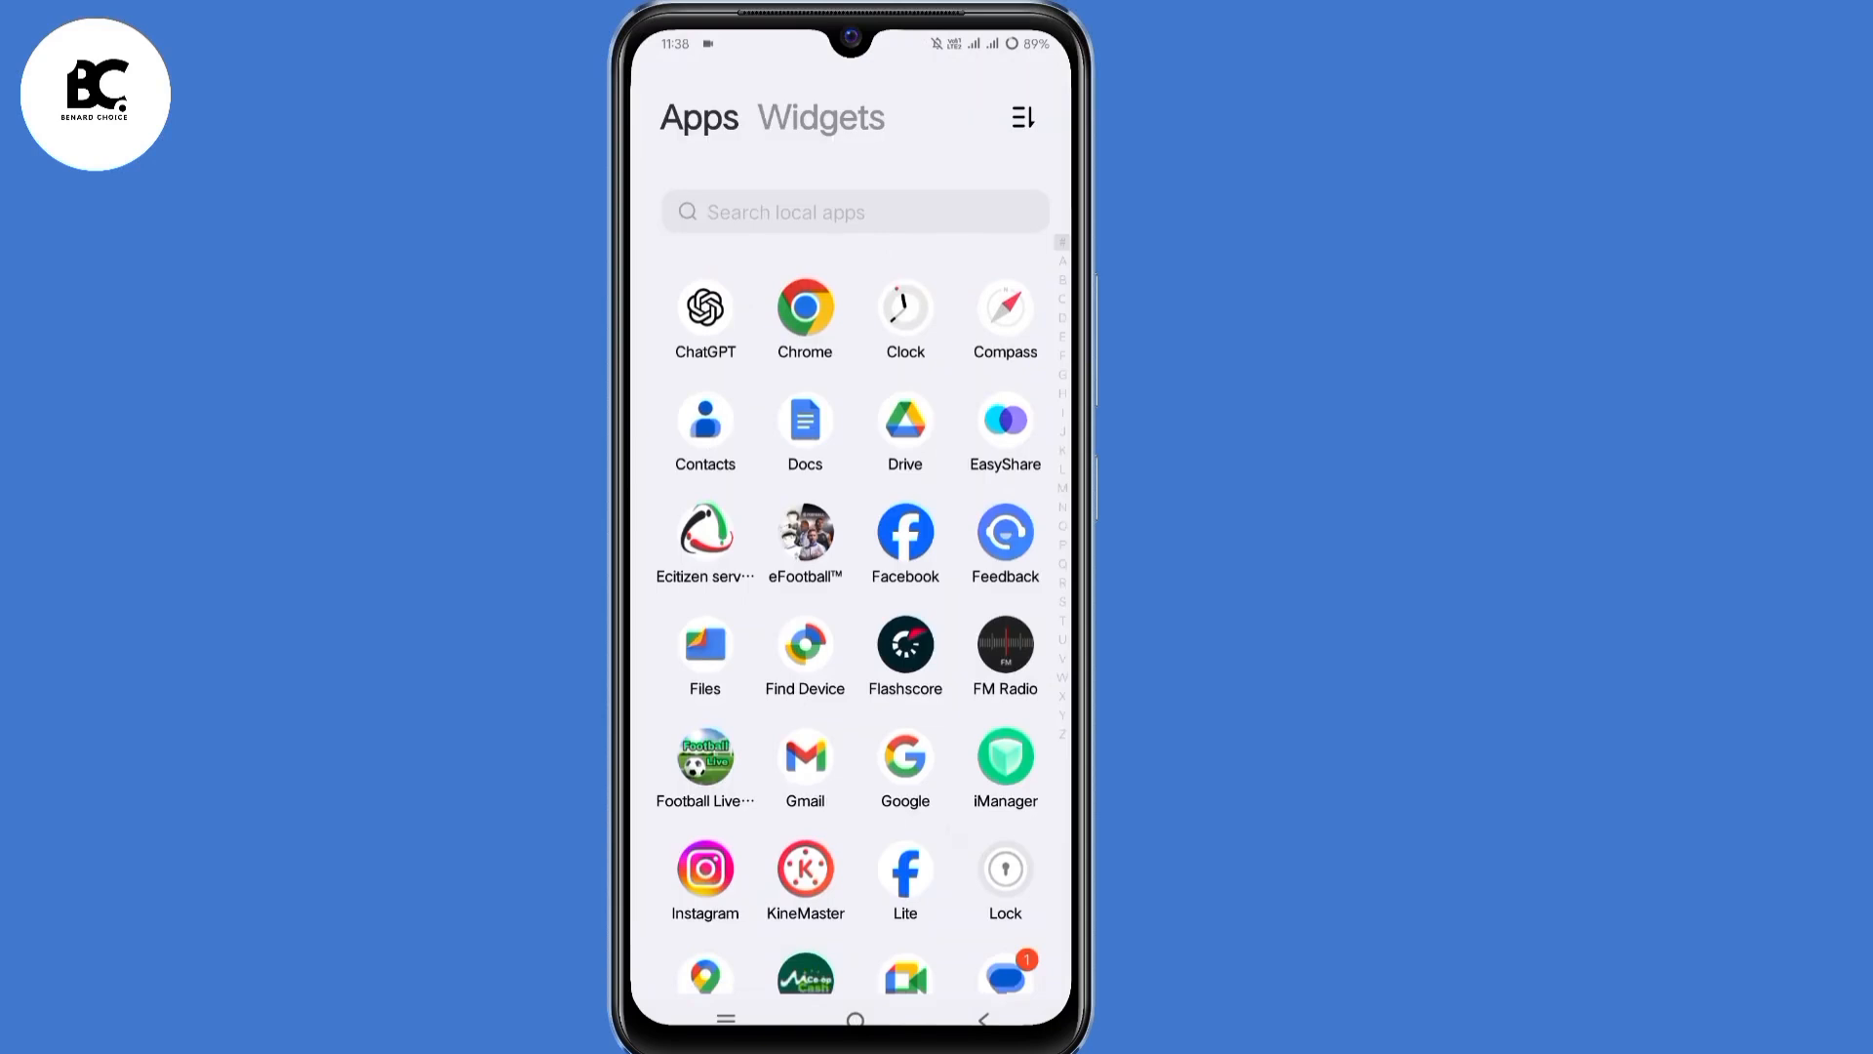
Scroll through the launcher and get into the phone's Settings app.
scroll("down", 3)
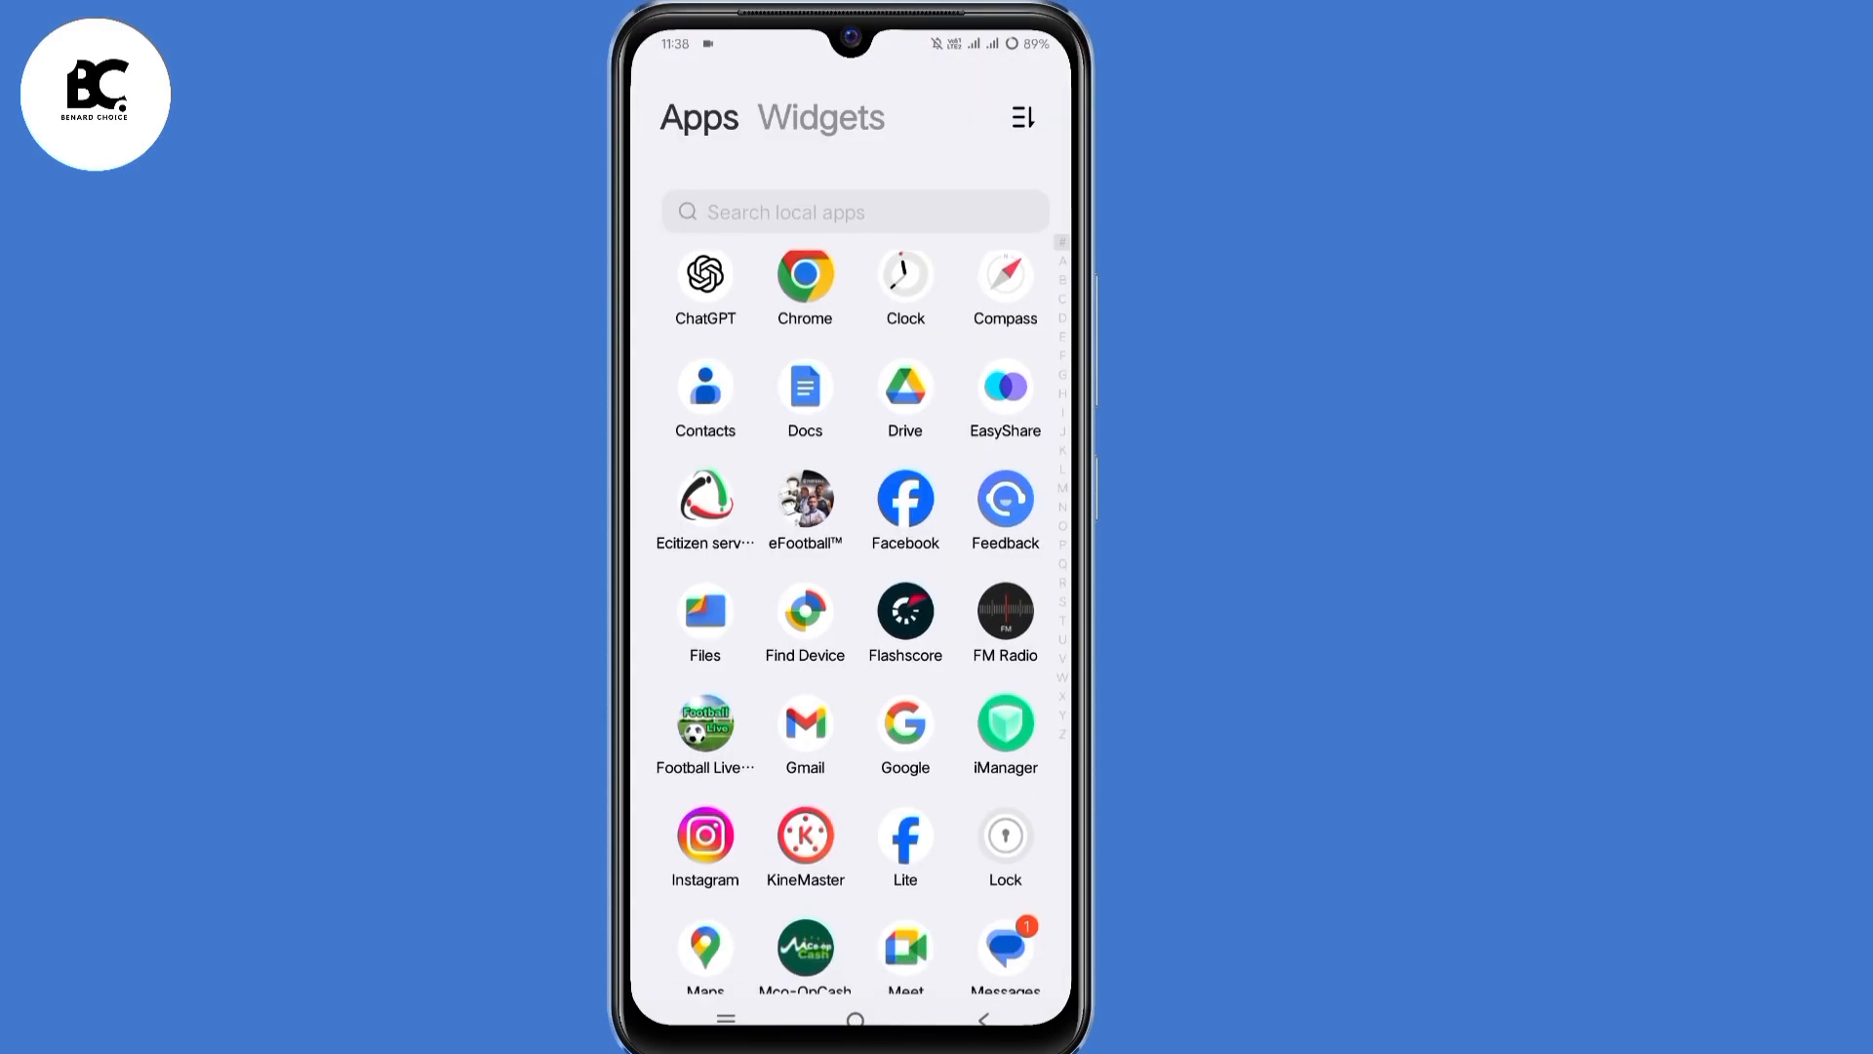
scroll("down", 3)
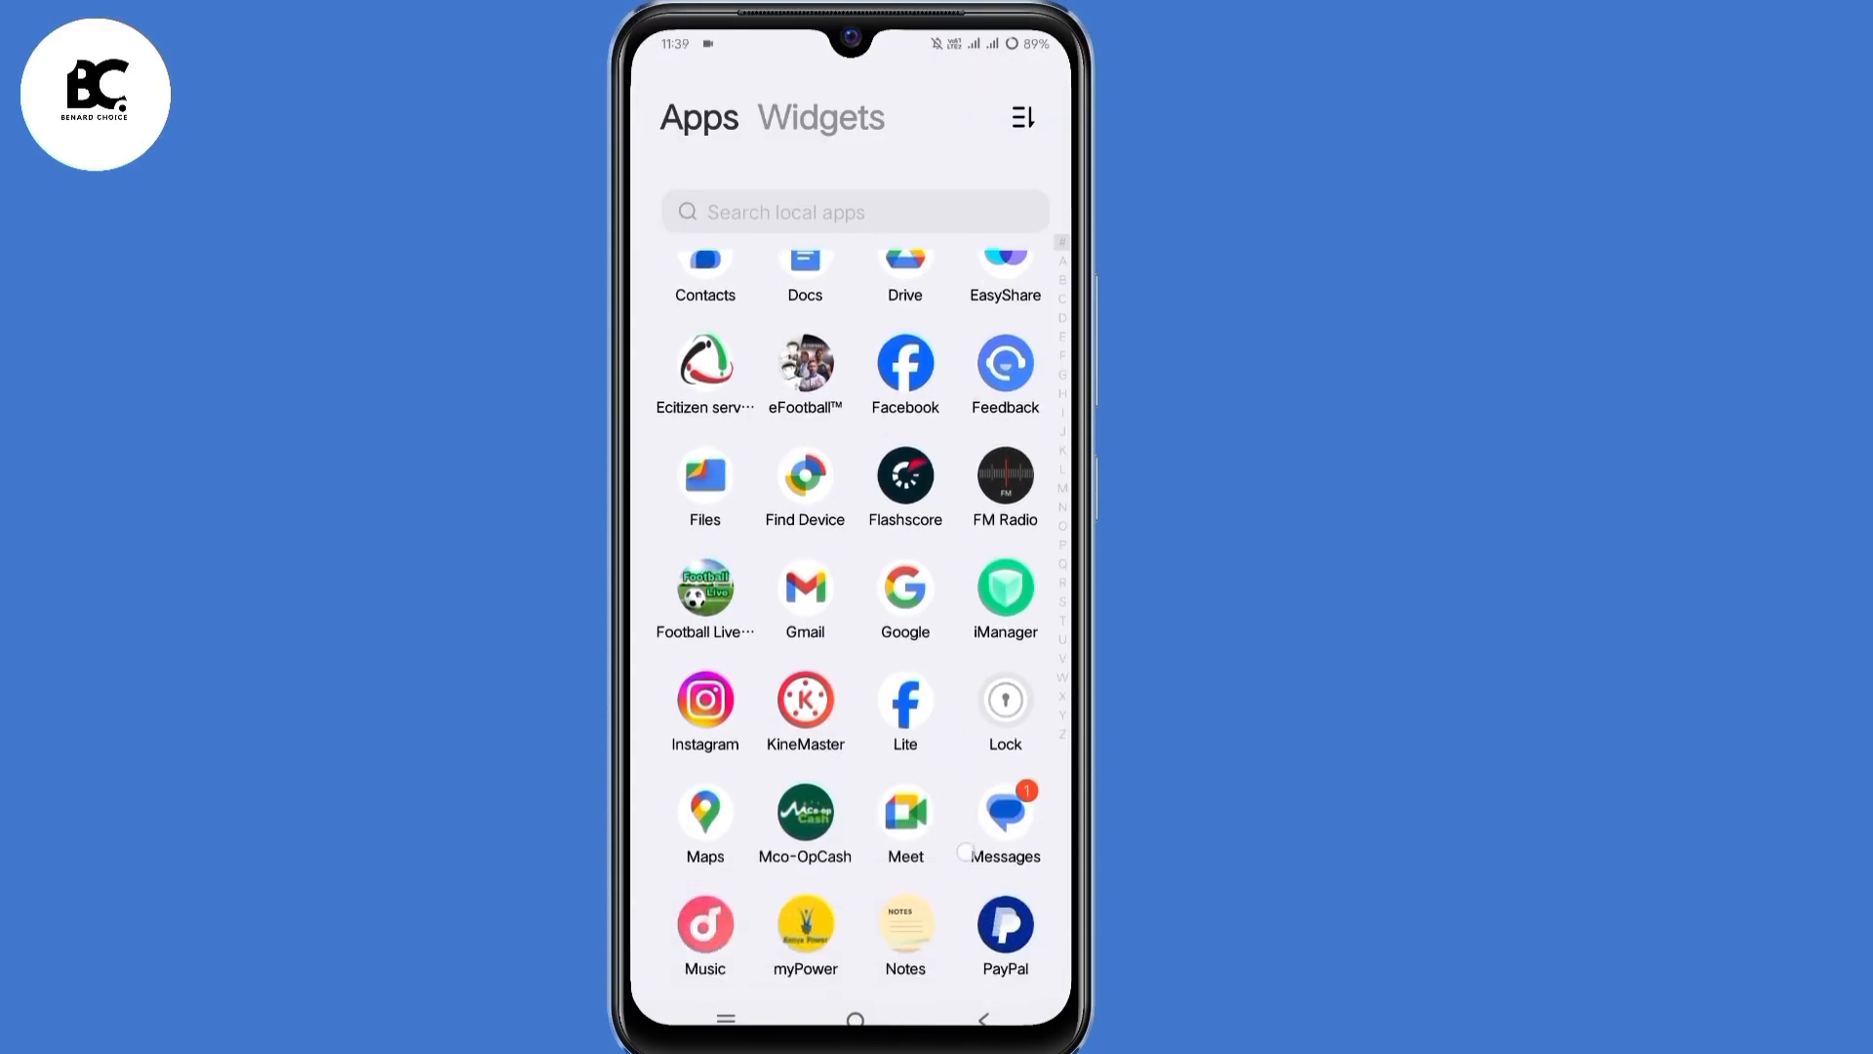
scroll("down", 3)
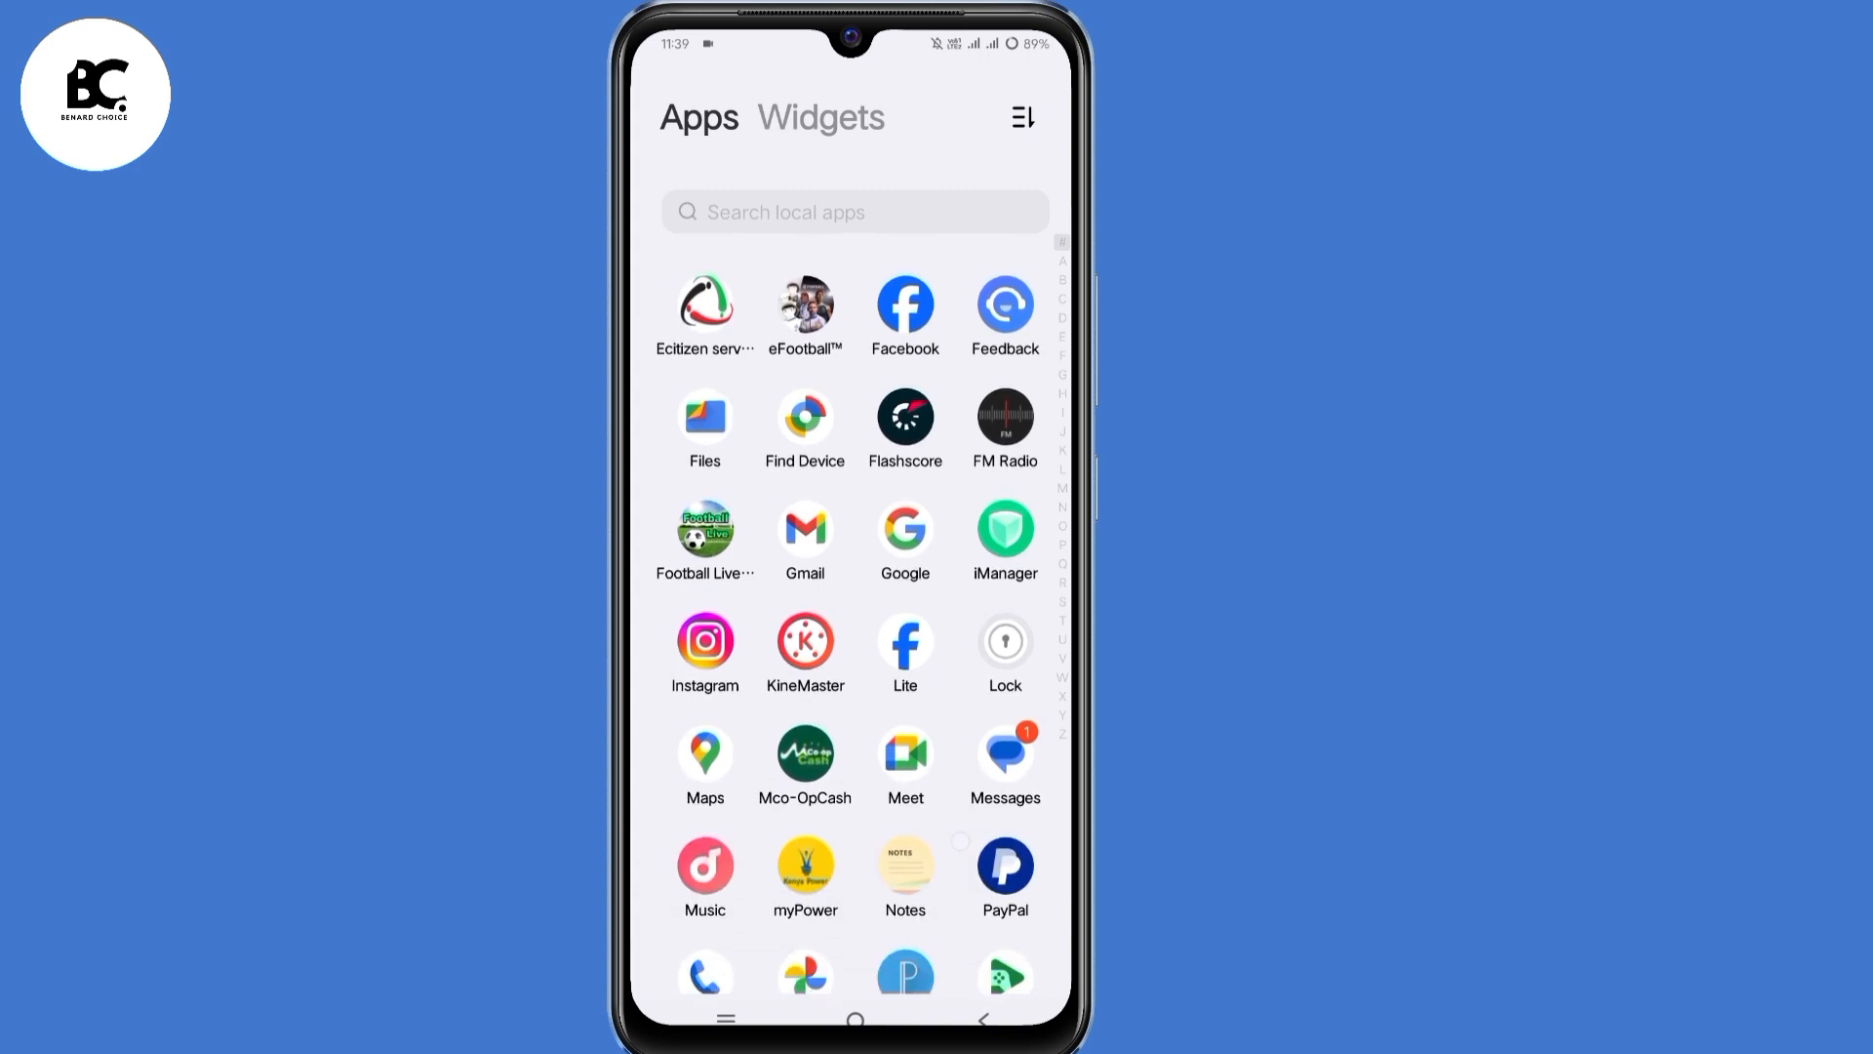
scroll("down", 3)
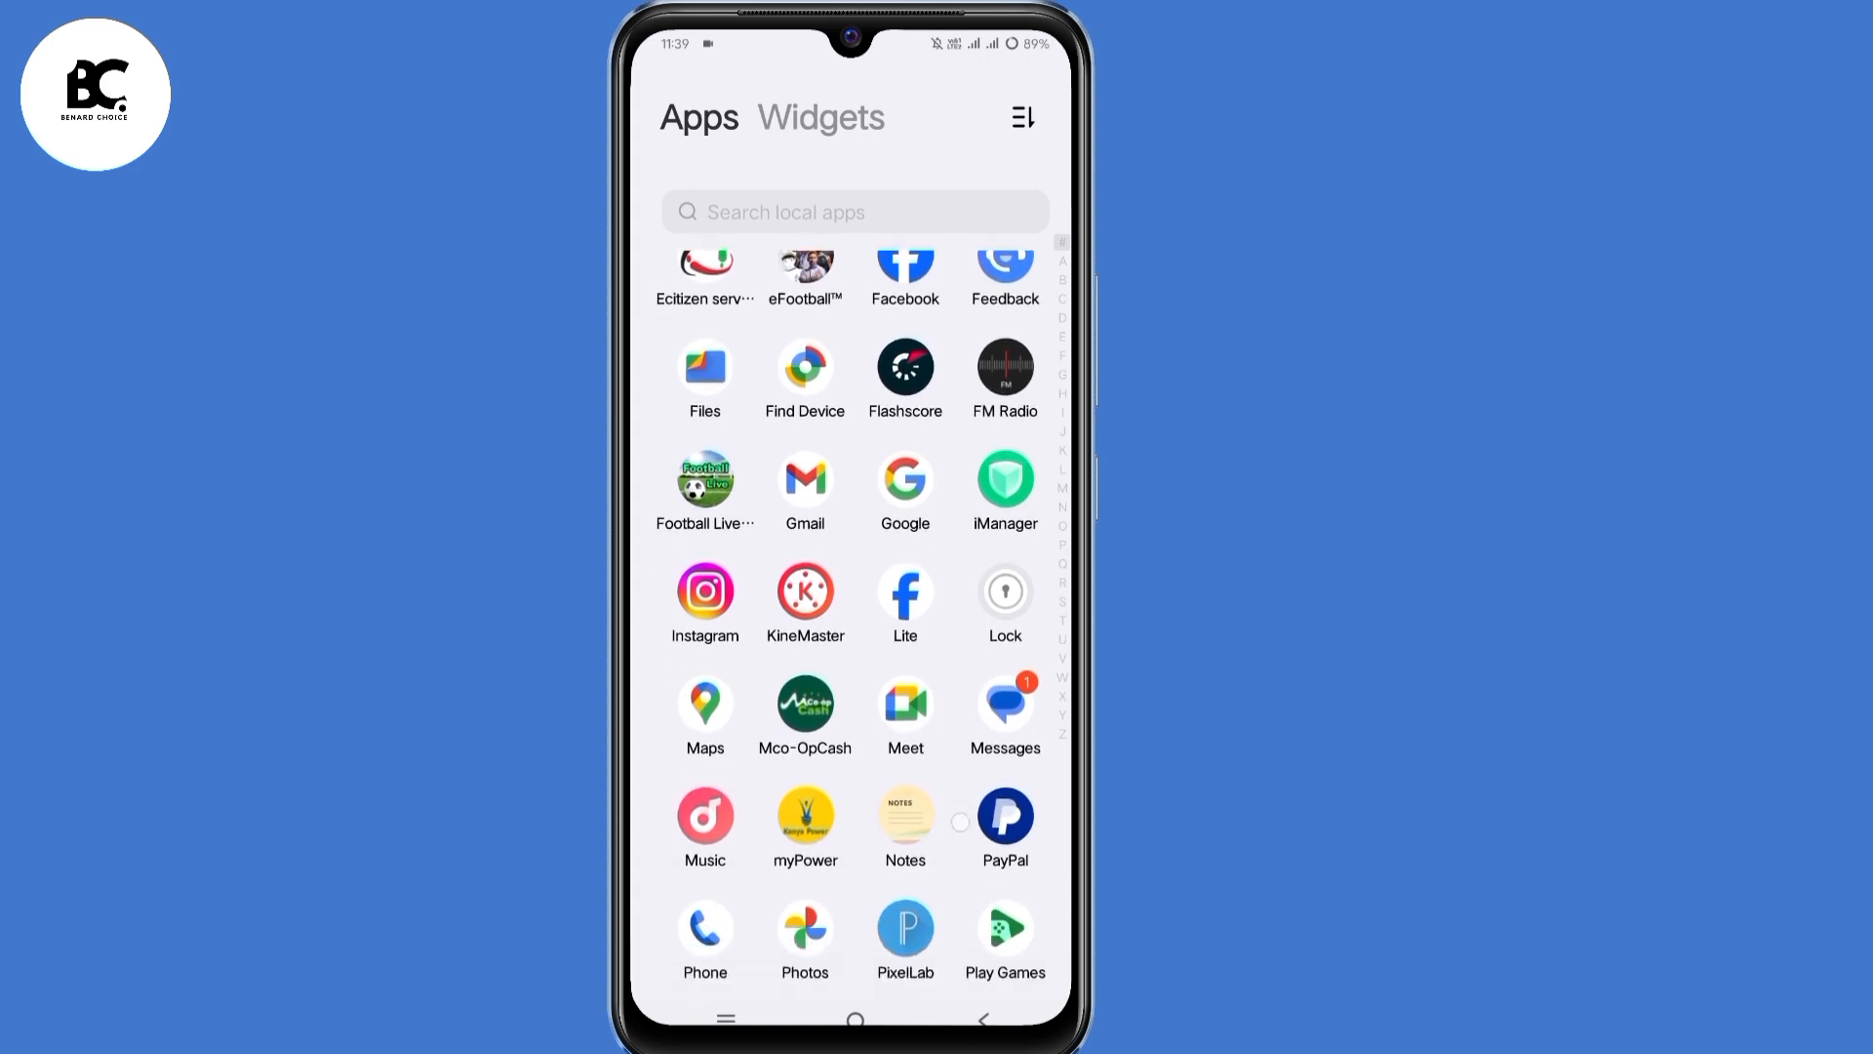
scroll("down", 3)
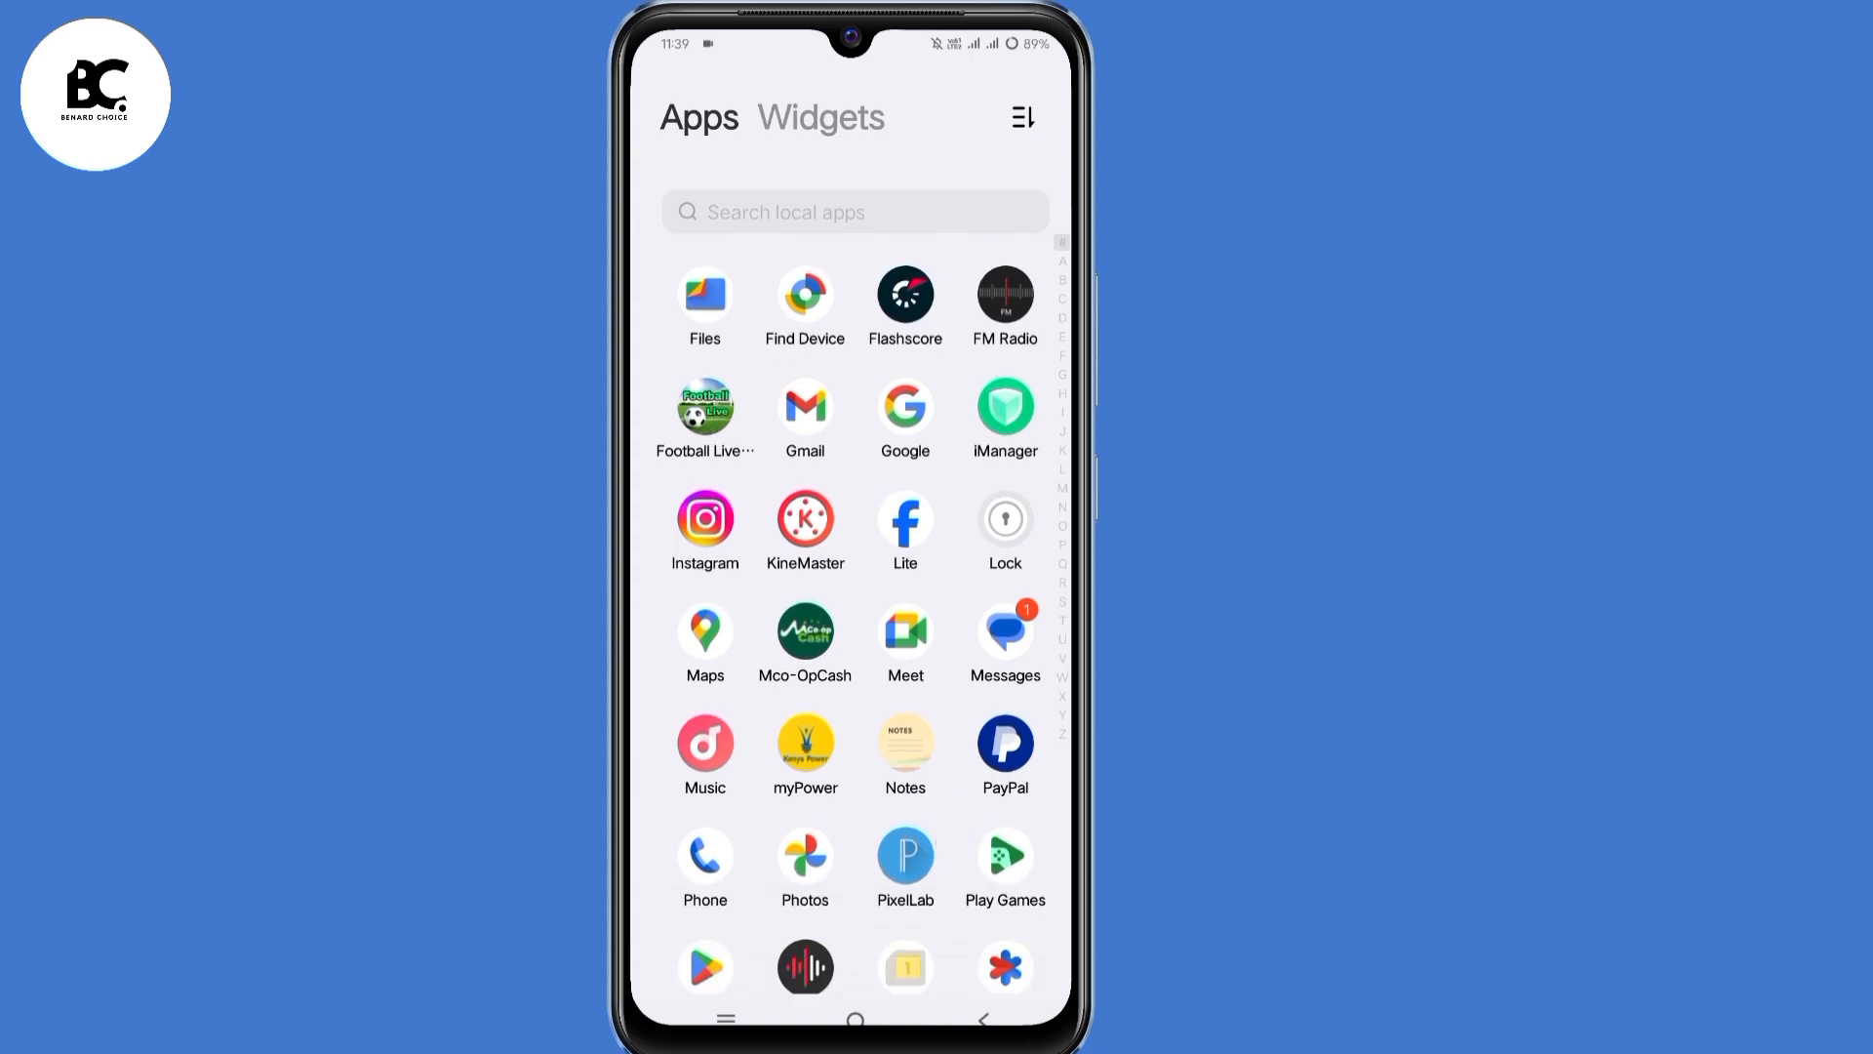
scroll("down", 3)
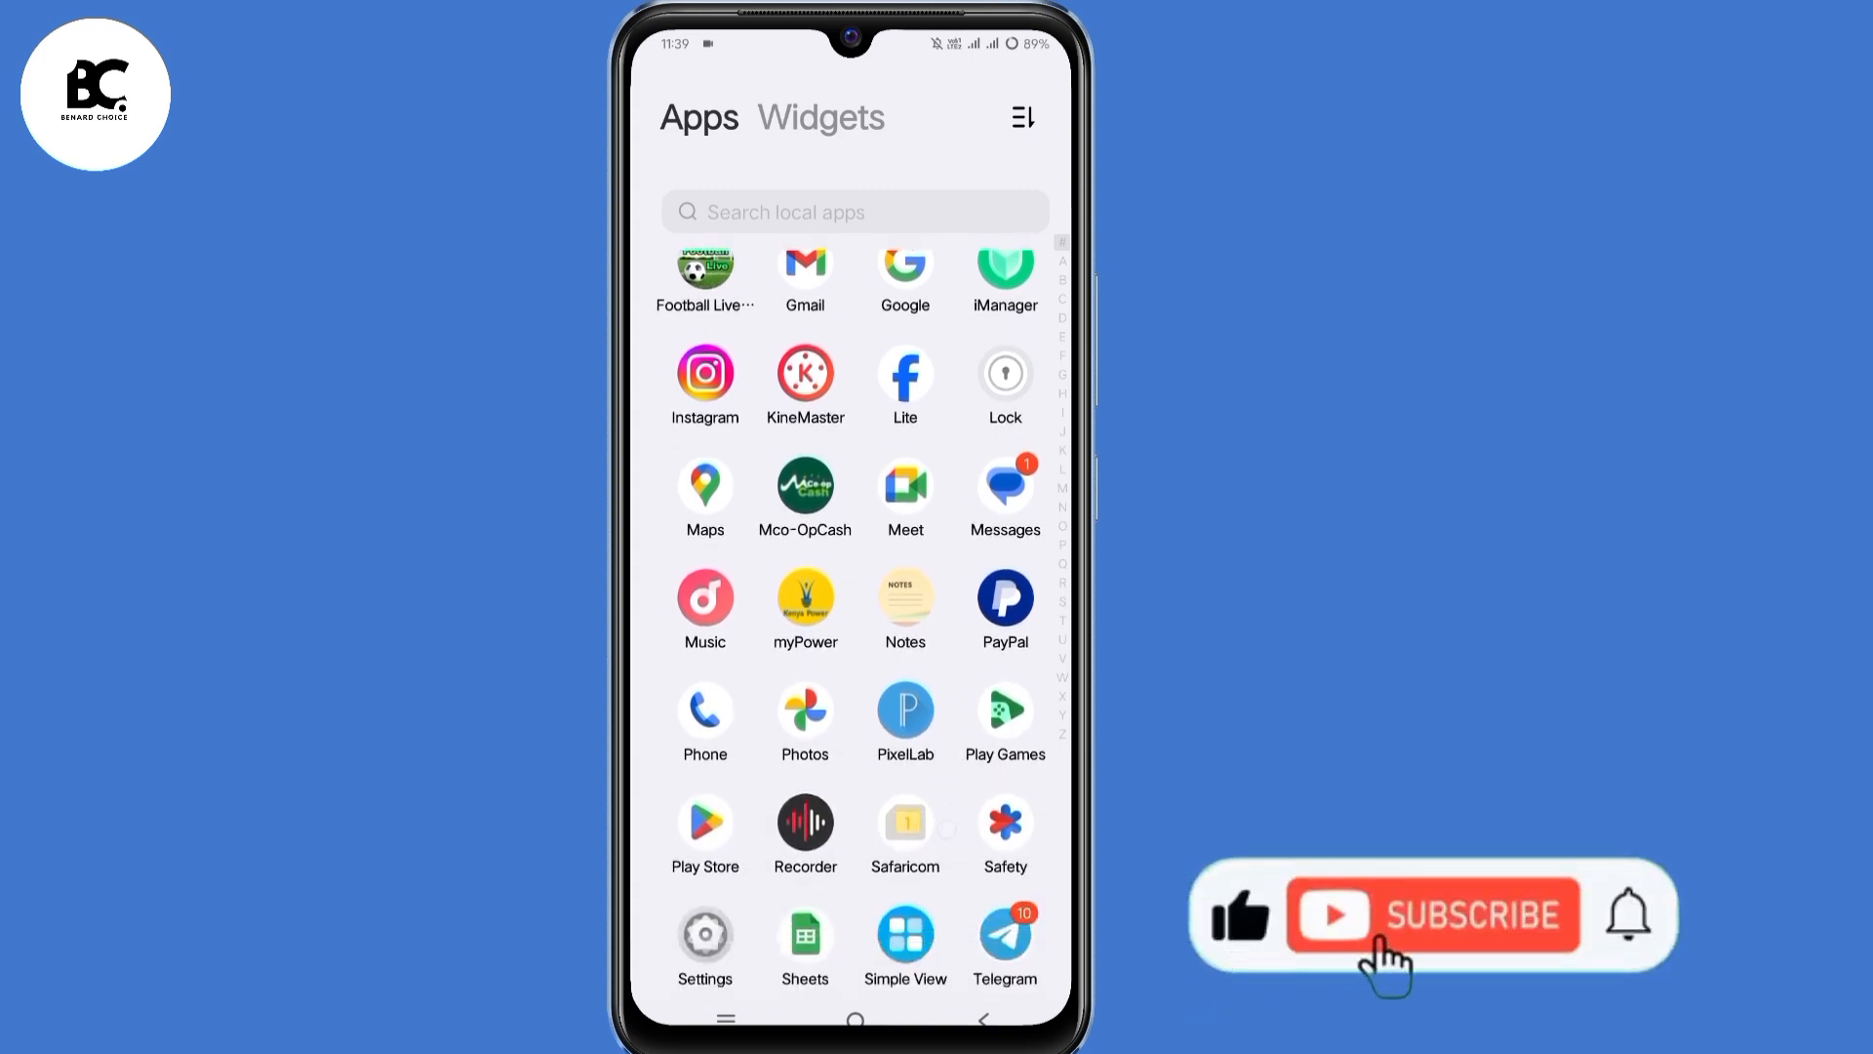
left_click(1432, 915)
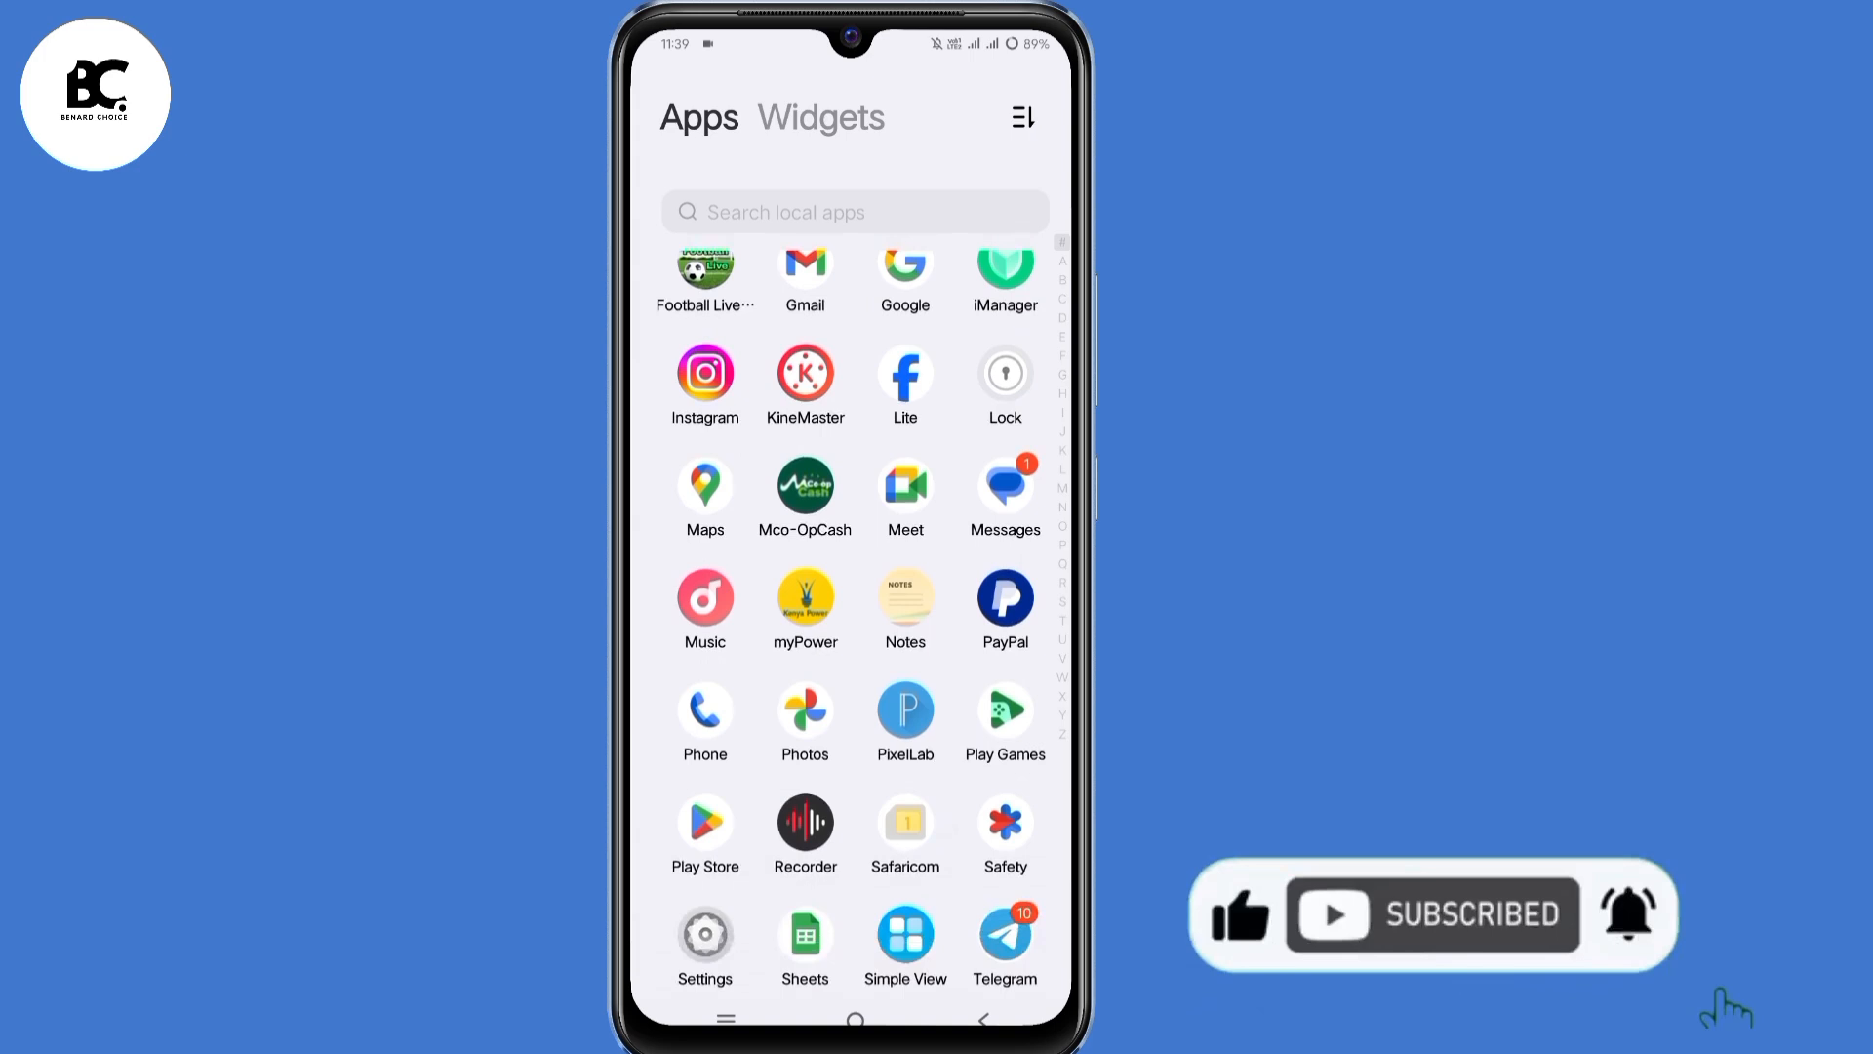
scroll("down", 3)
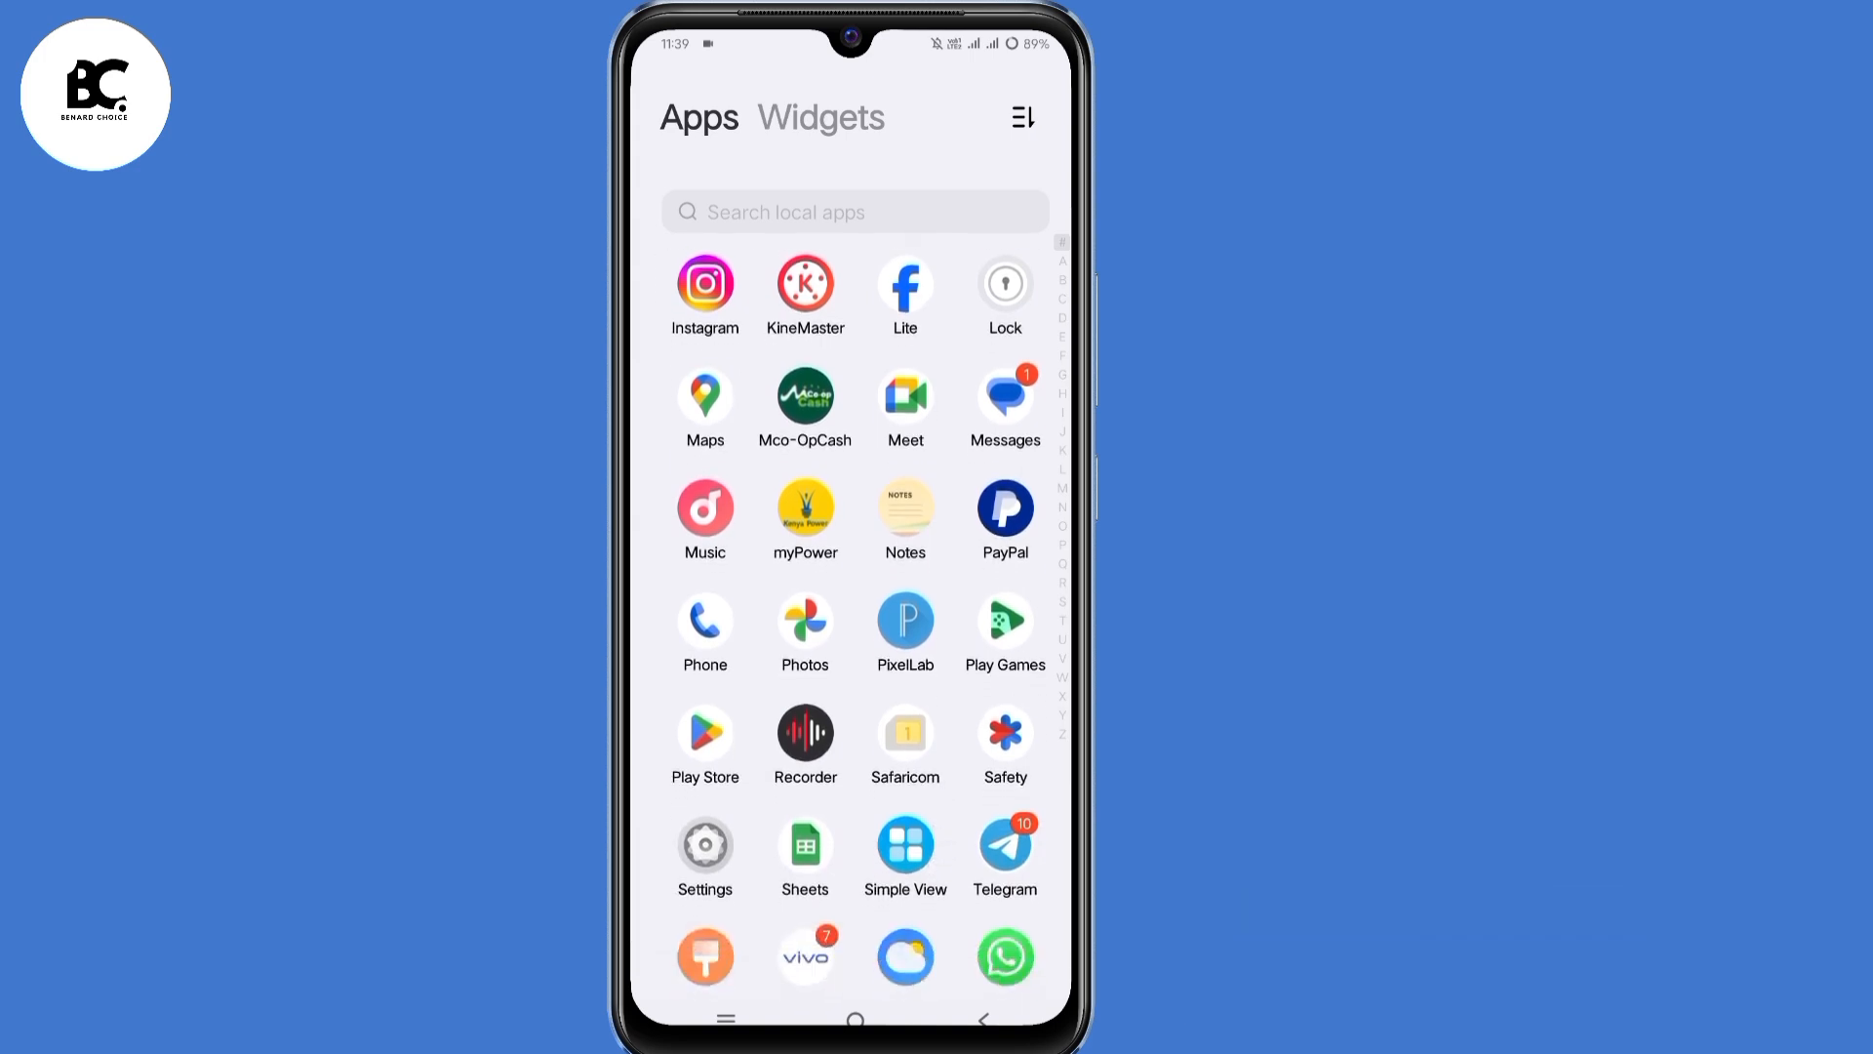
scroll("up", 3)
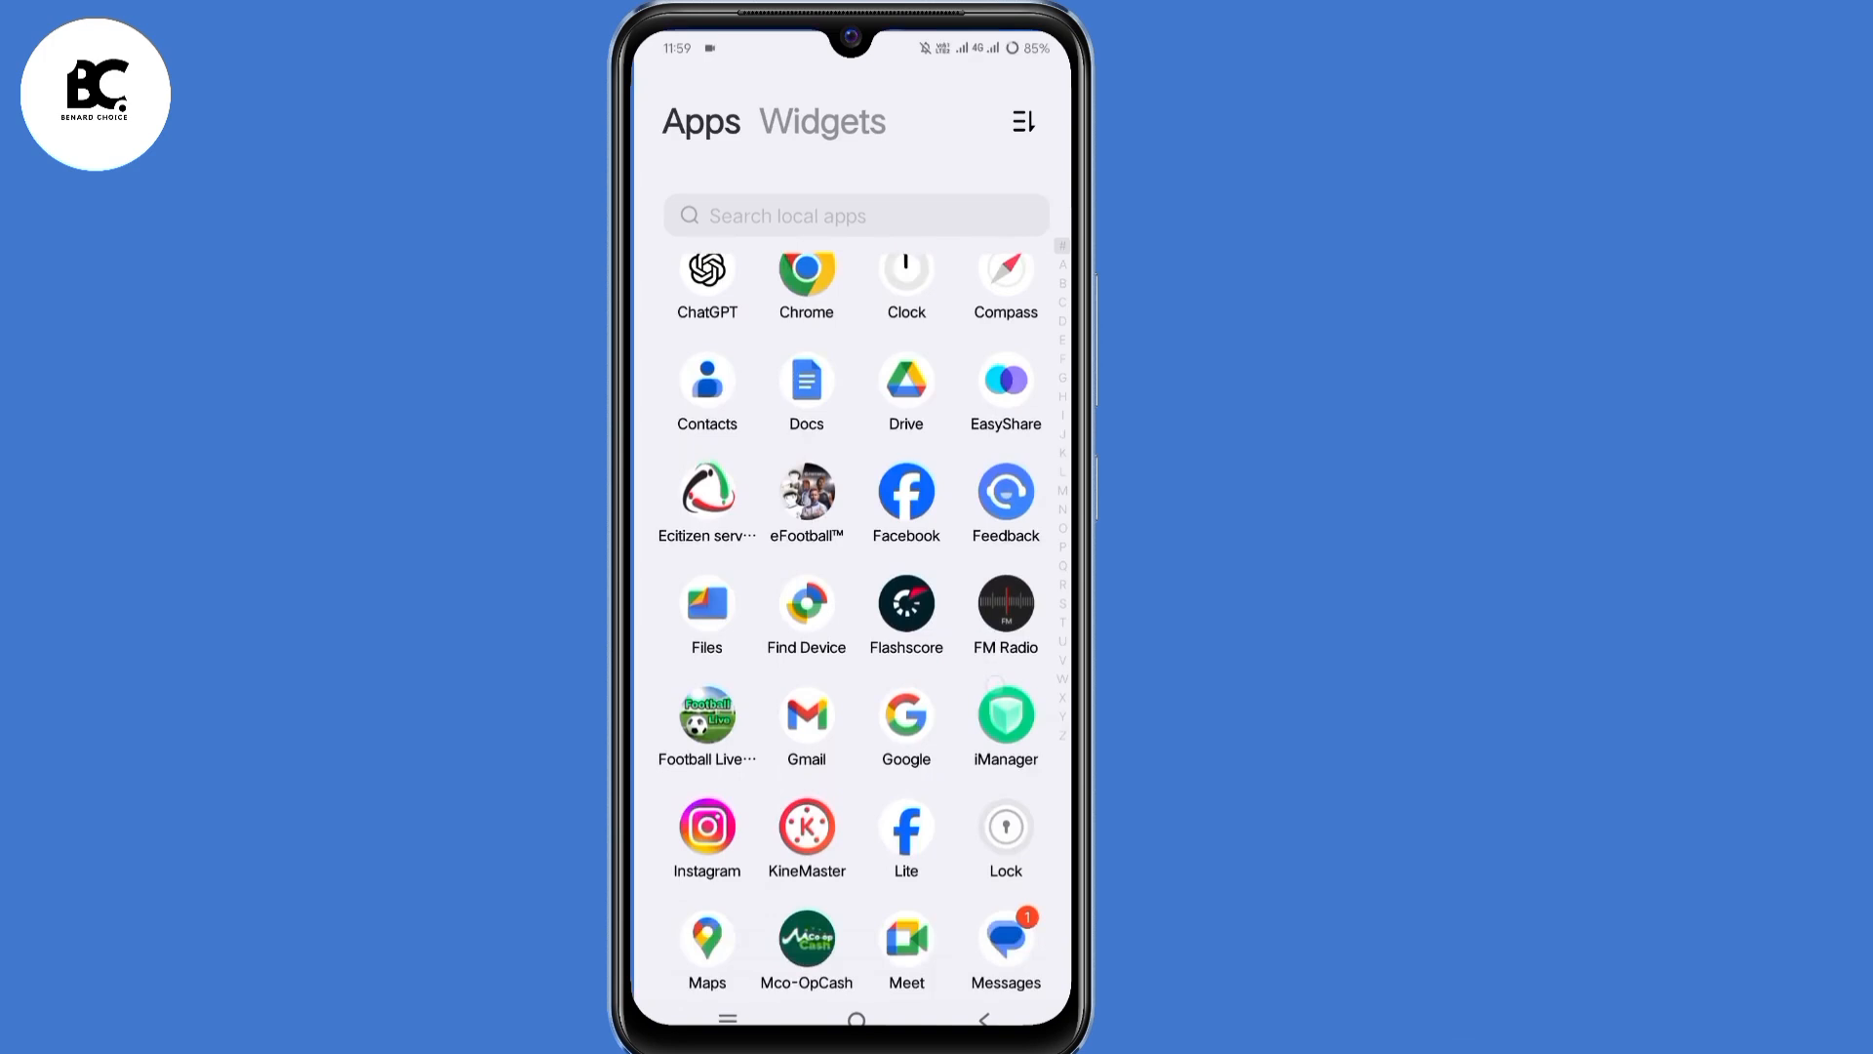
scroll("down", 3)
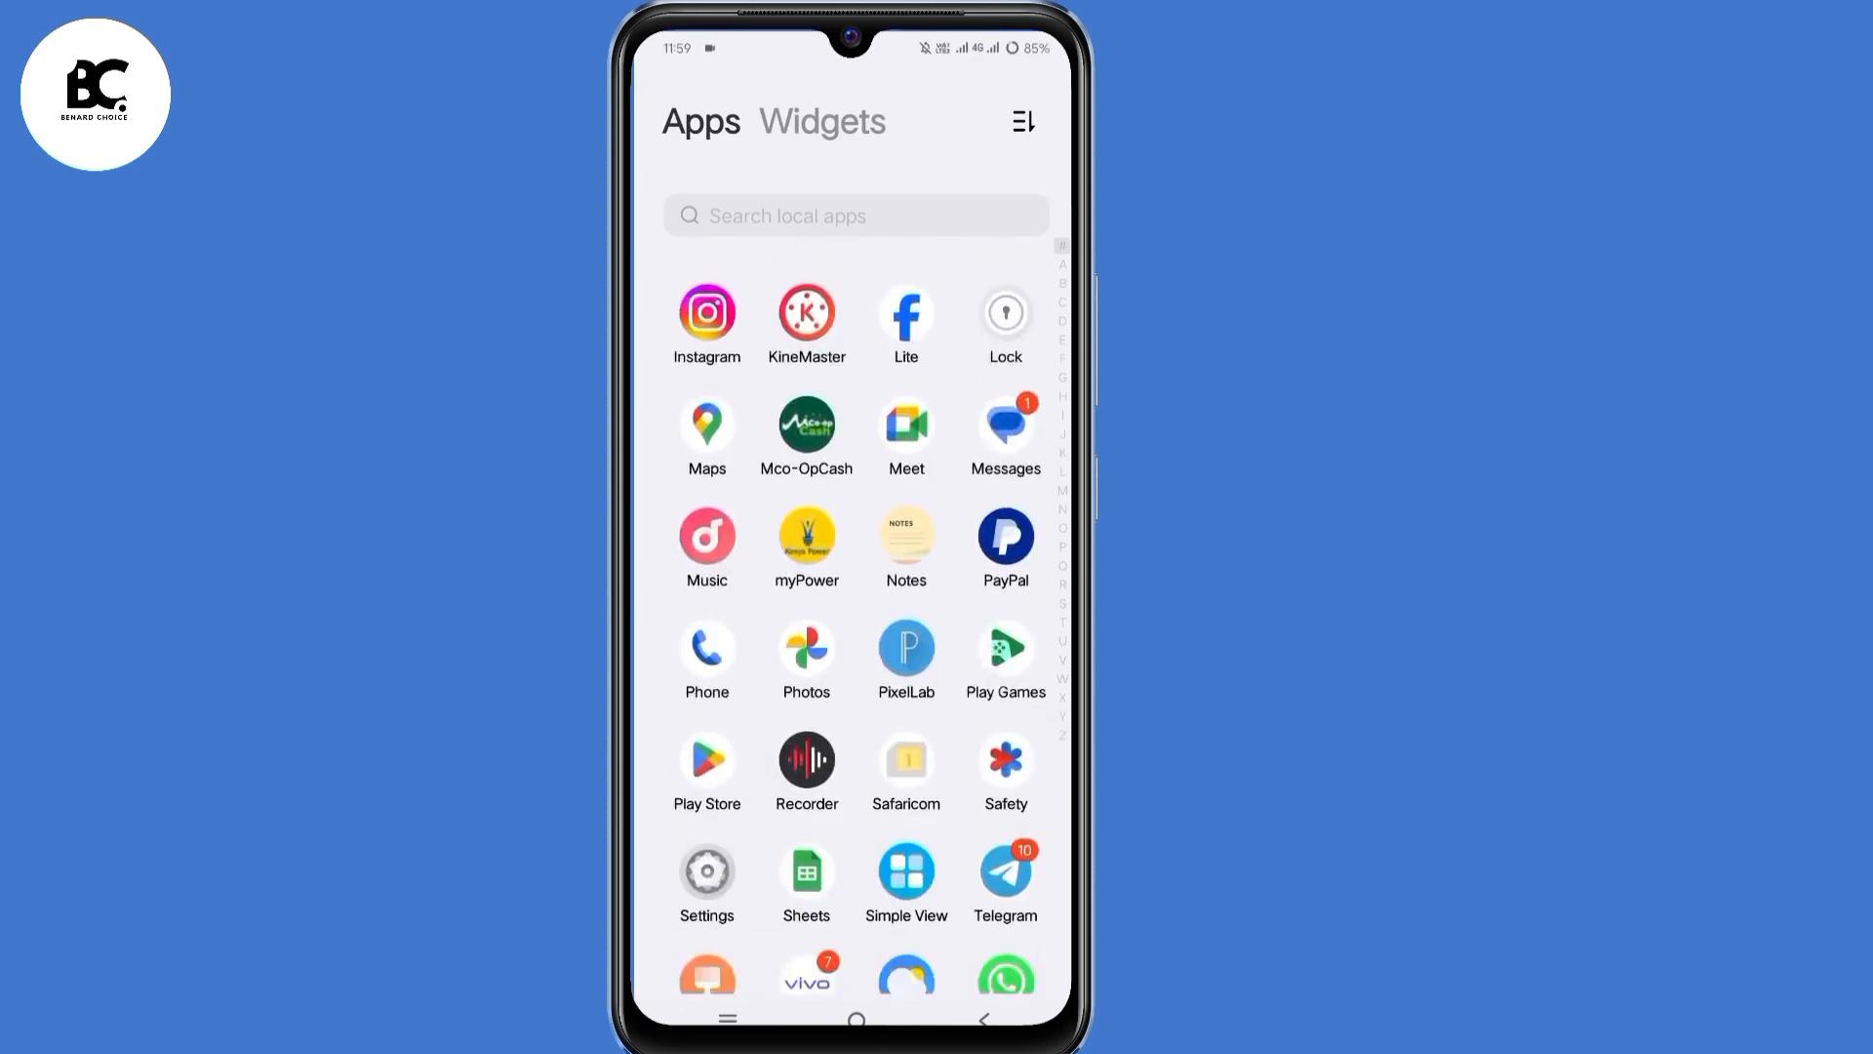
left_click(706, 869)
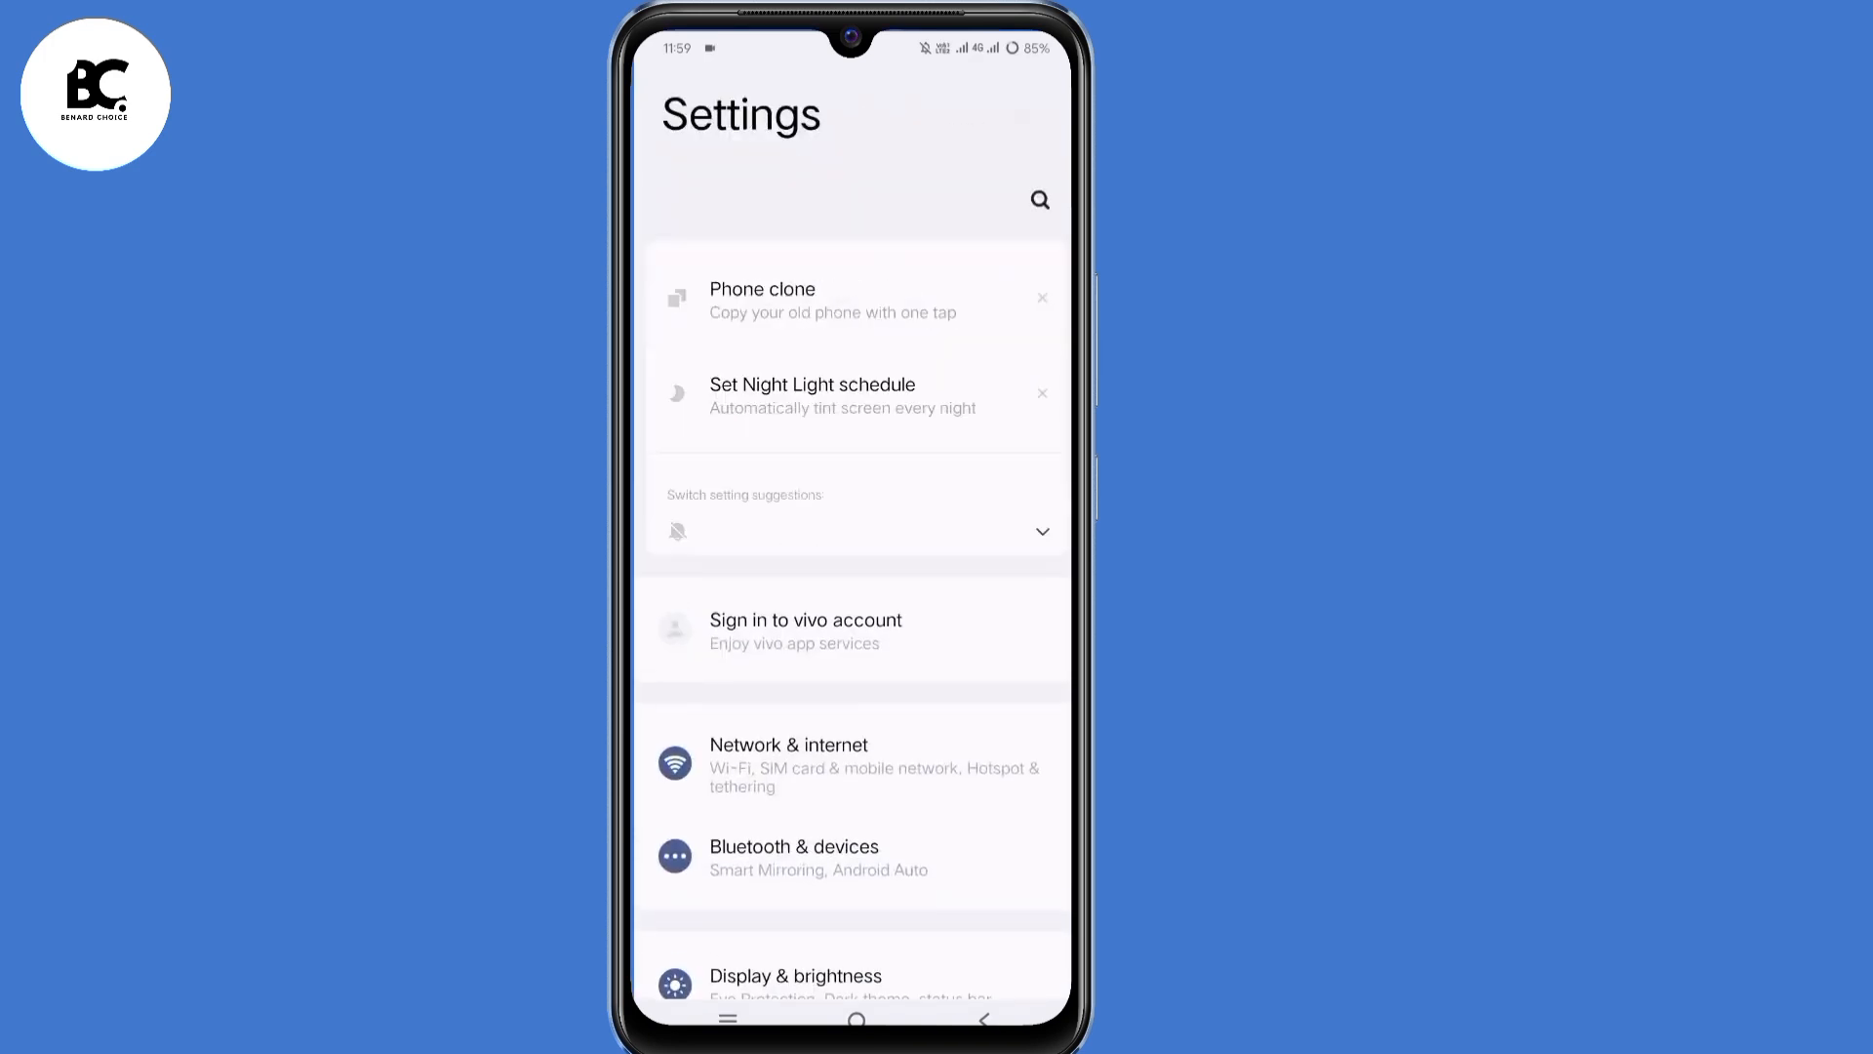
Go to the Google section, the account list, and start adding another Google account.
scroll("down", 3)
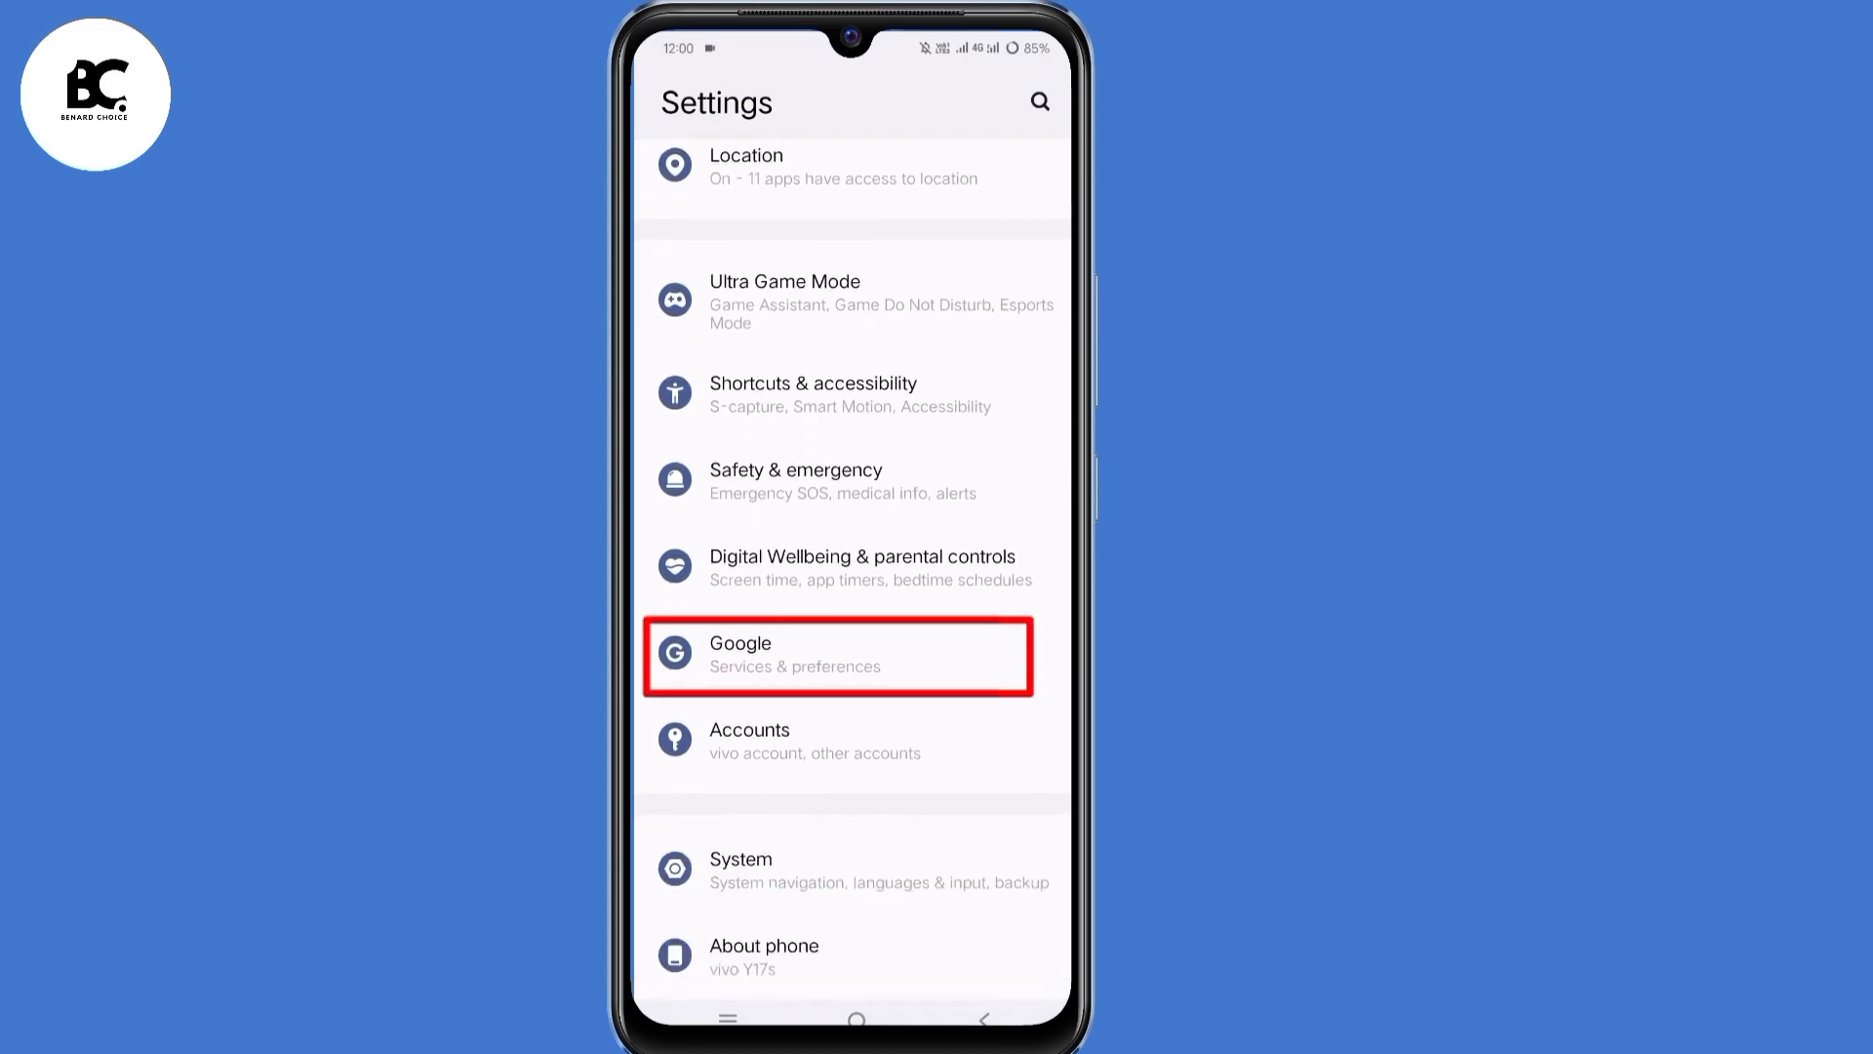
left_click(835, 655)
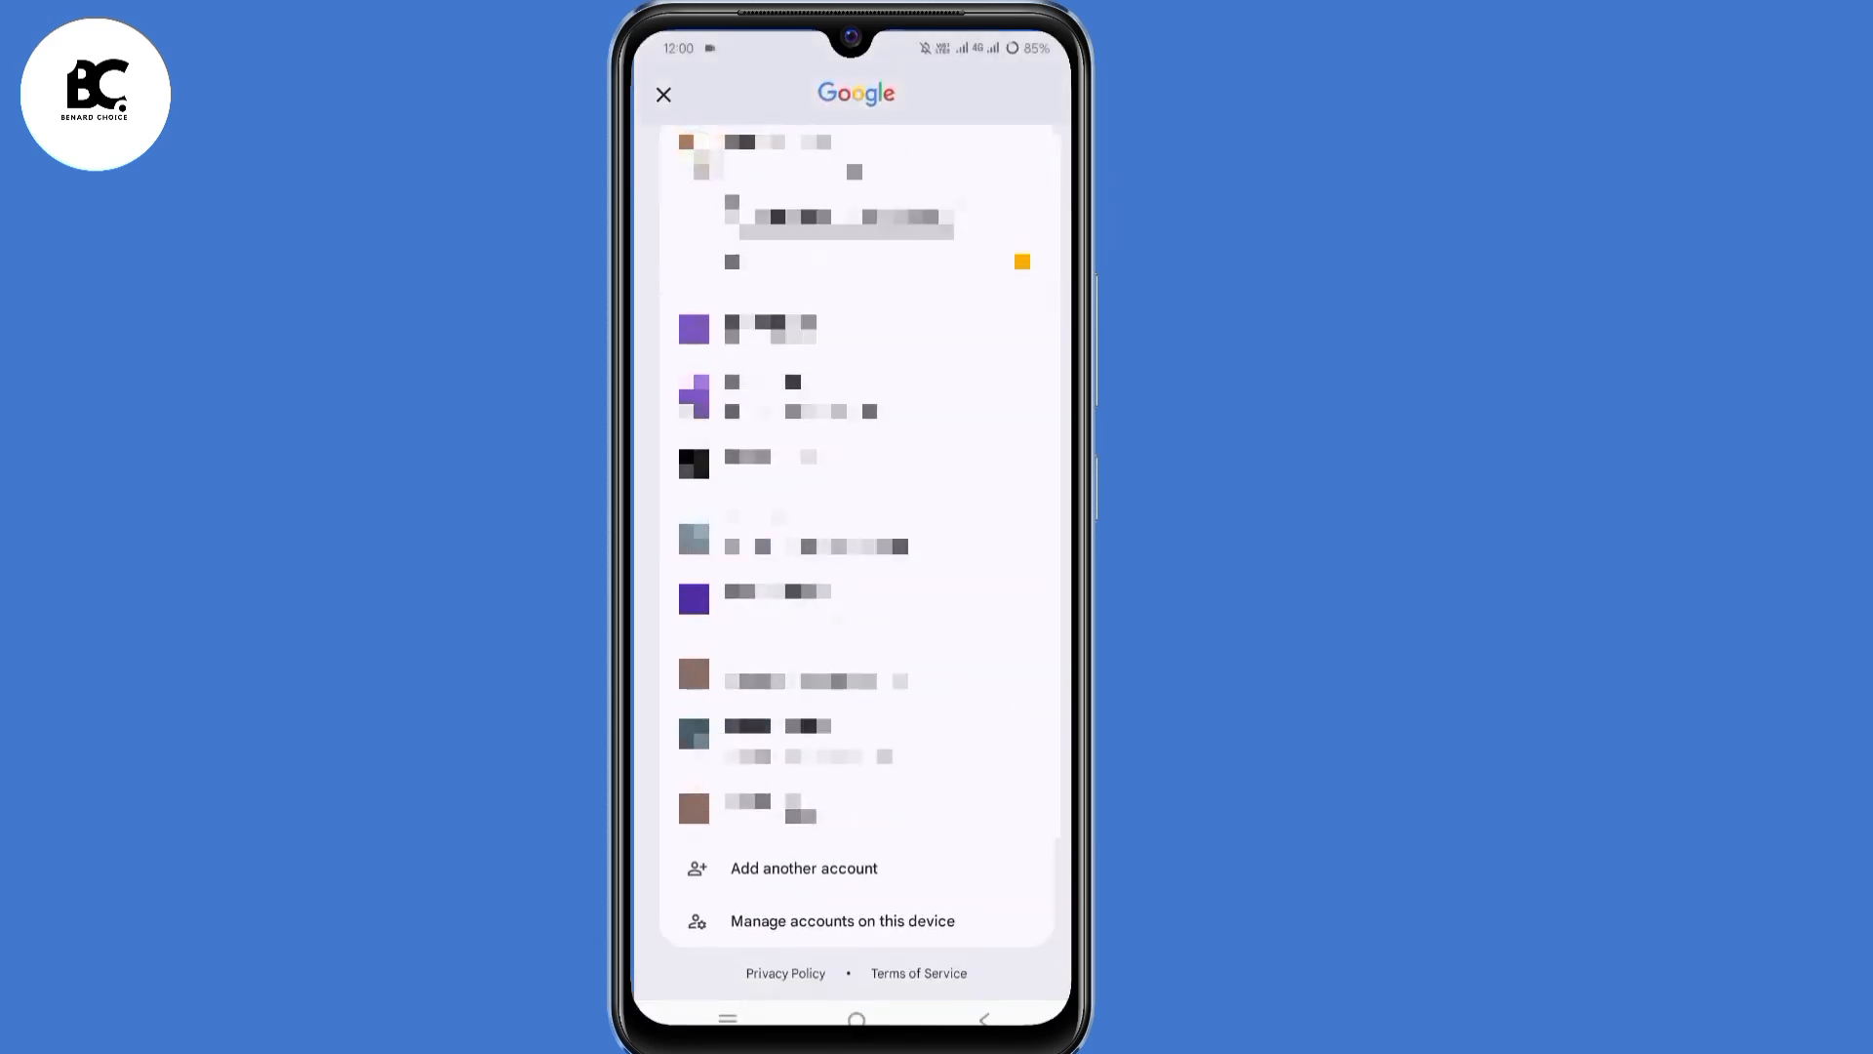
left_click(804, 868)
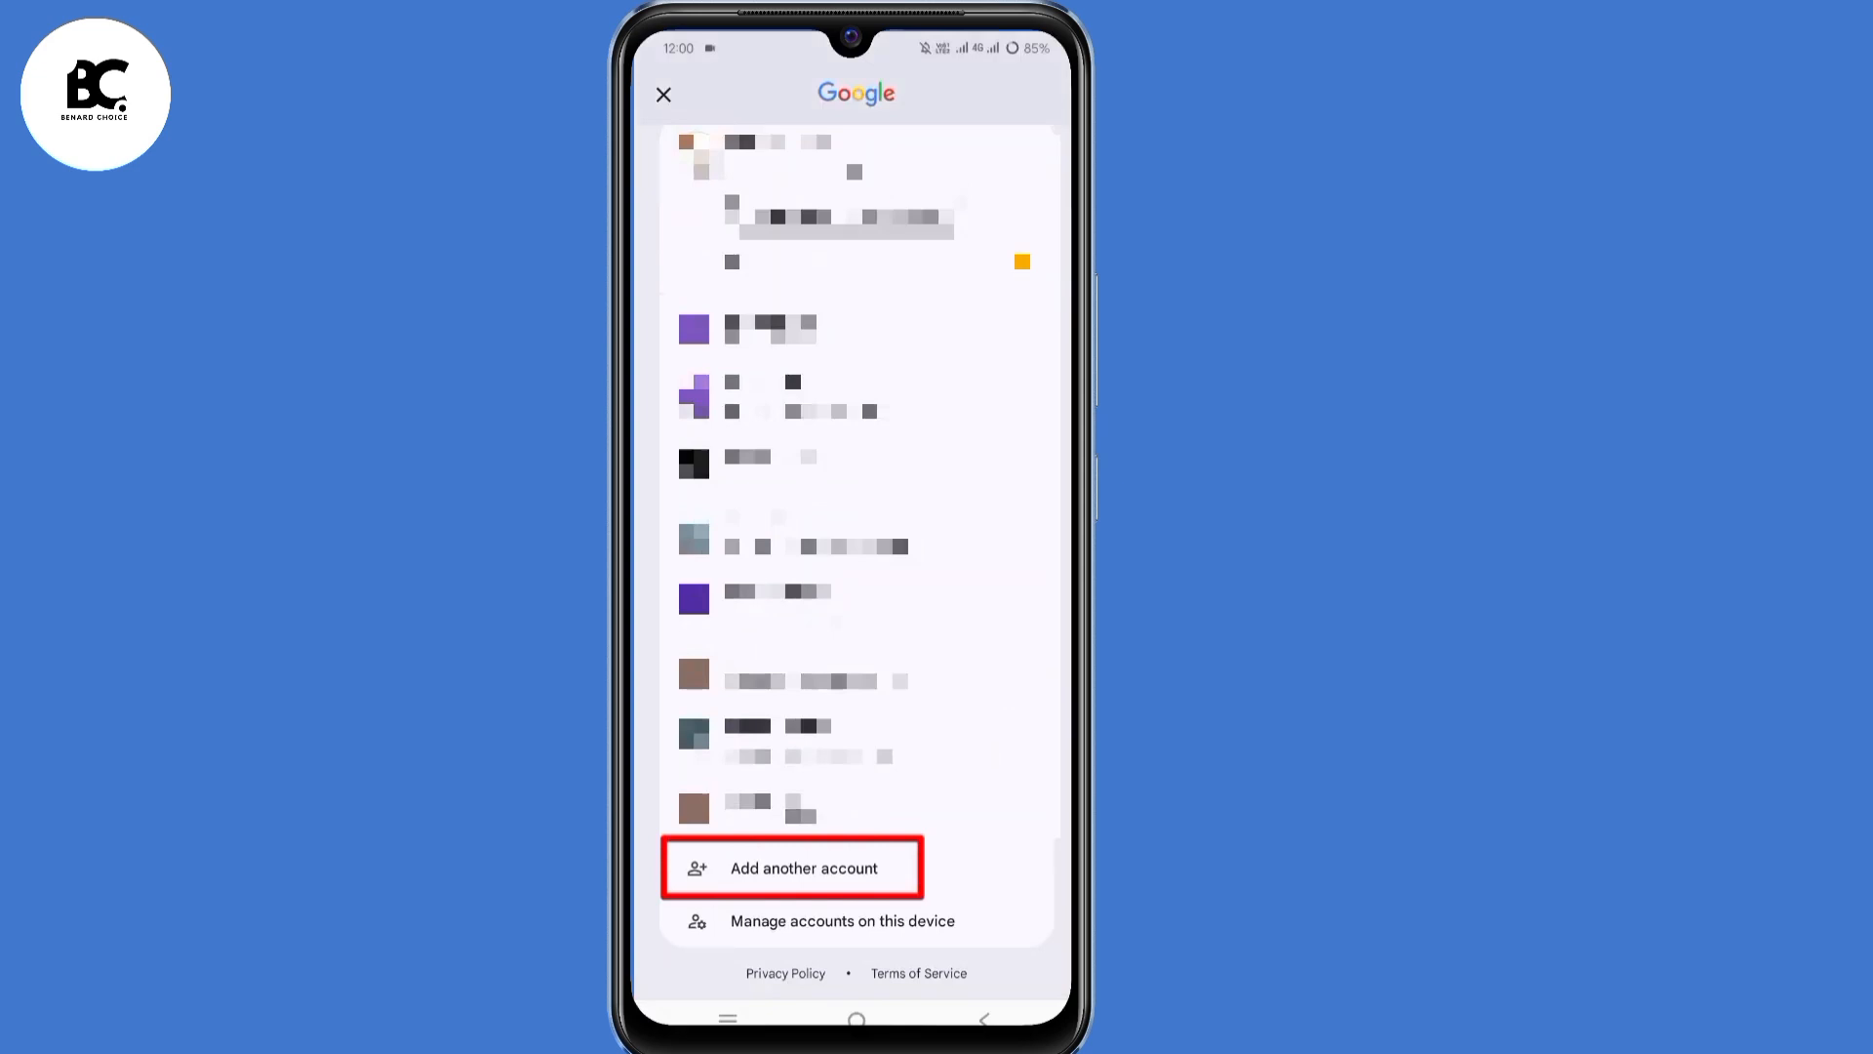
left_click(796, 866)
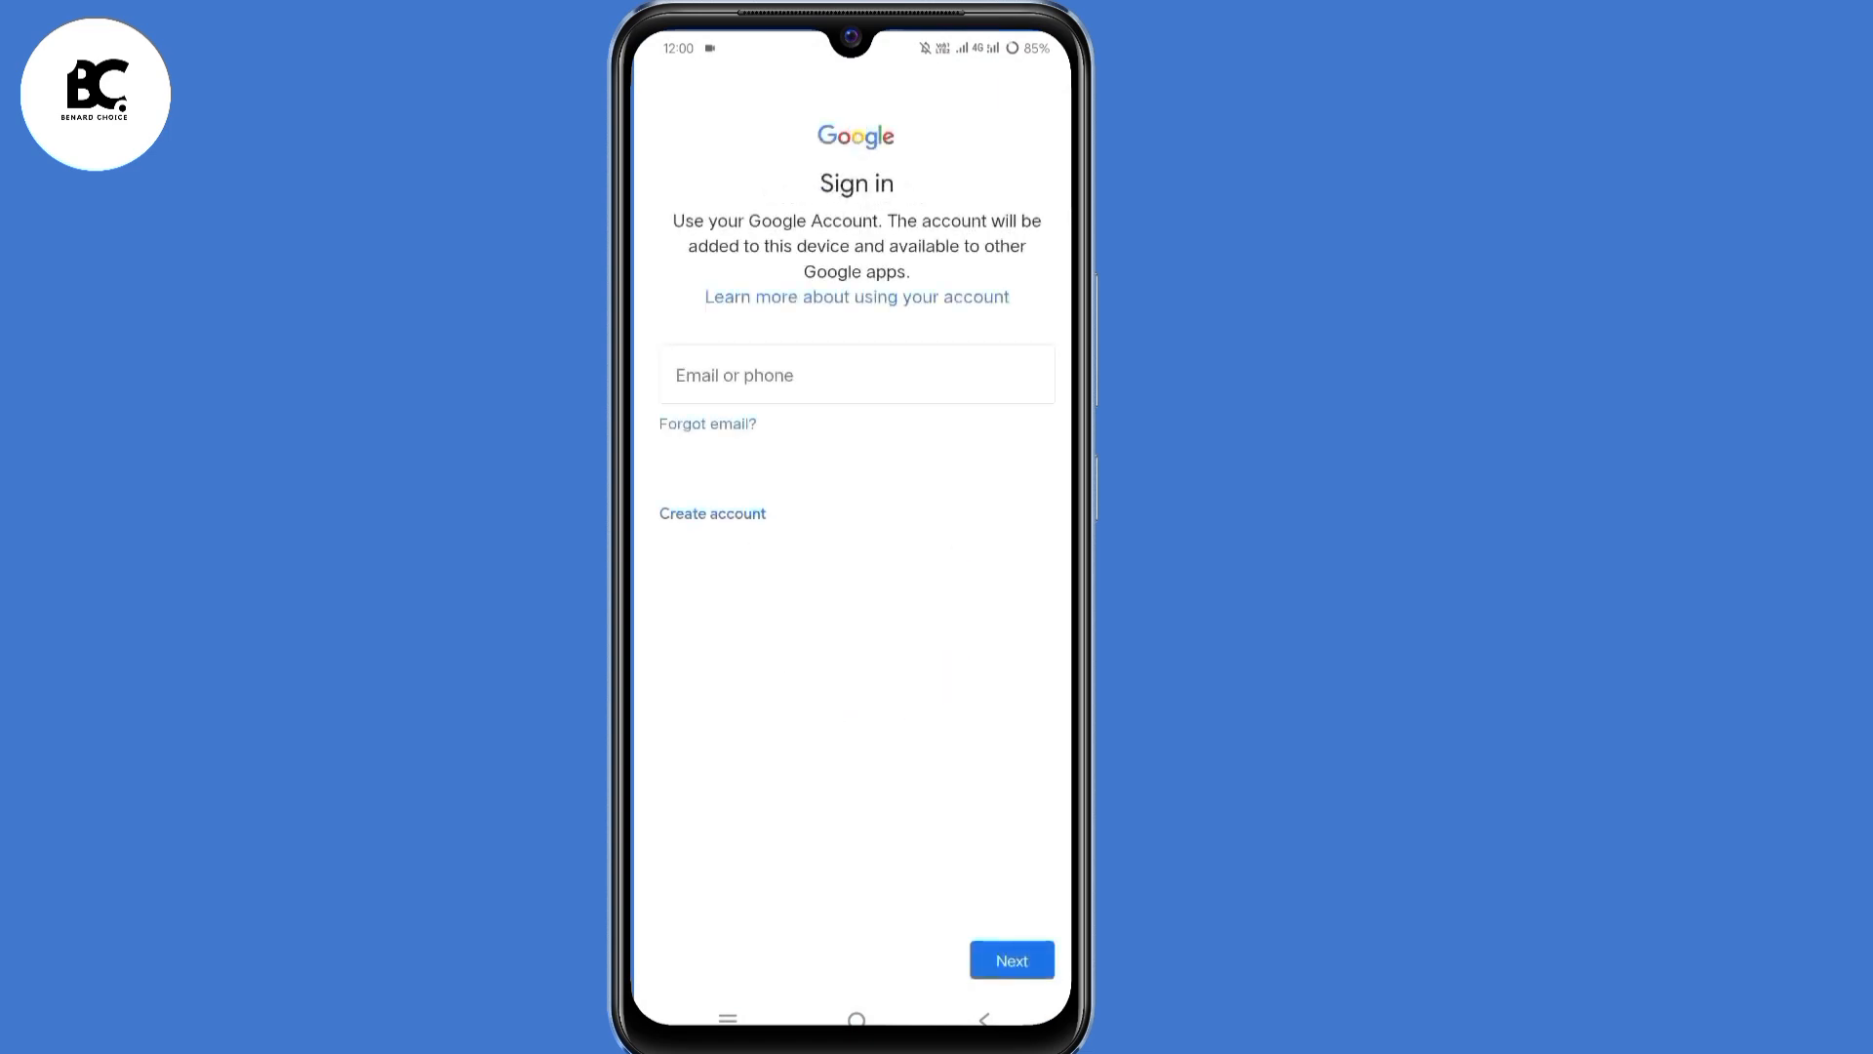
Enter the suggested Gmail address on the sign-in page and reach its password prompt.
left_click(857, 375)
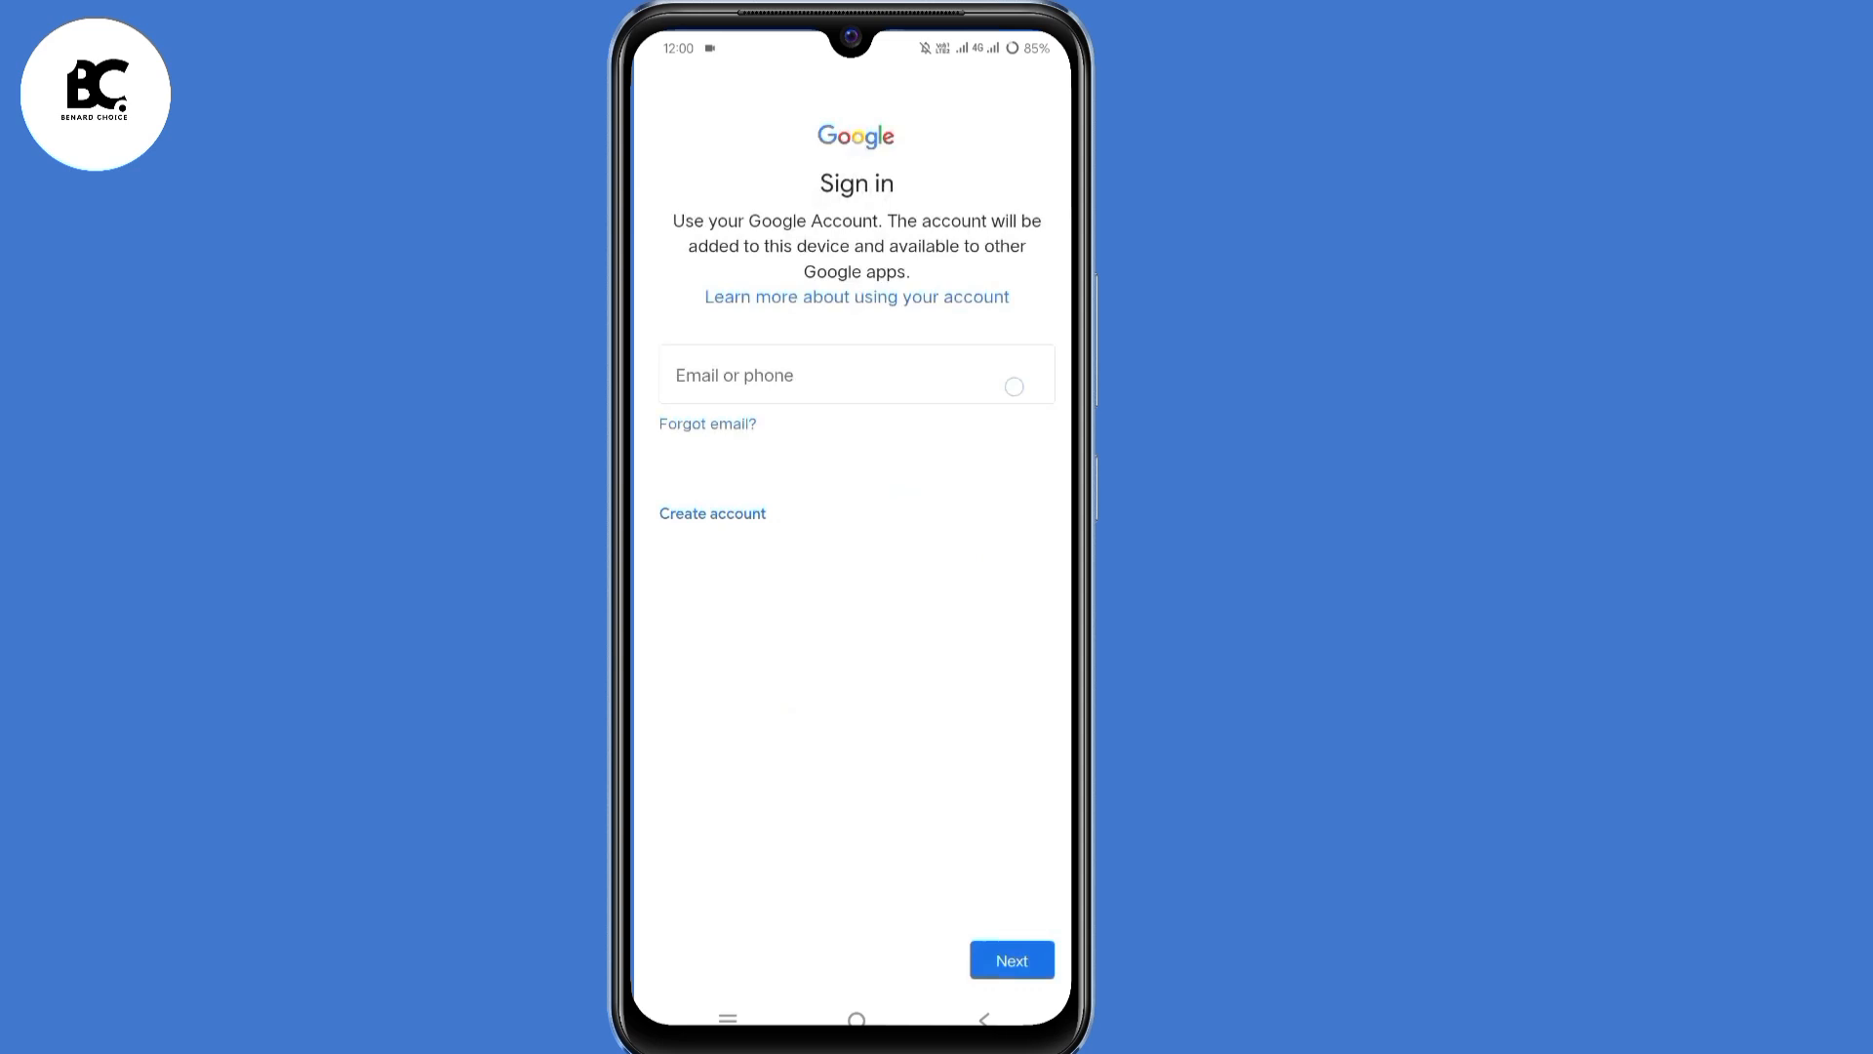
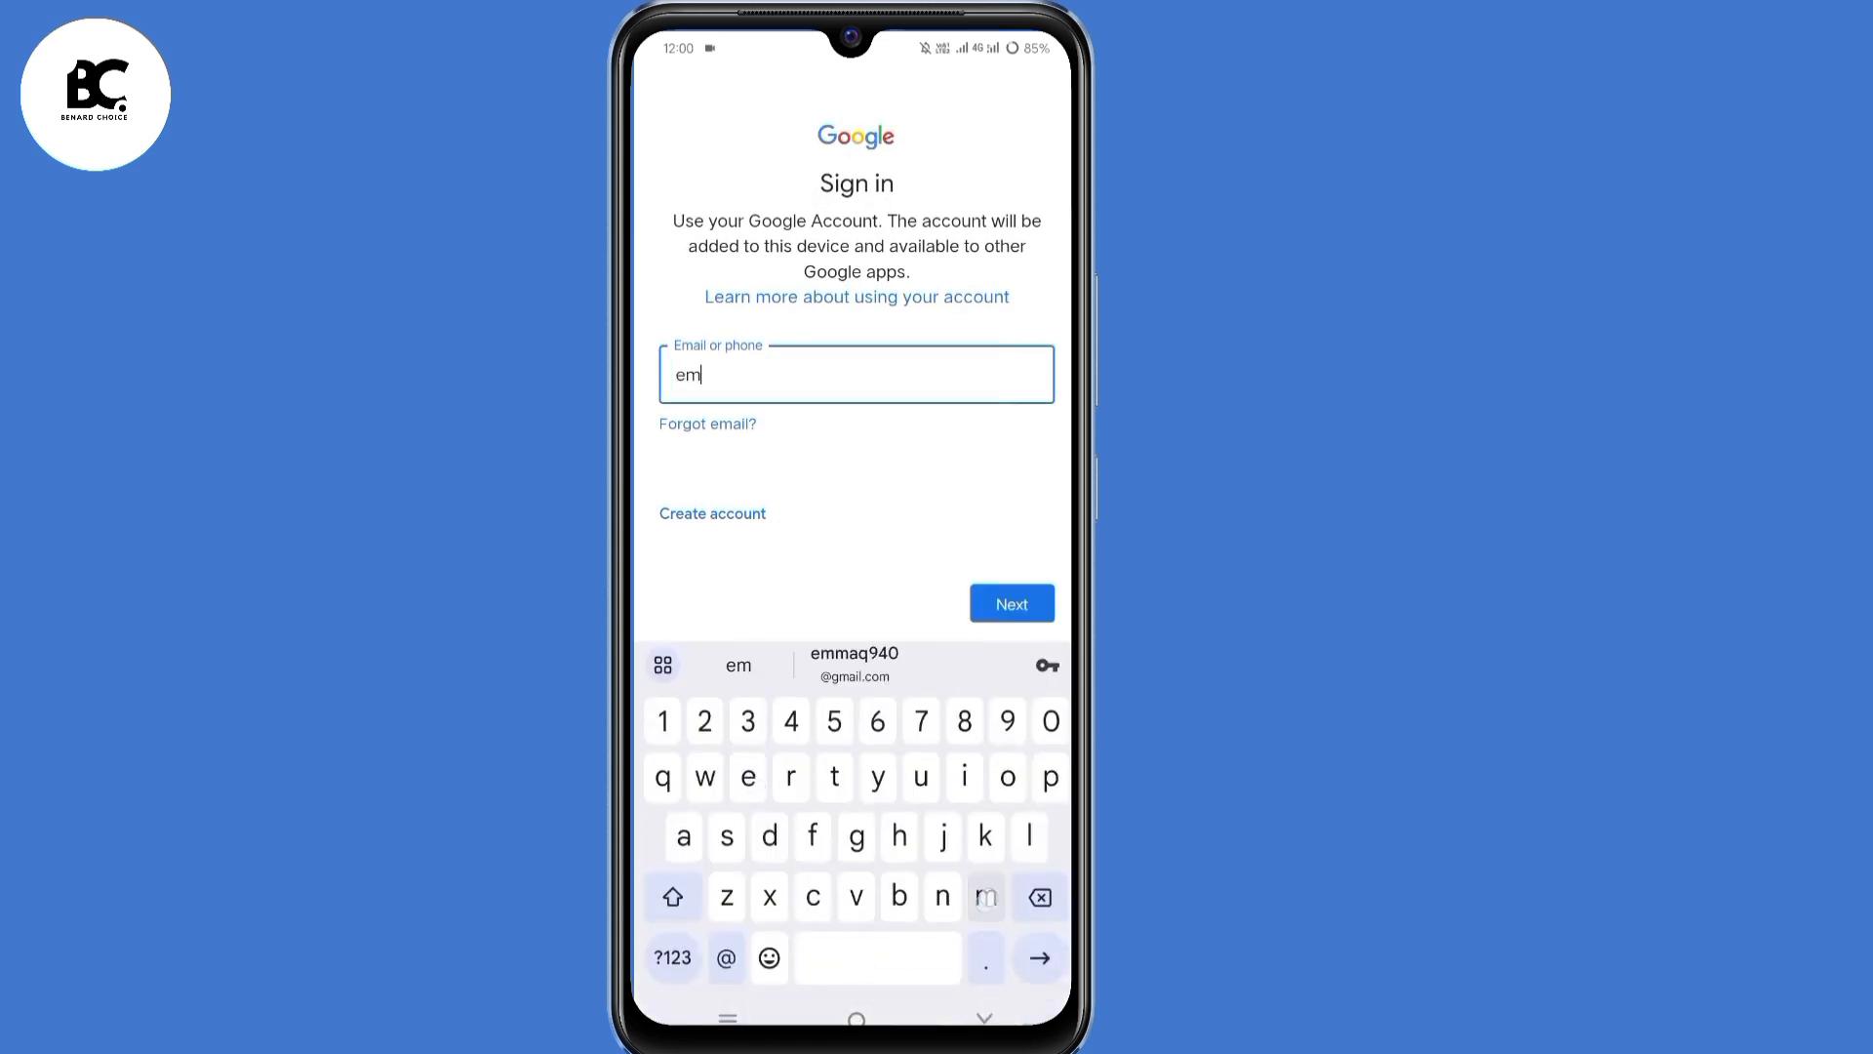
left_click(855, 664)
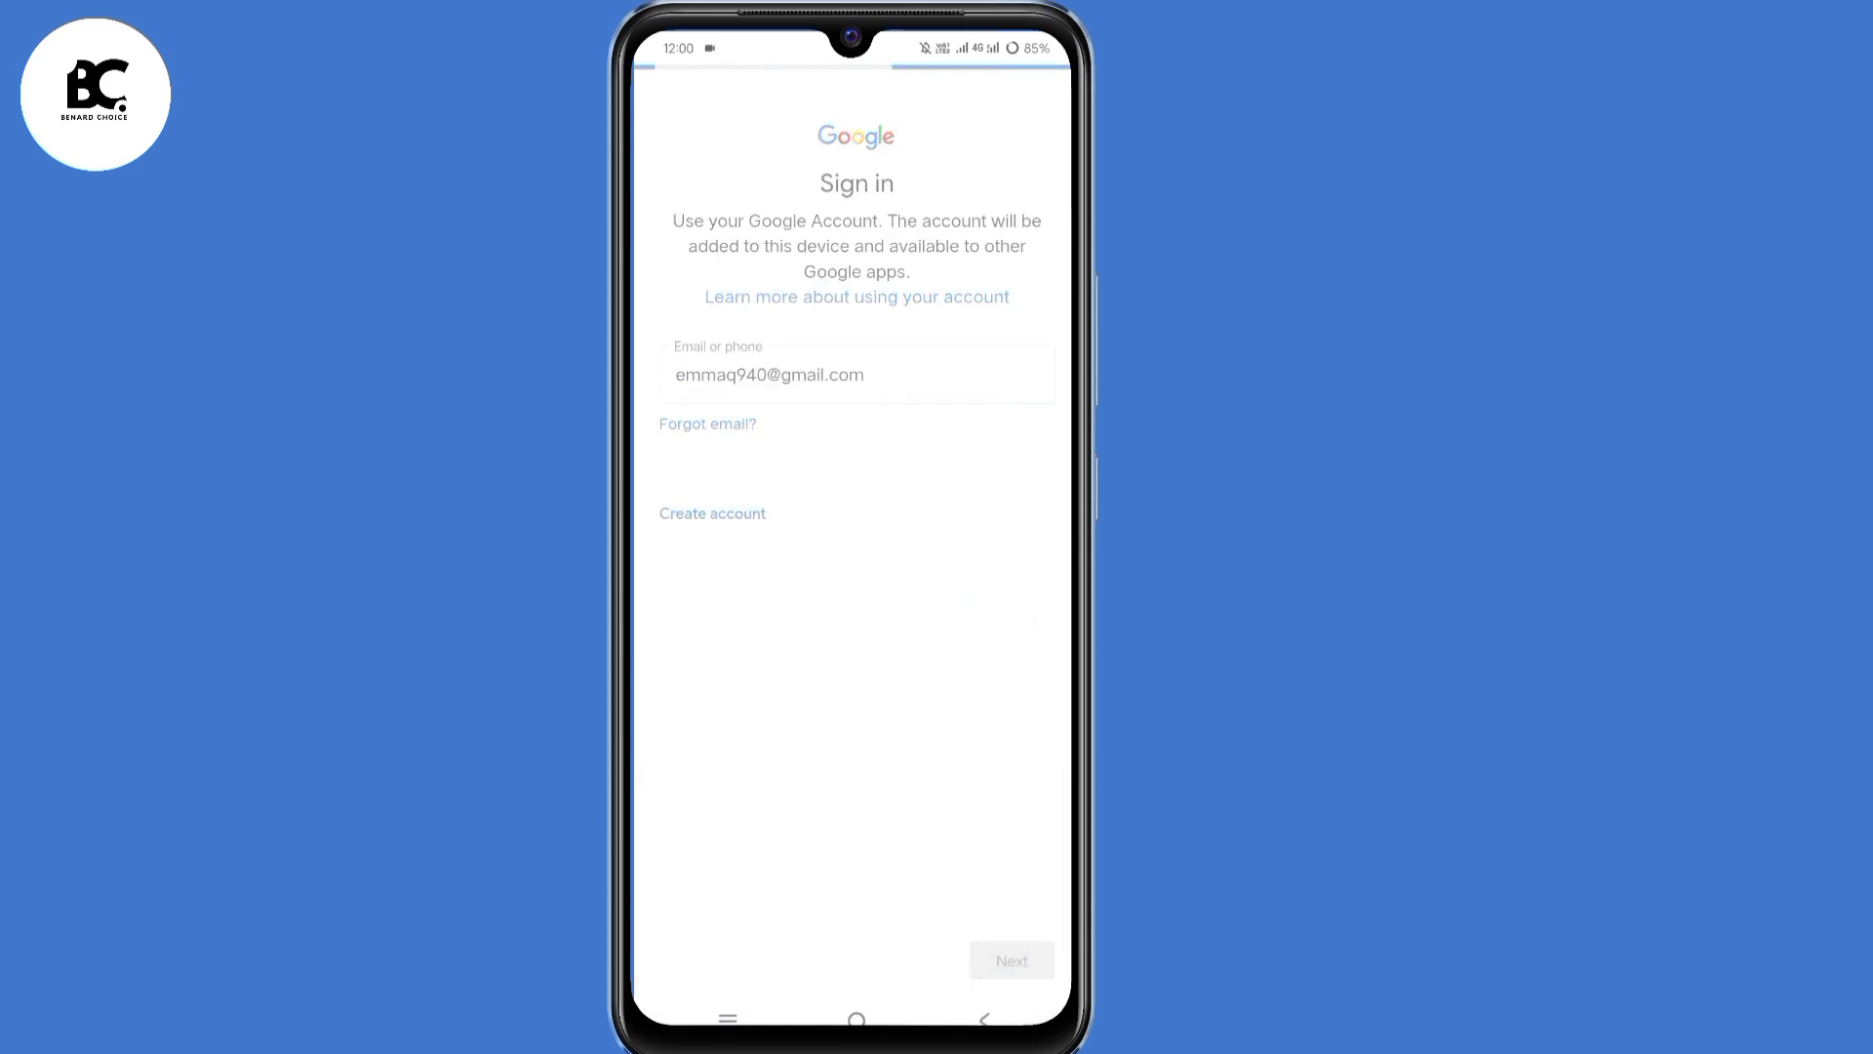
left_click(1011, 960)
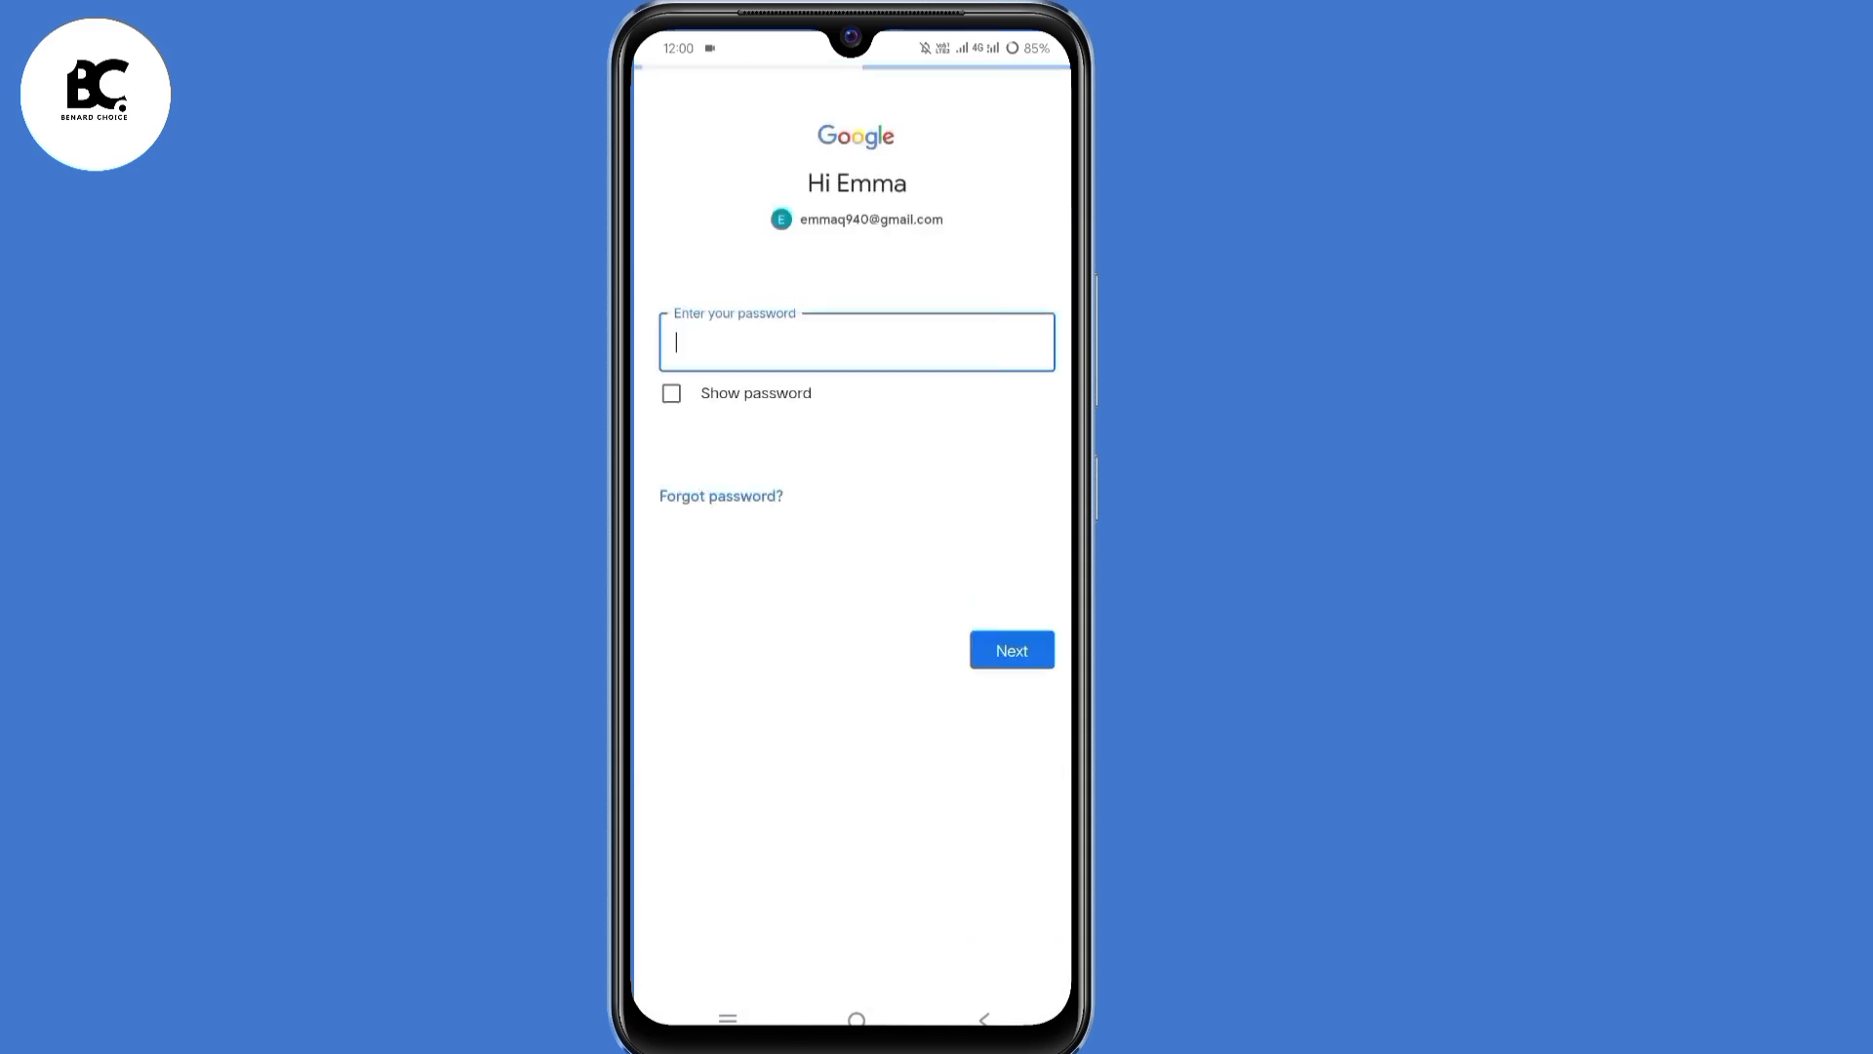
left_click(854, 342)
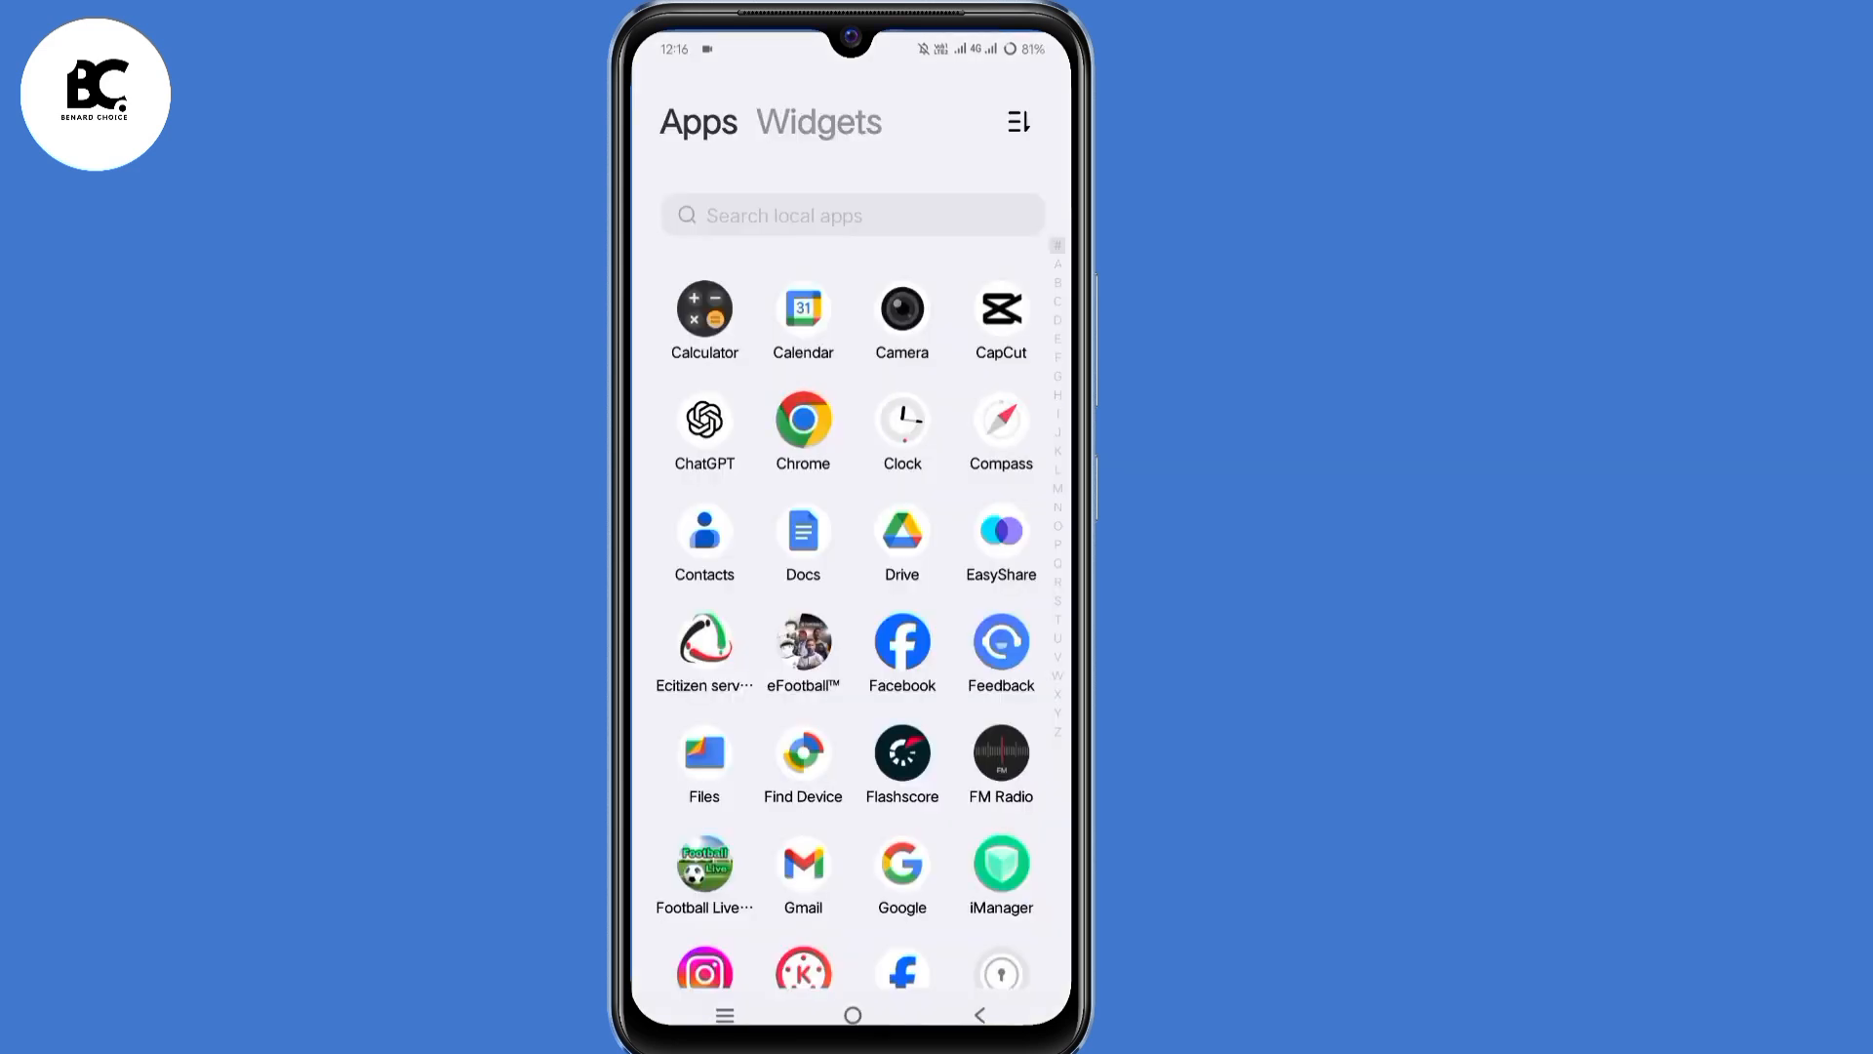
Launch Chrome and search Google for 'Gmail recovery', then browse the results.
scroll("down", 3)
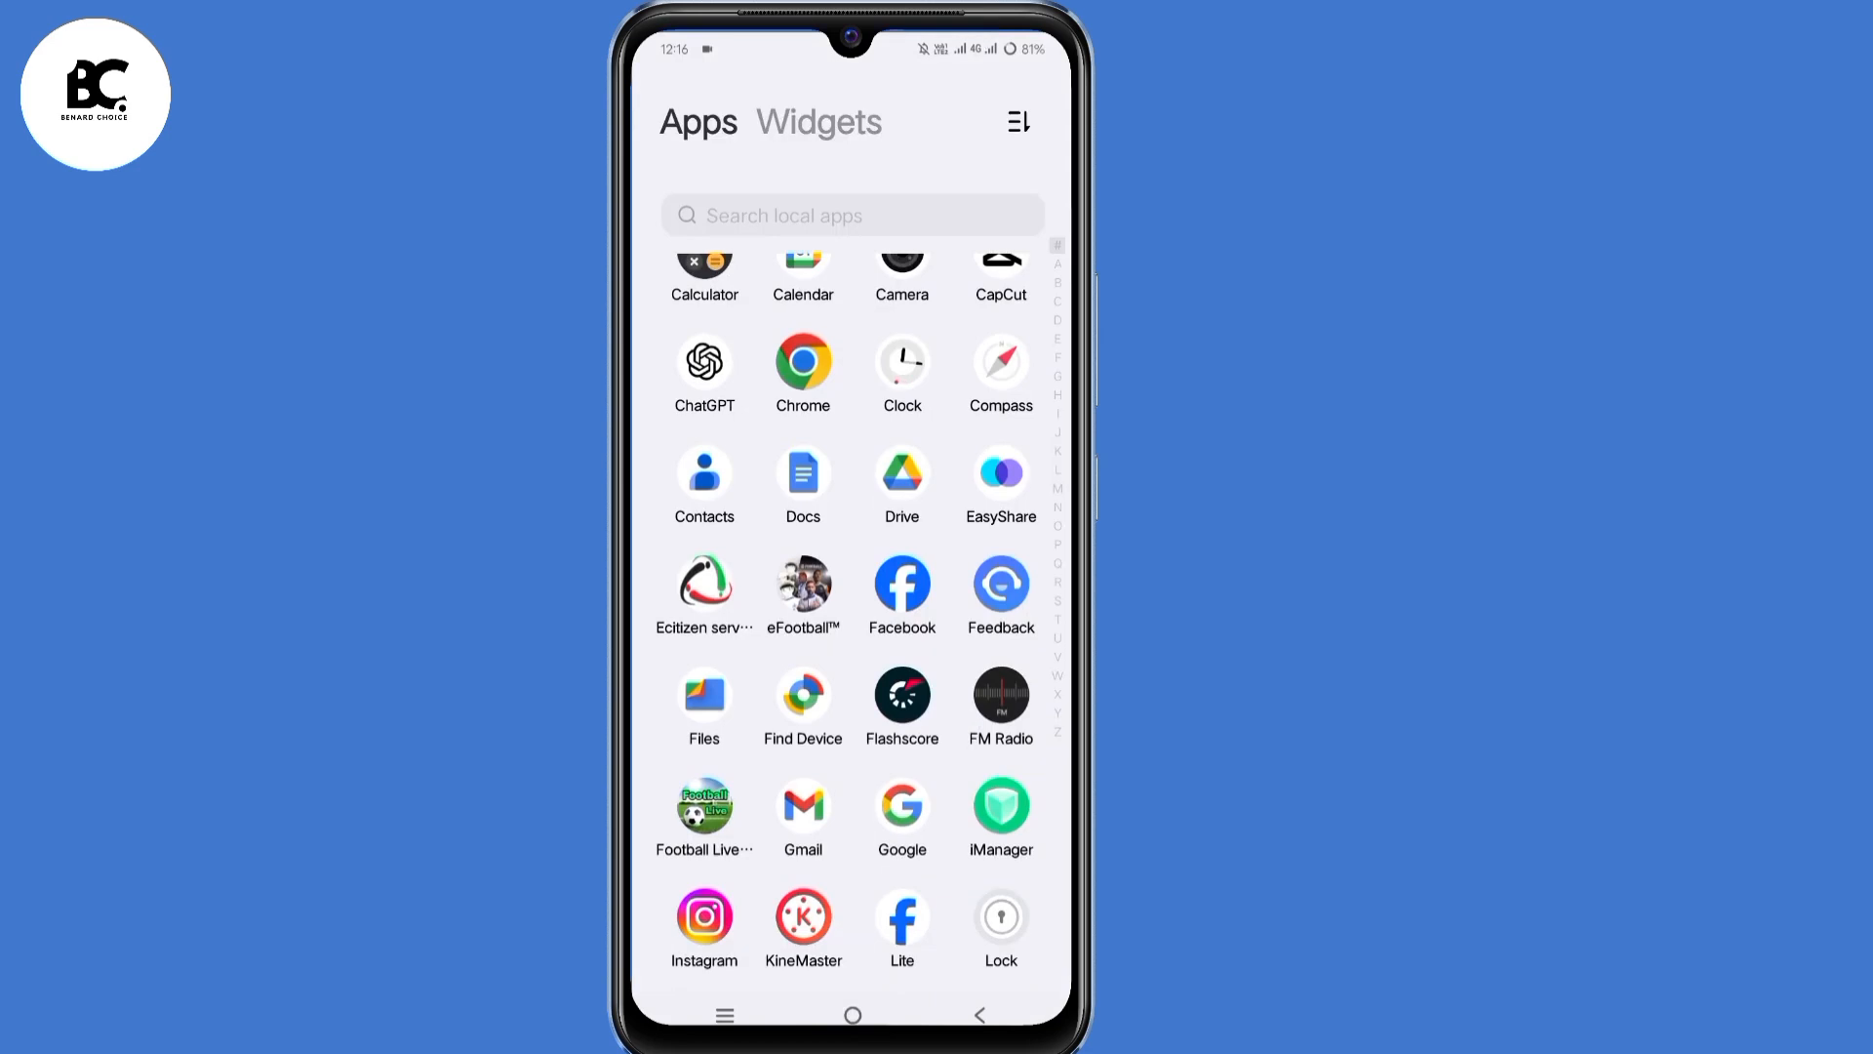
left_click(804, 363)
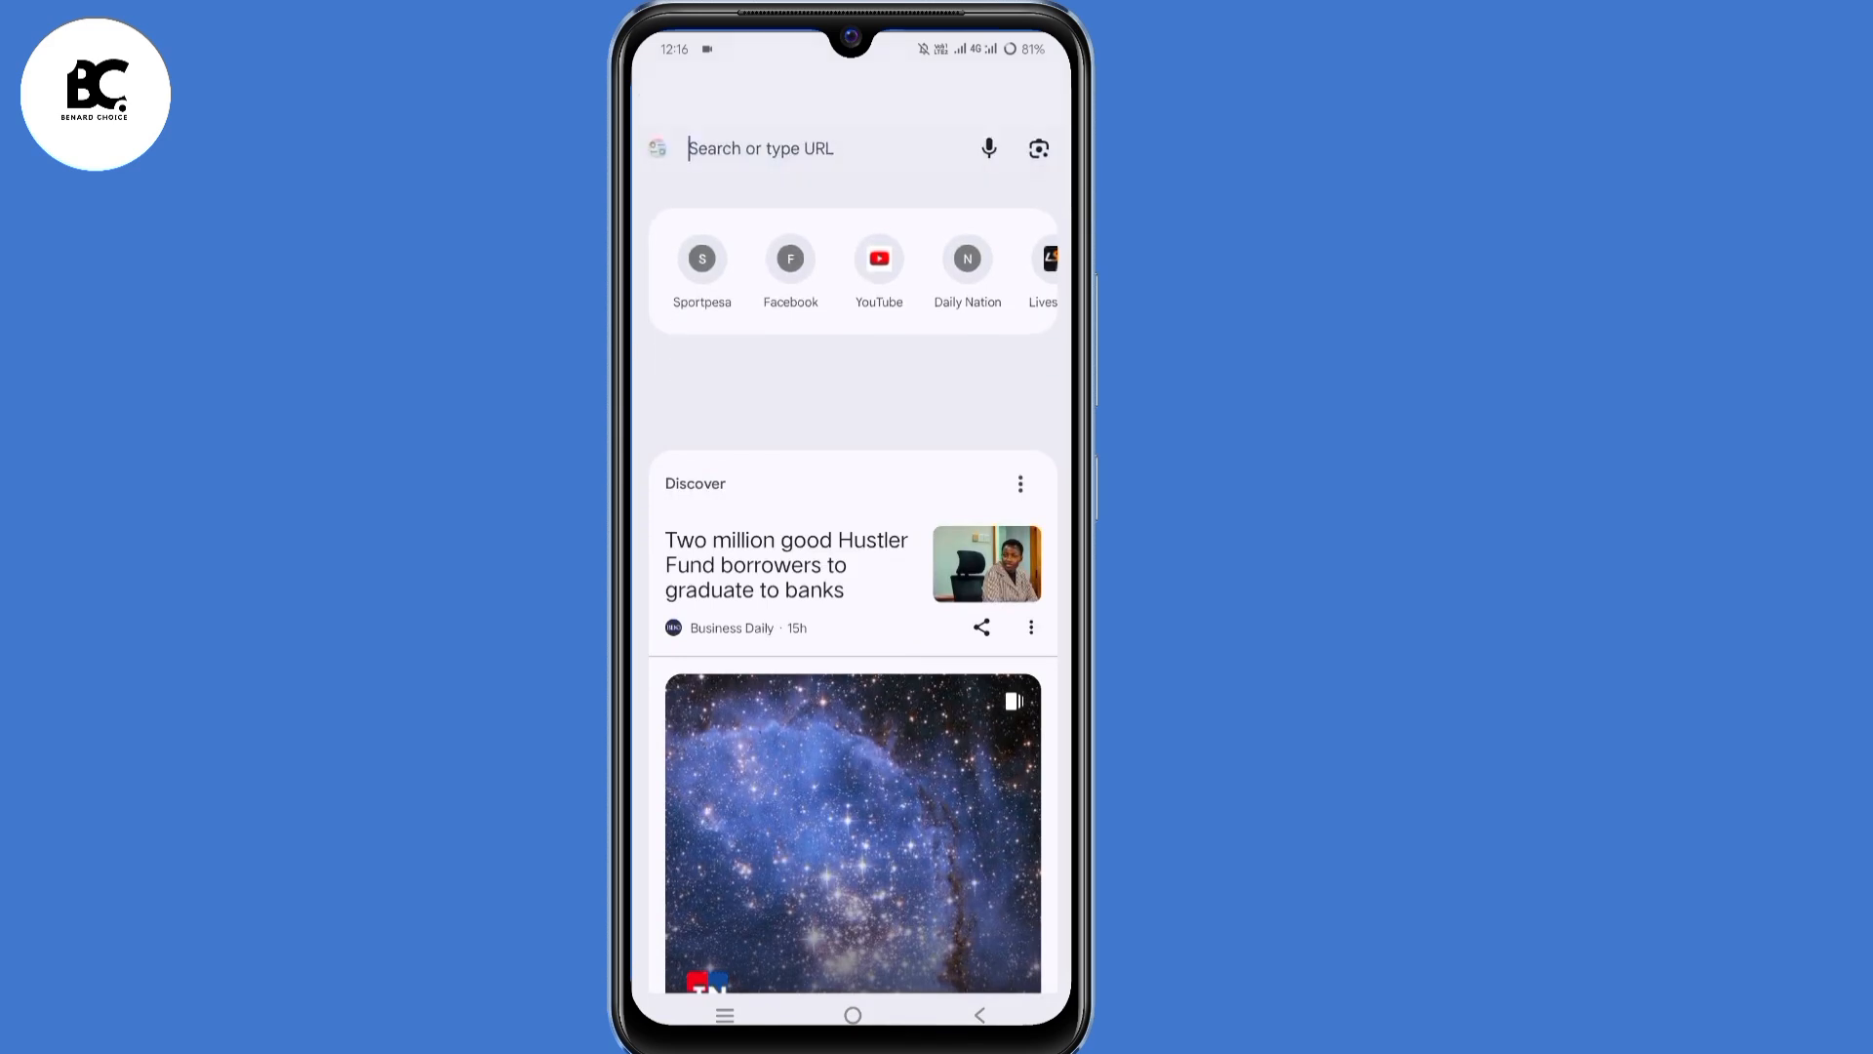
type("gm")
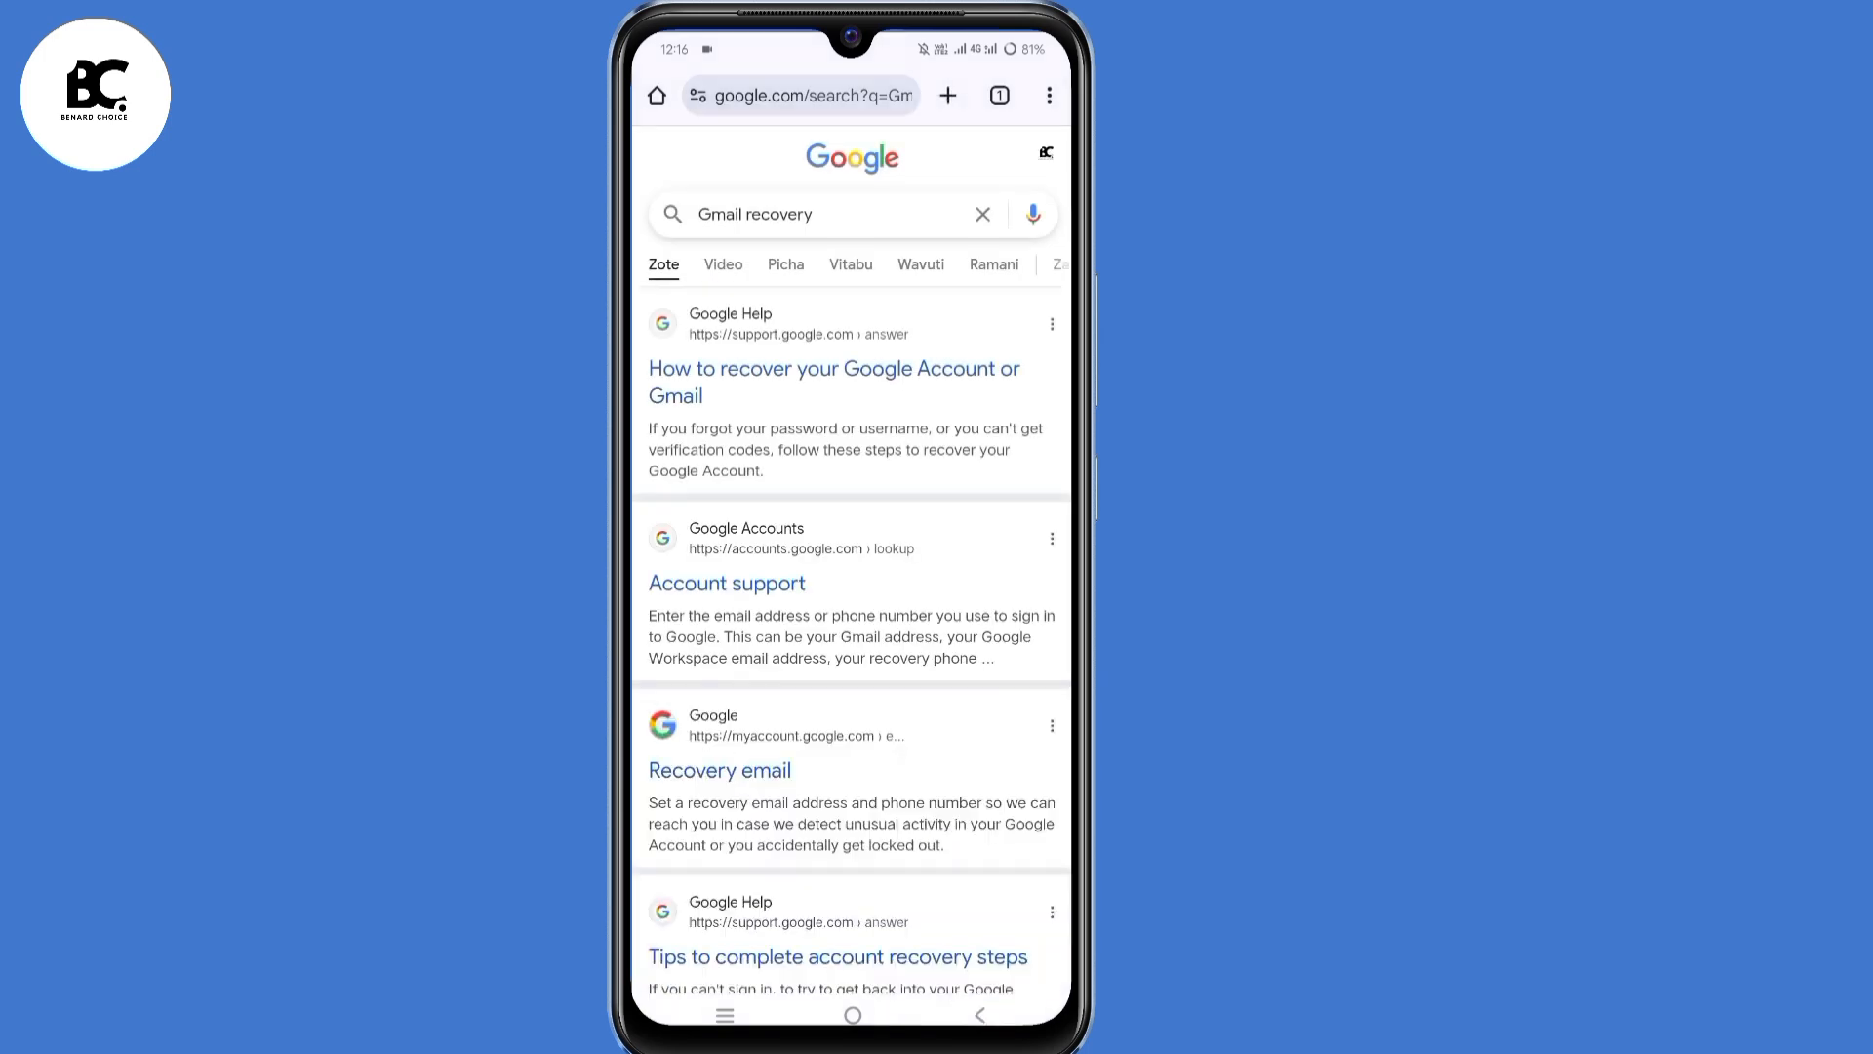
scroll("down", 3)
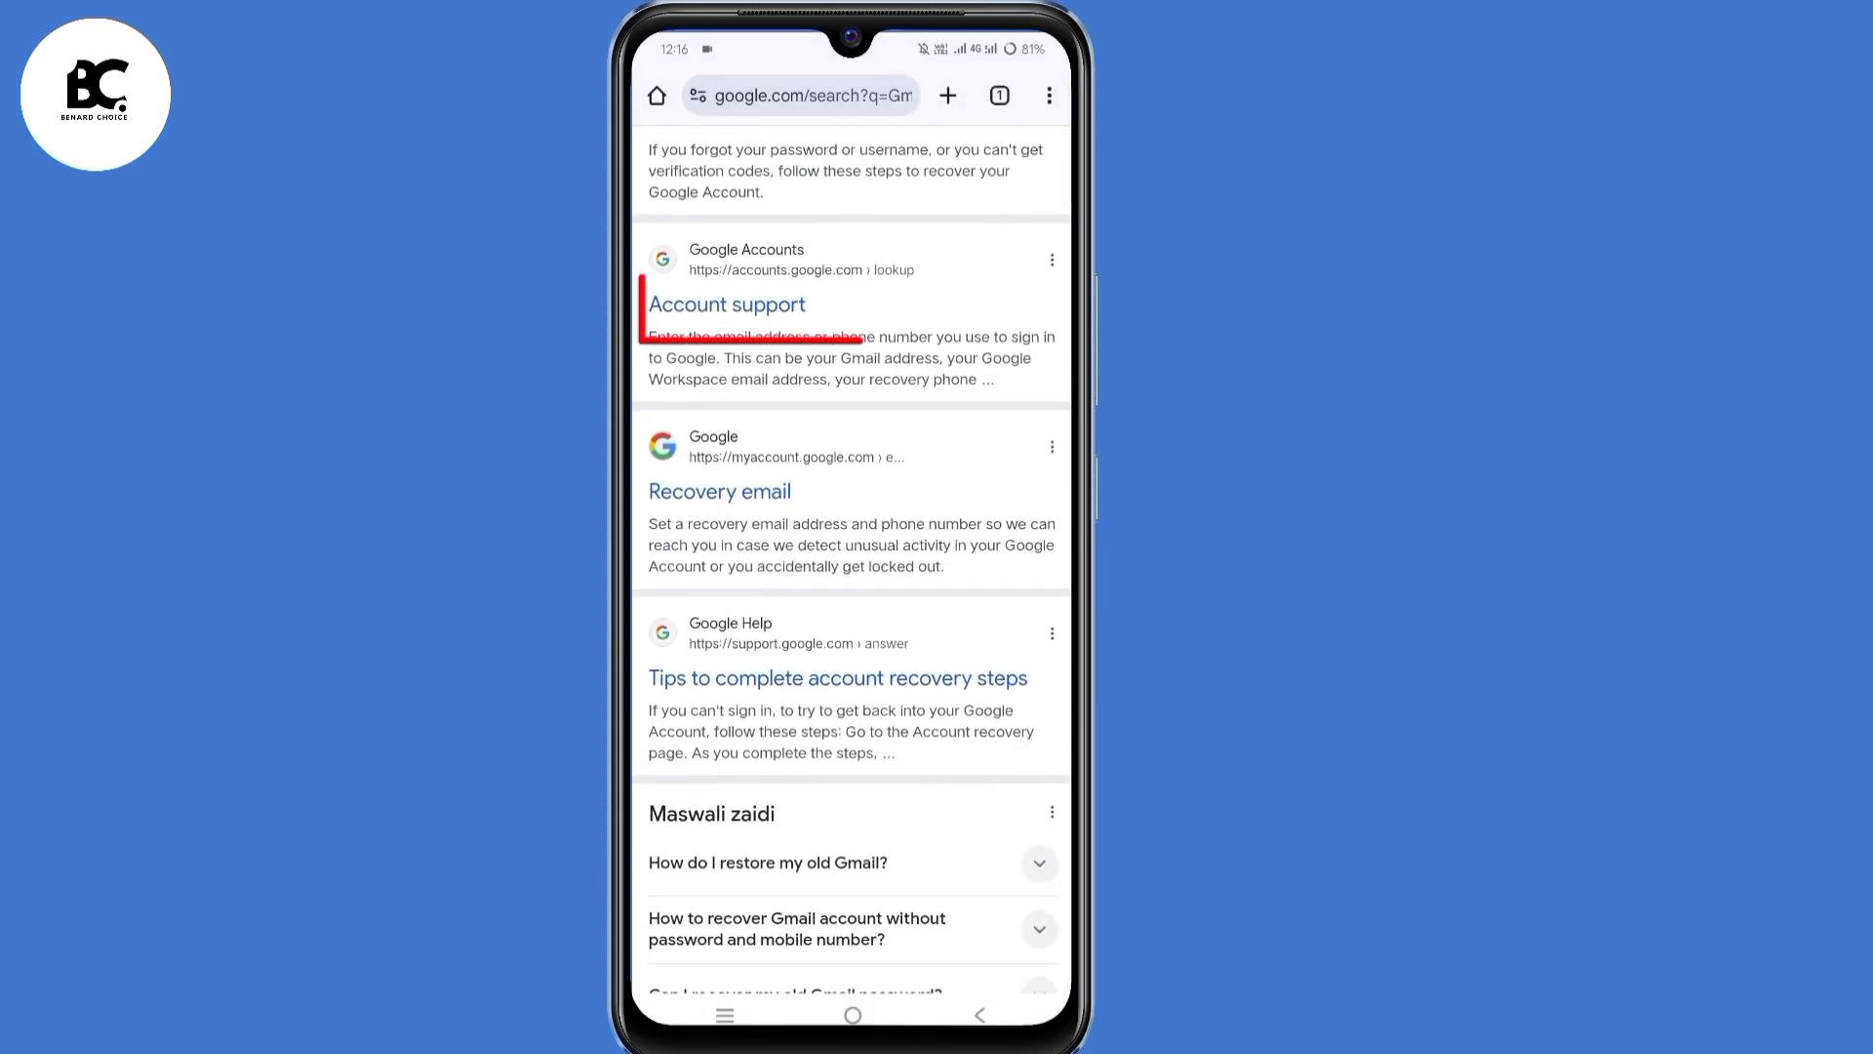
left_click(726, 305)
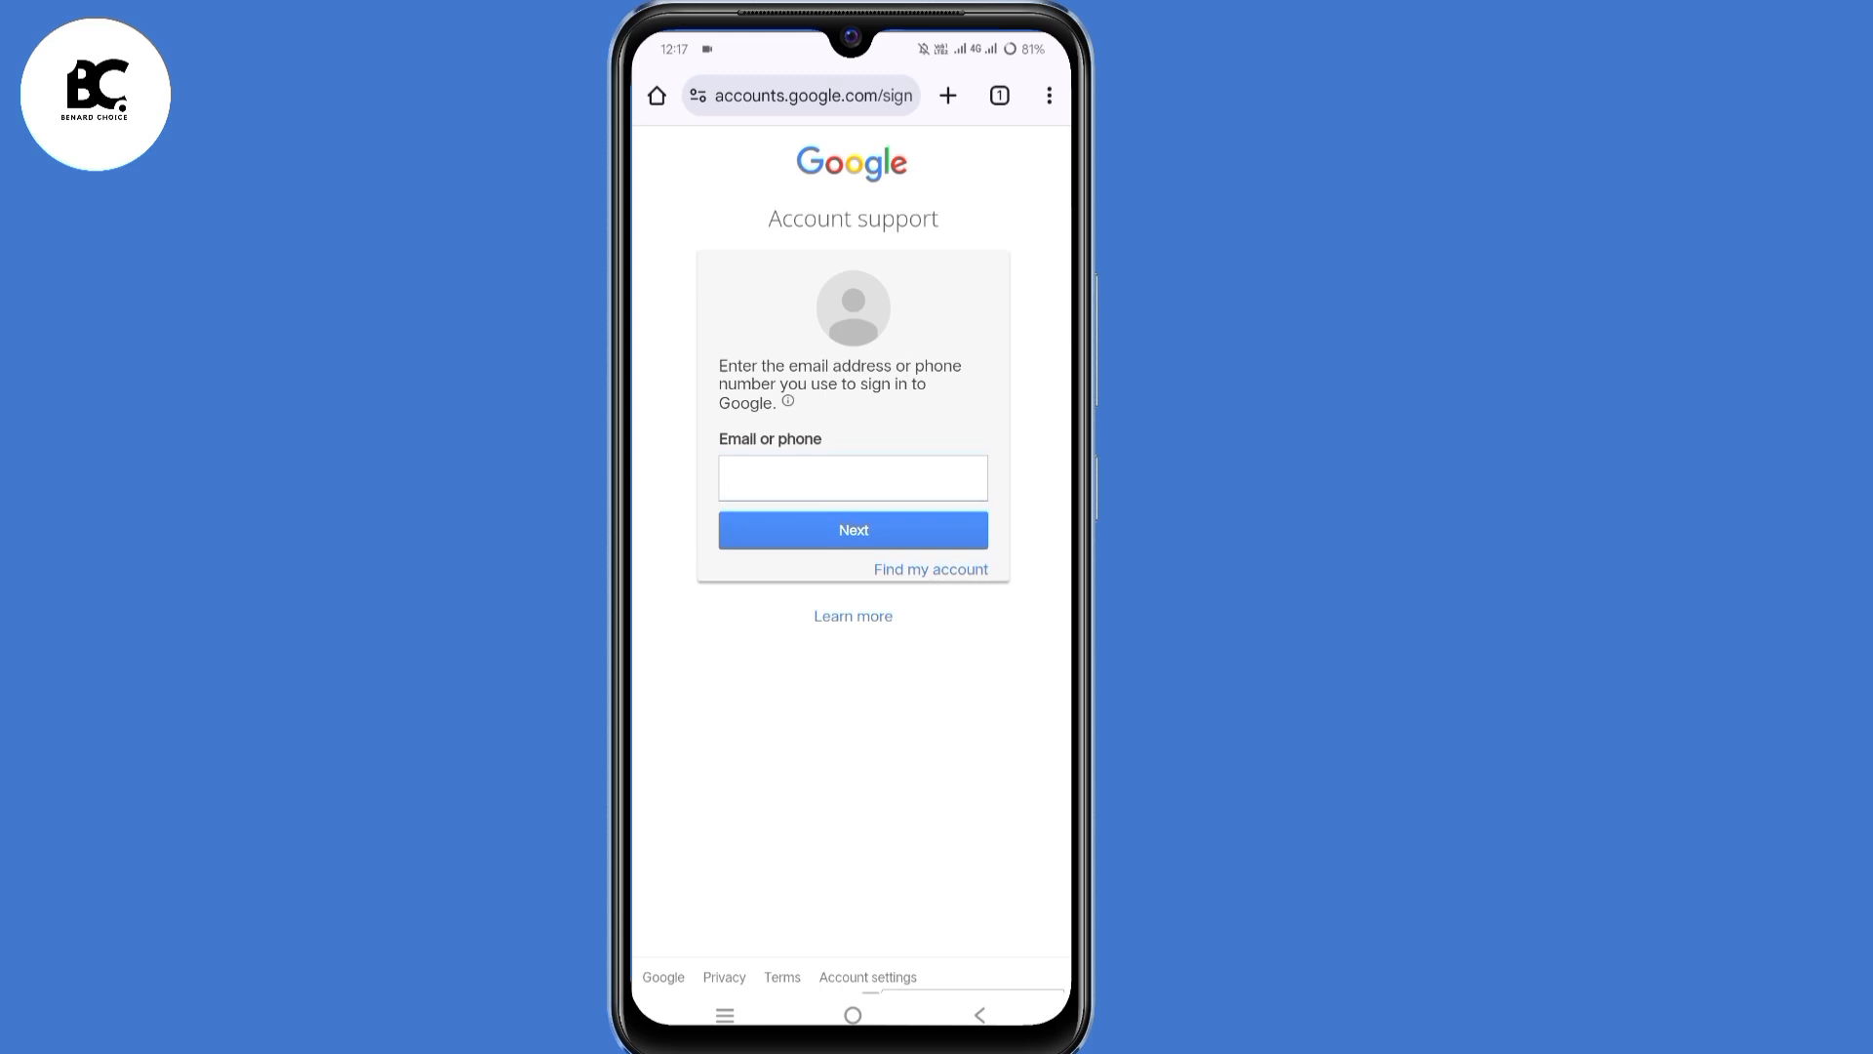
left_click(852, 478)
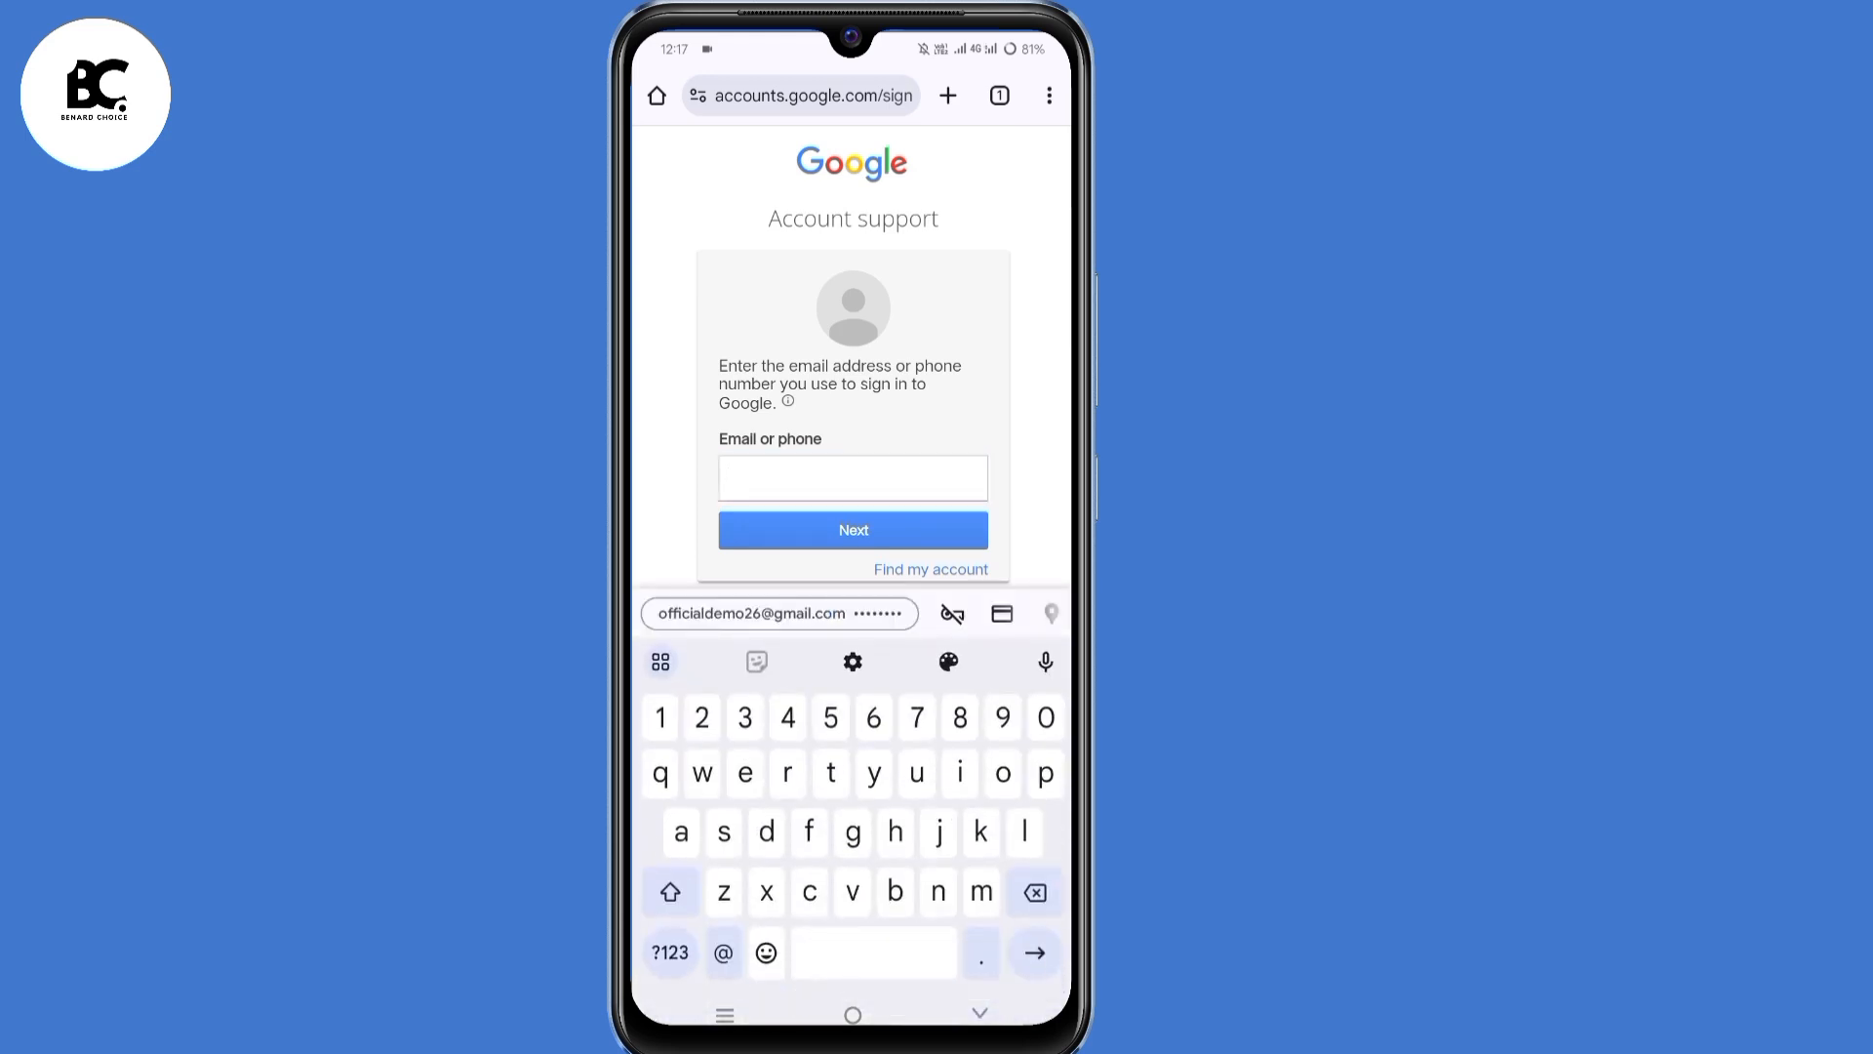
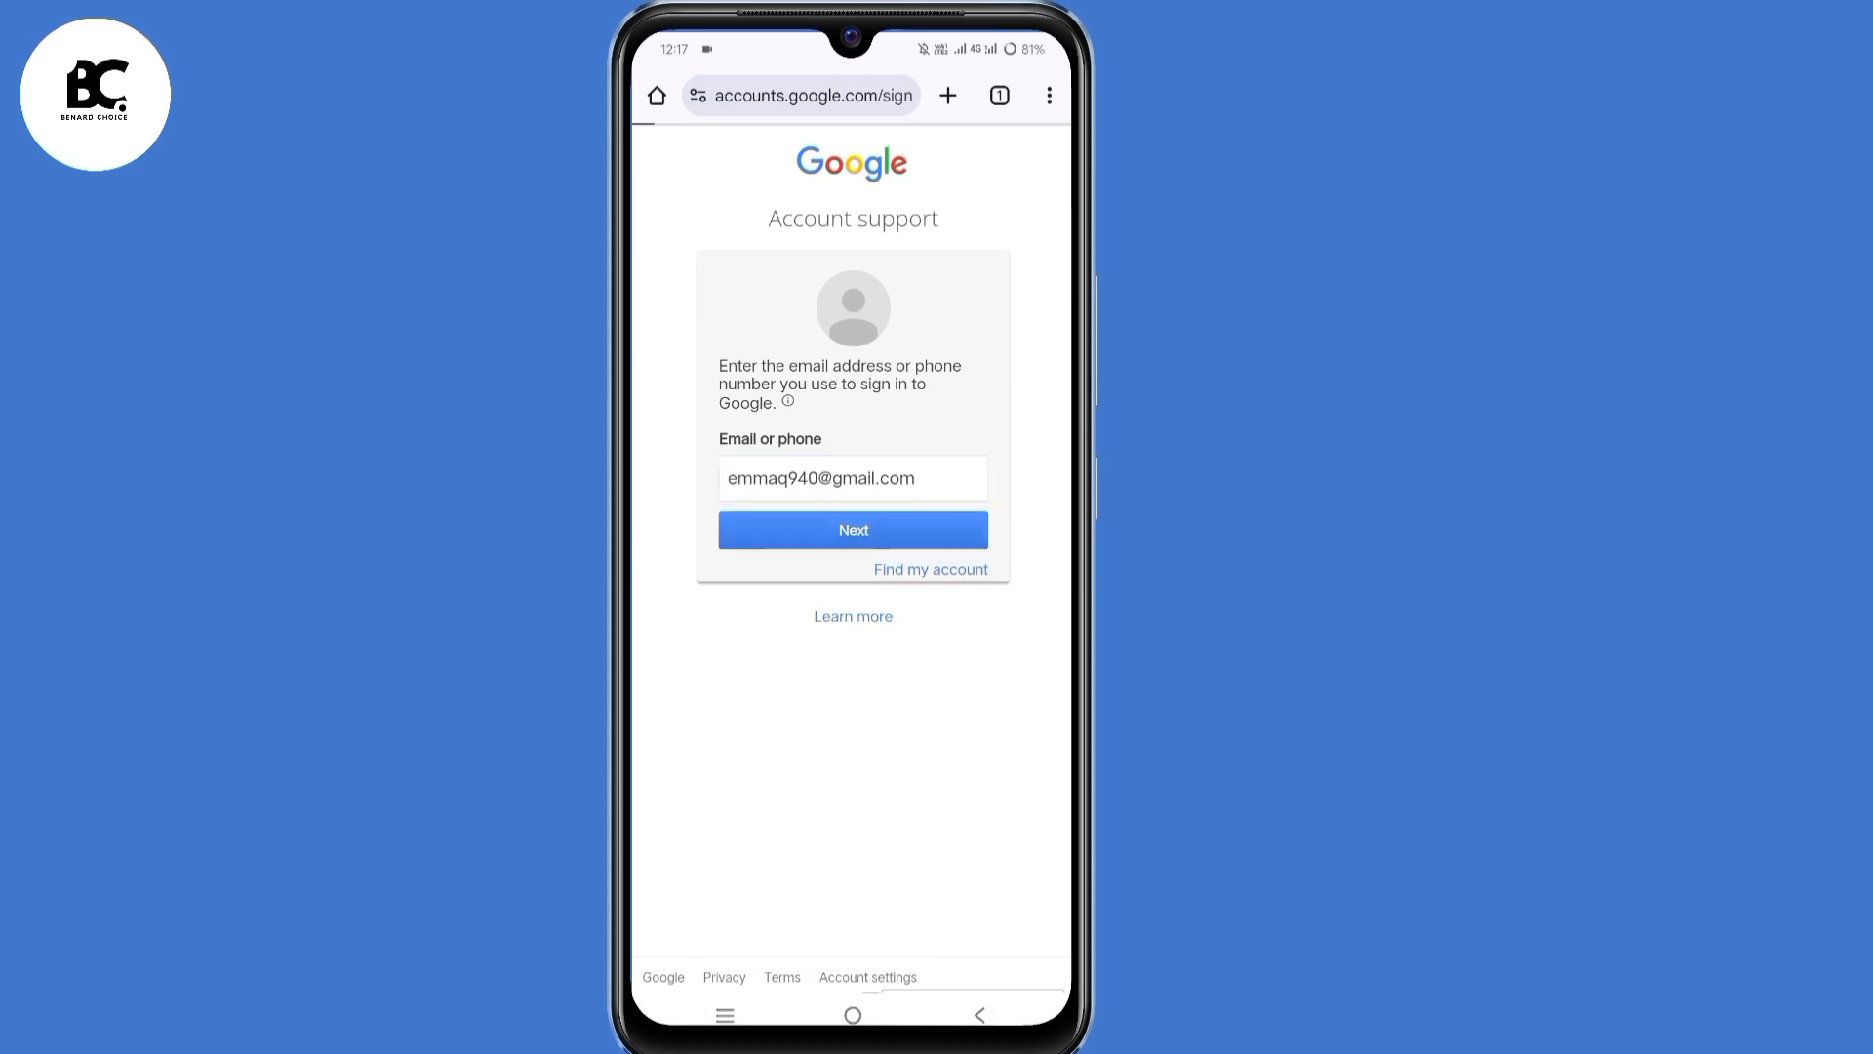
left_click(852, 531)
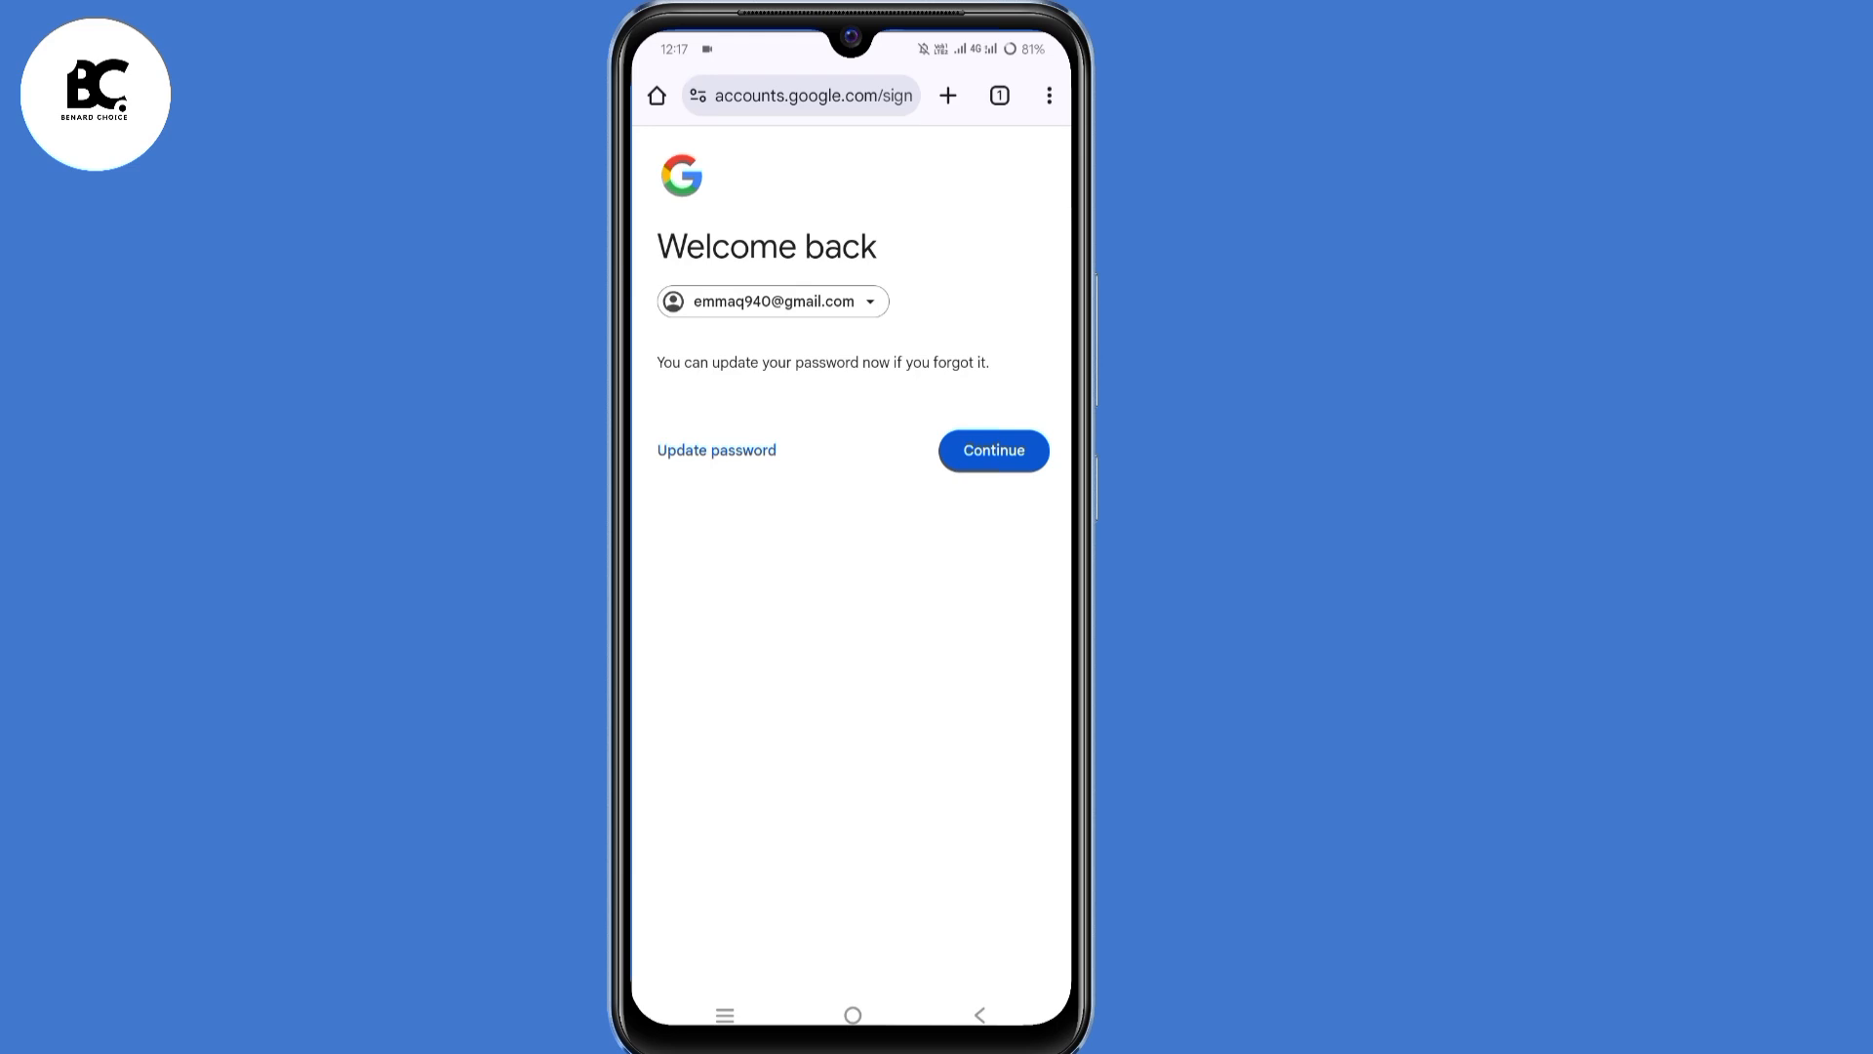
Continue into the recovered account from the Welcome back page.
left_click(993, 449)
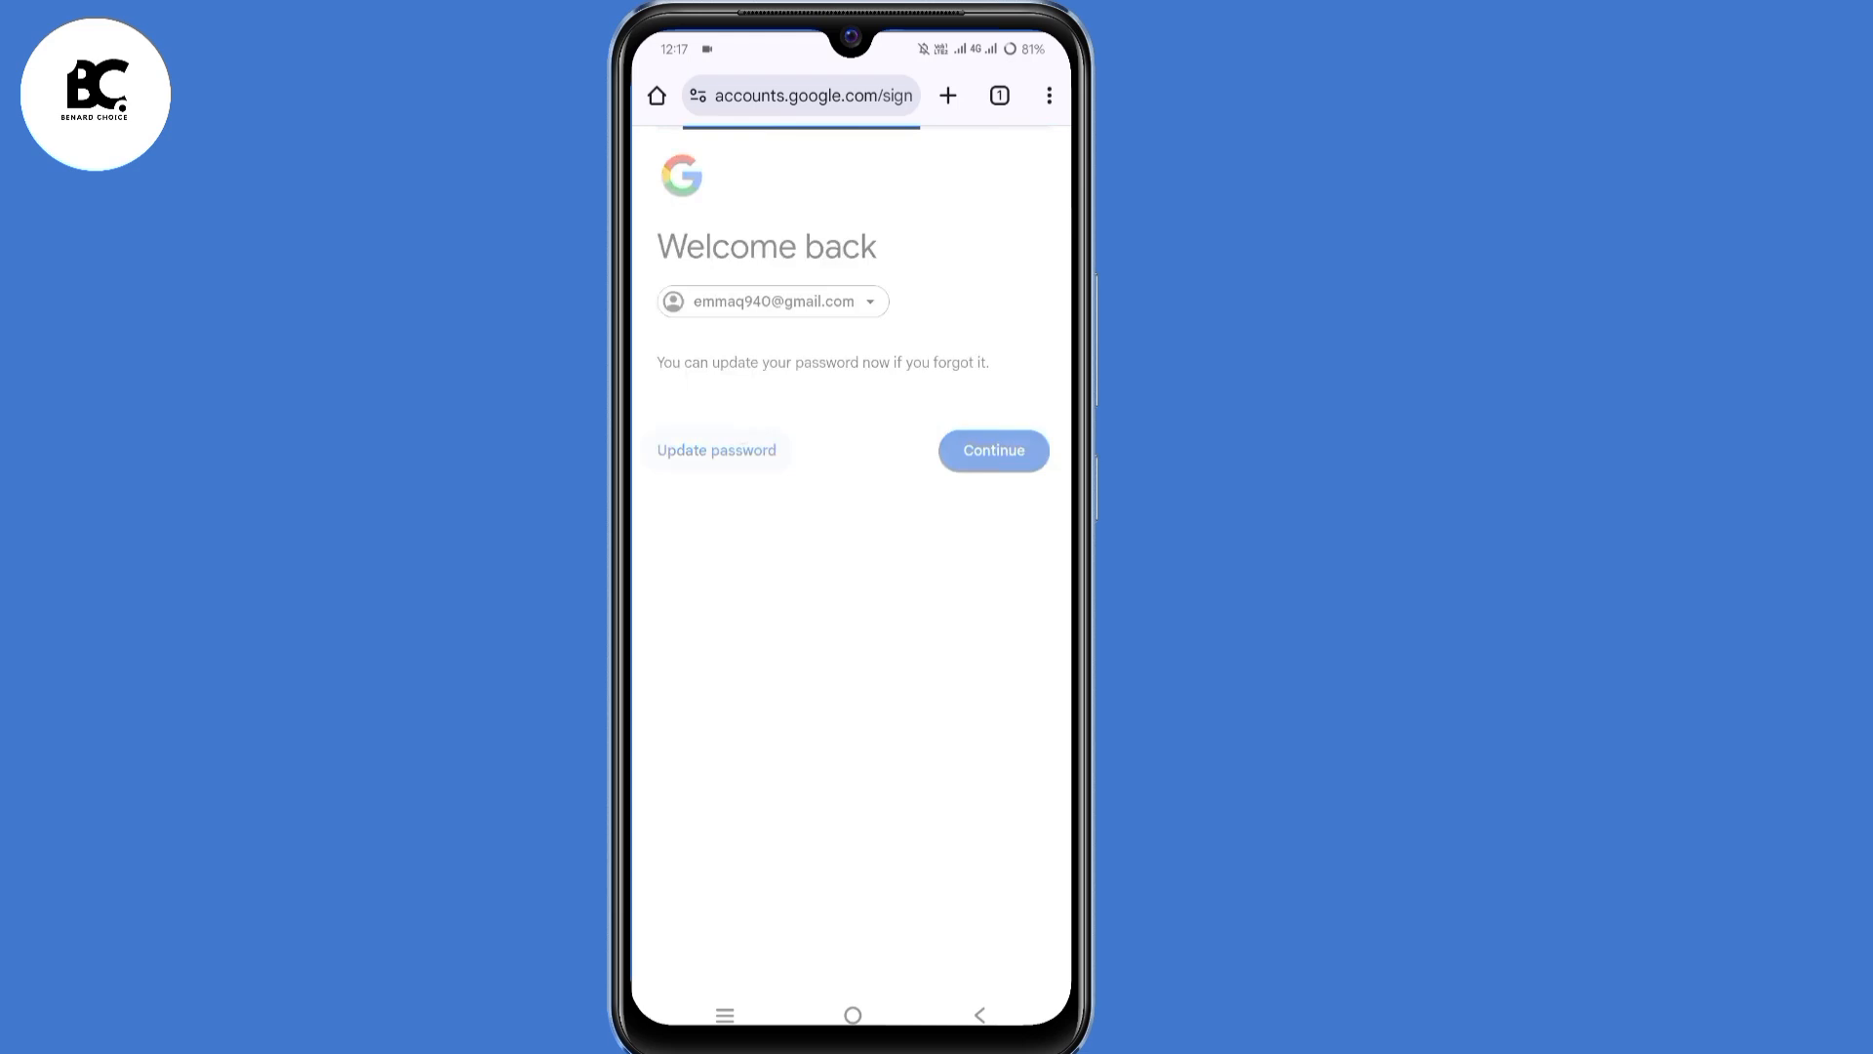
left_click(716, 448)
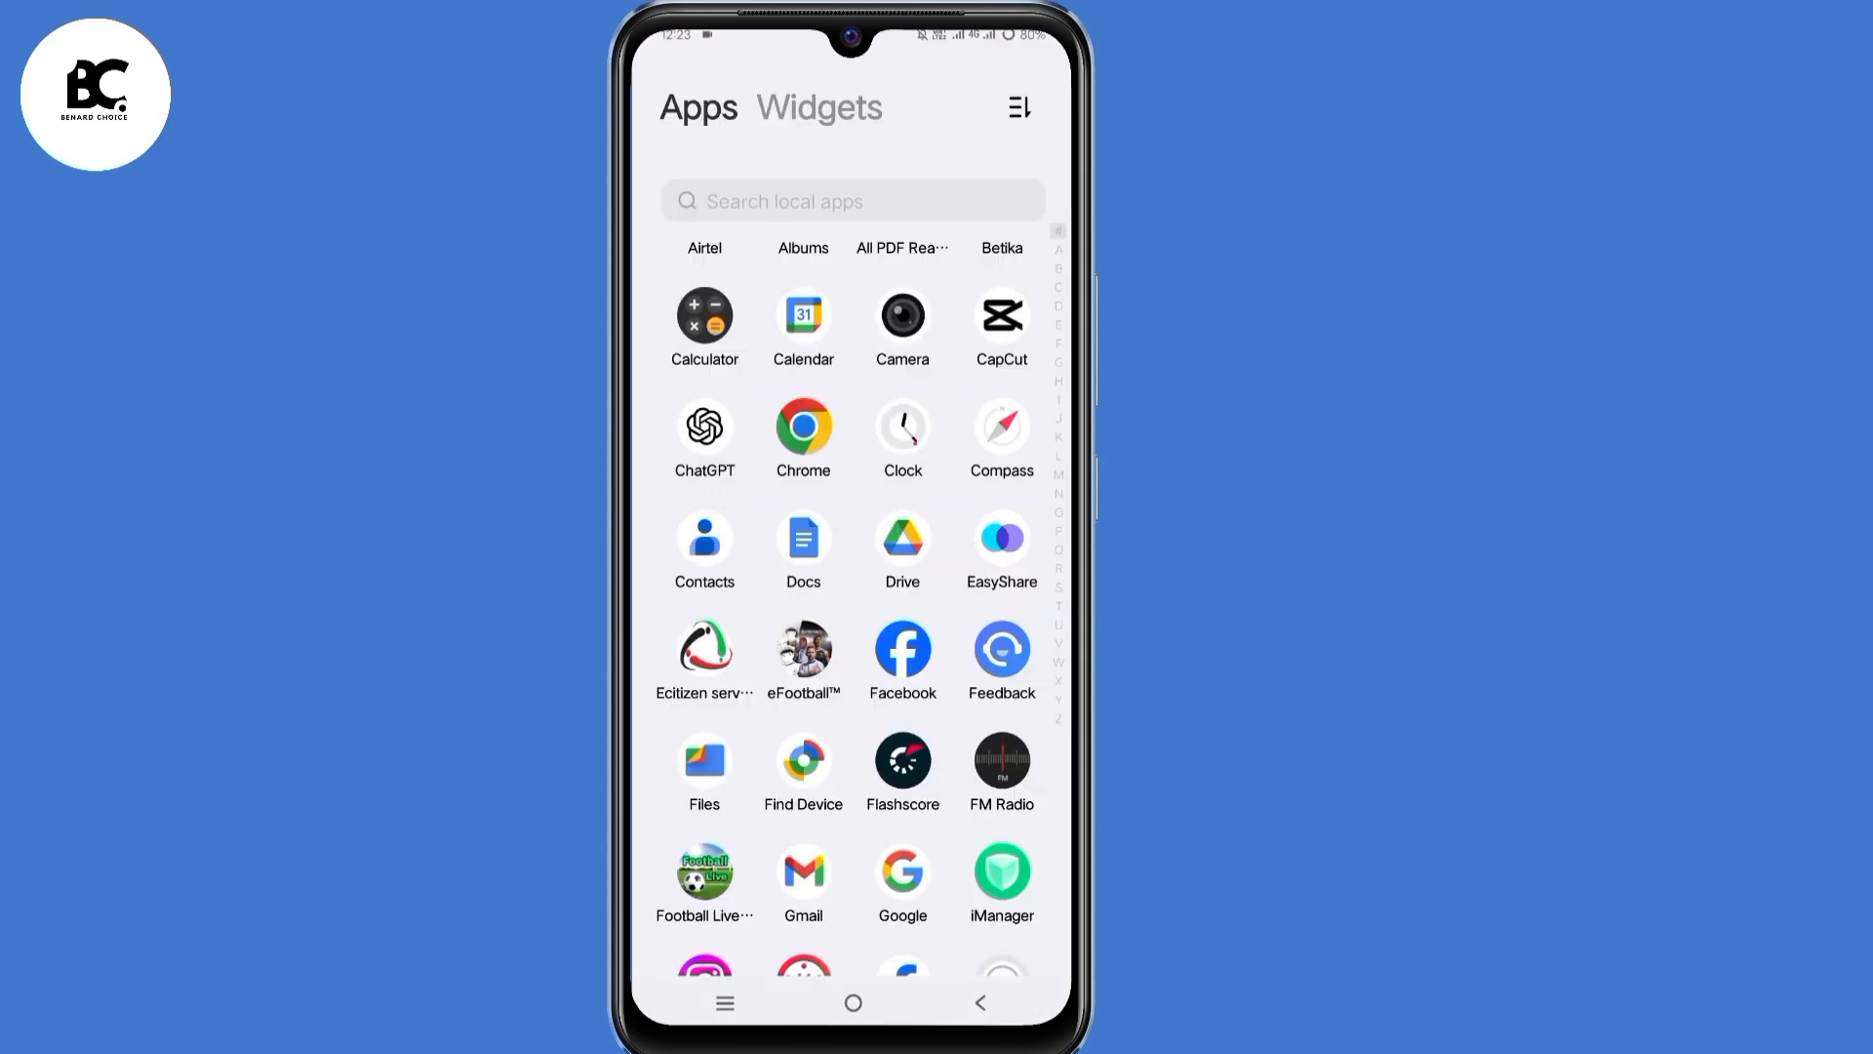
Find and launch the Play Store from the app drawer.
scroll("down", 3)
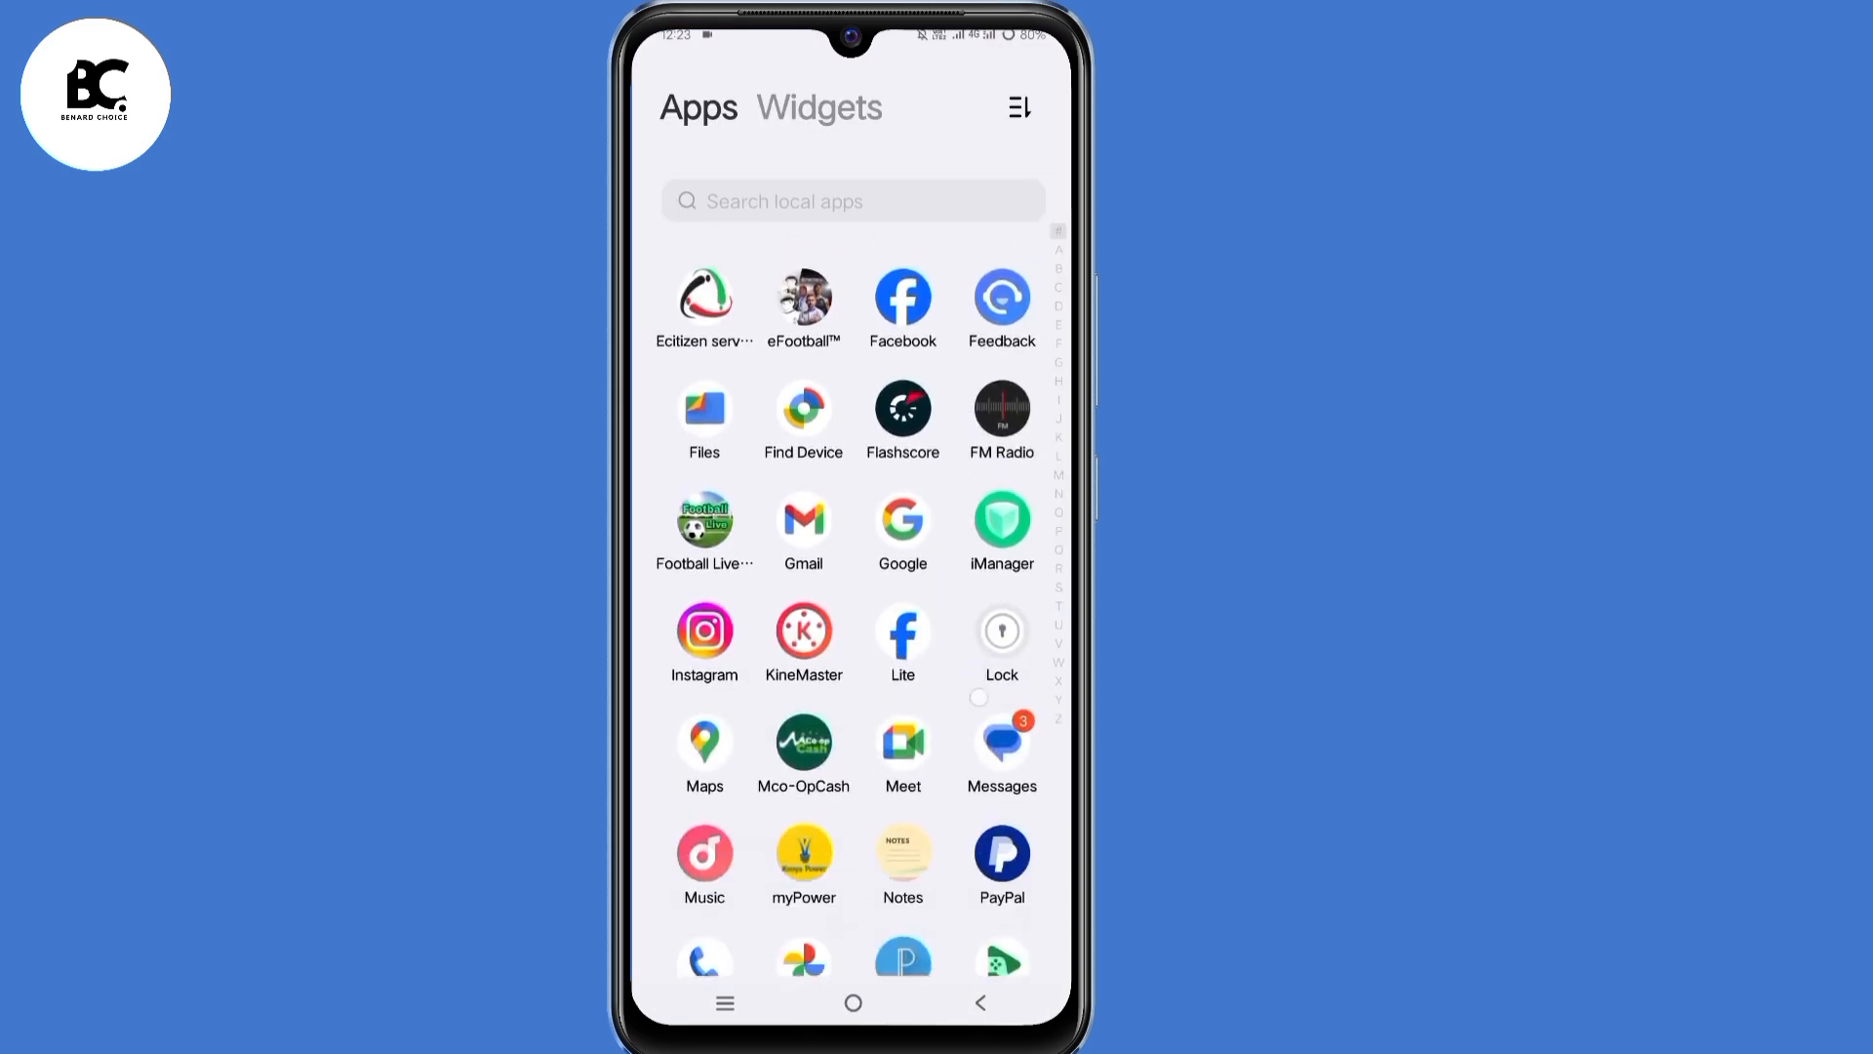
scroll("down", 3)
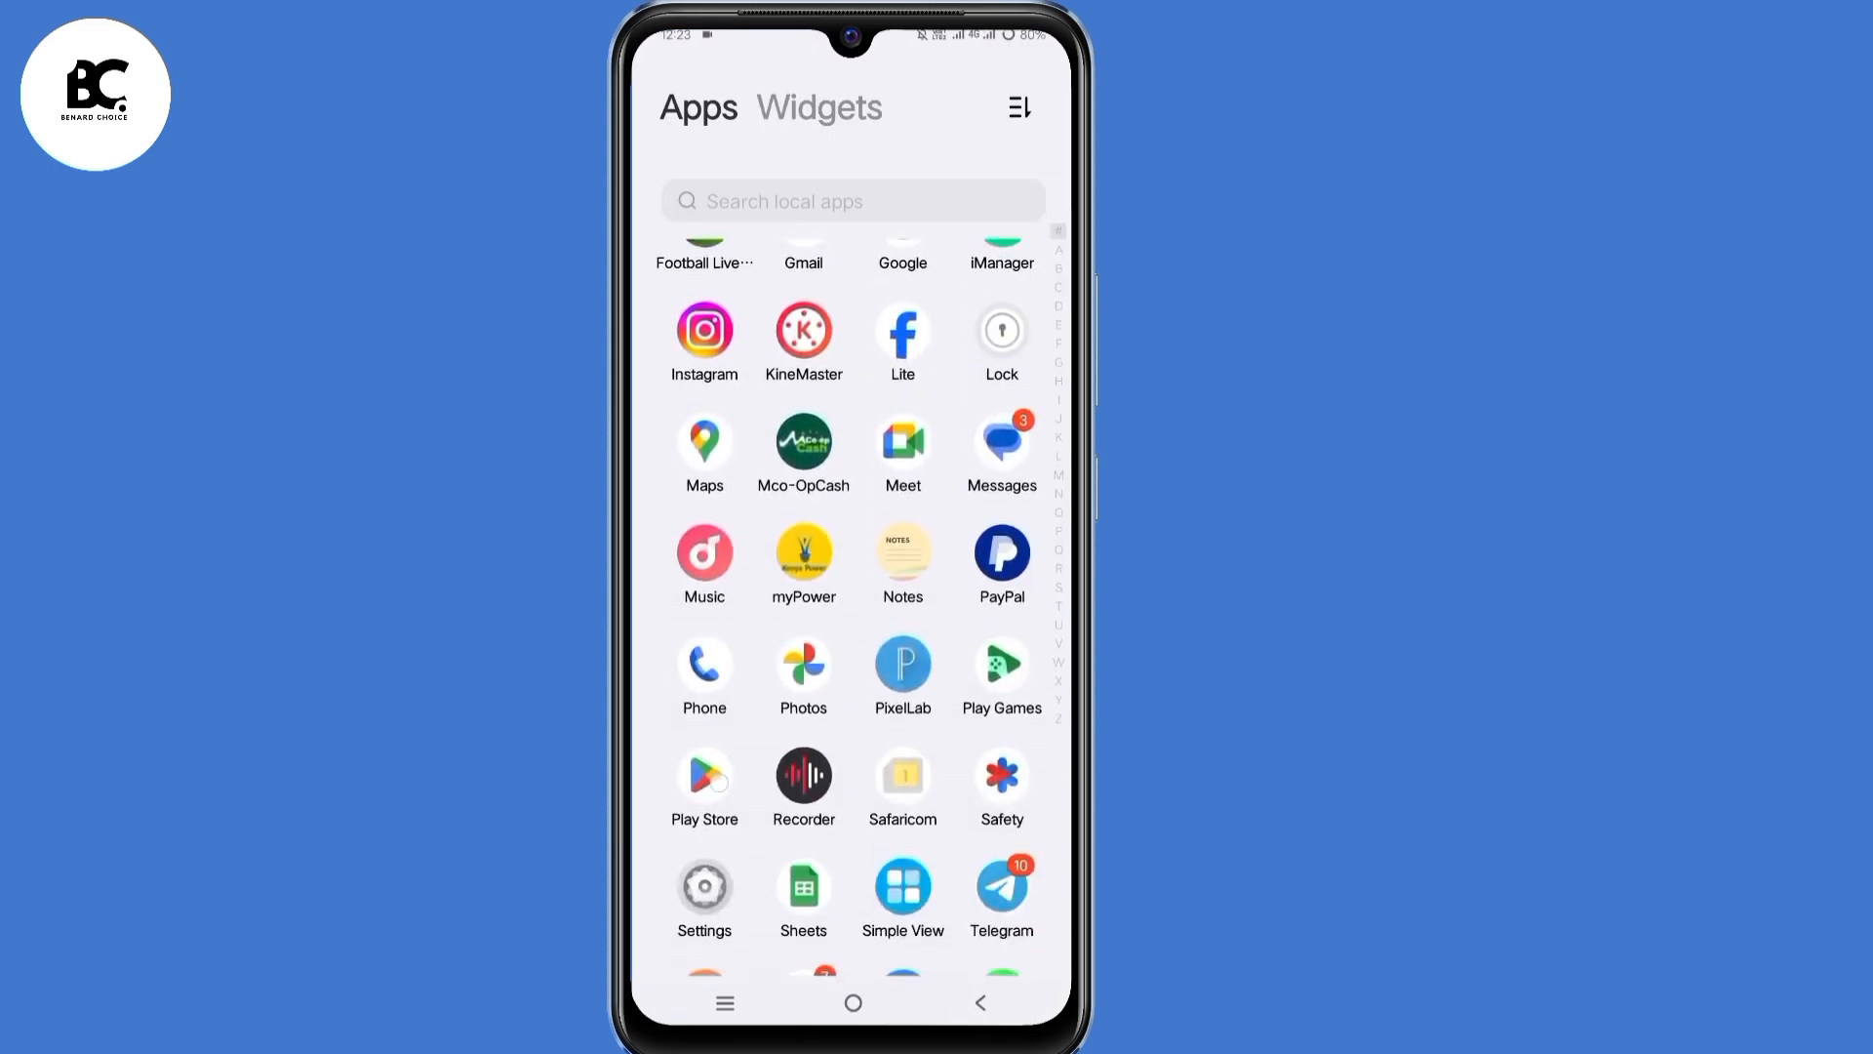
left_click(704, 774)
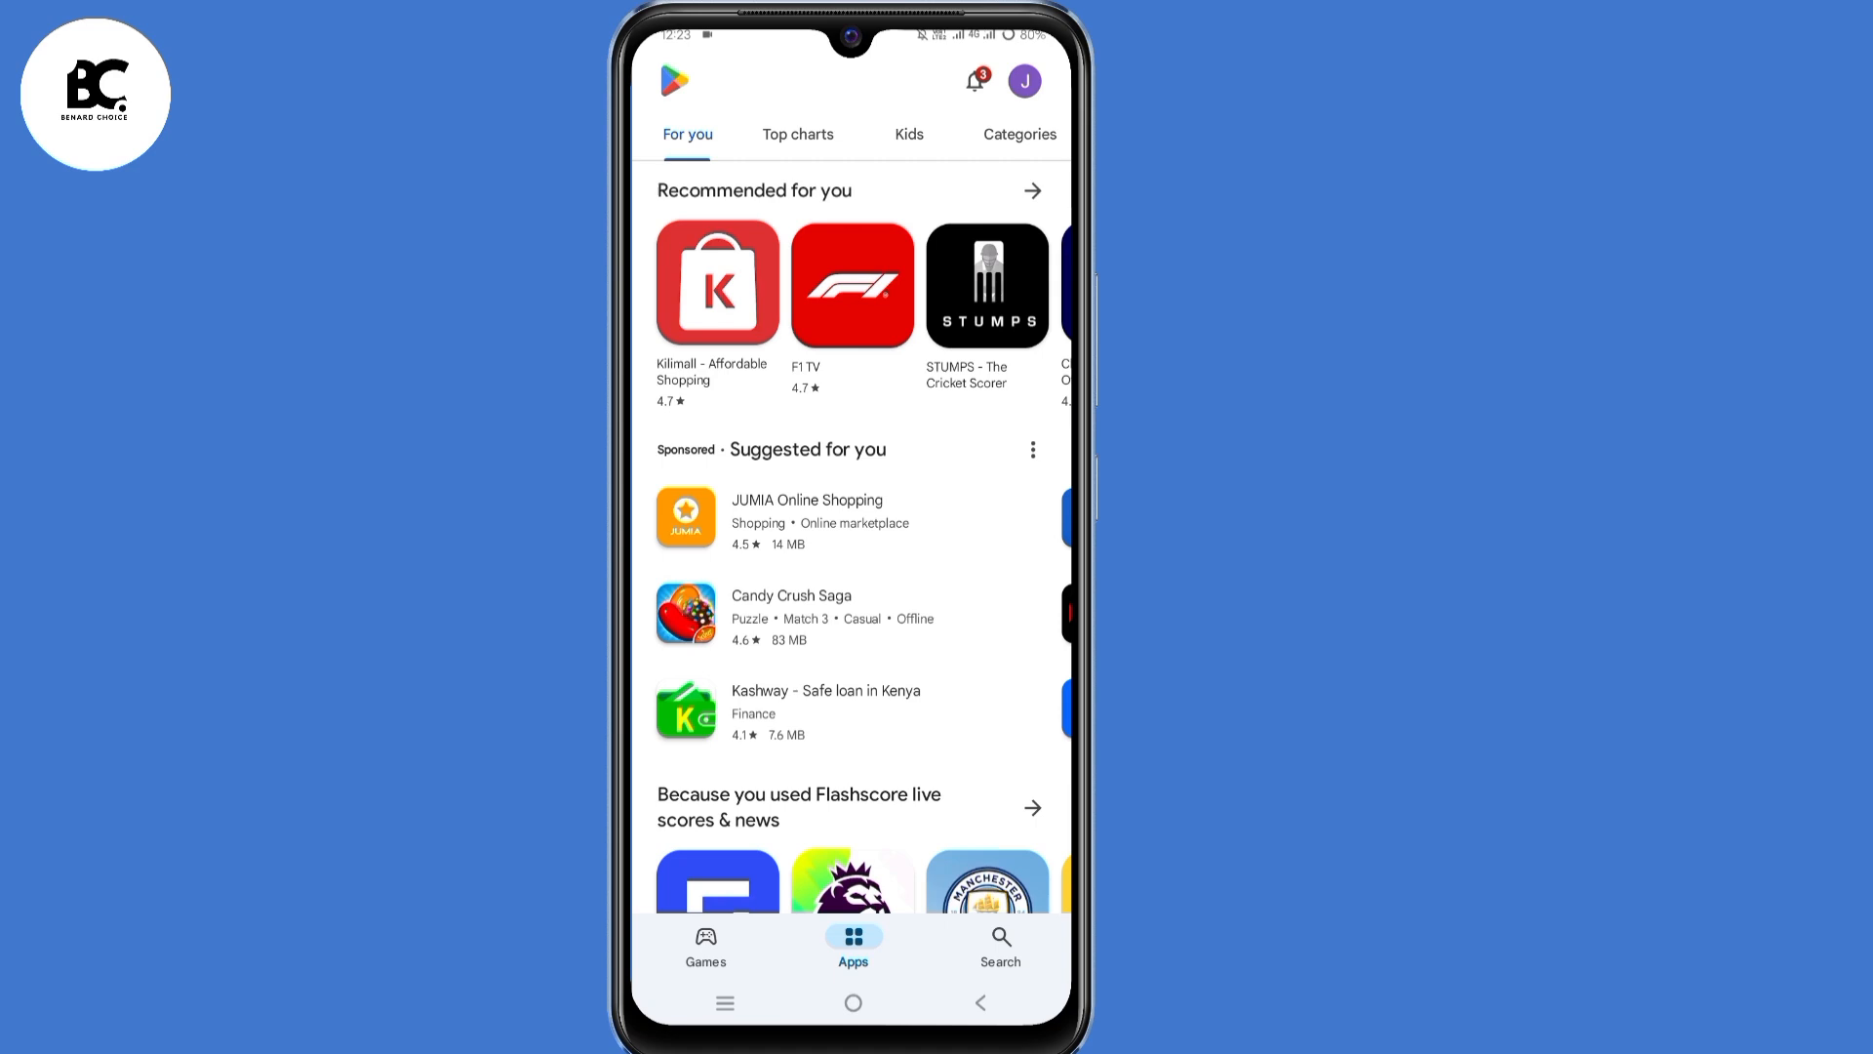
Reach Help & feedback from the Play Store profile menu.
left_click(1023, 82)
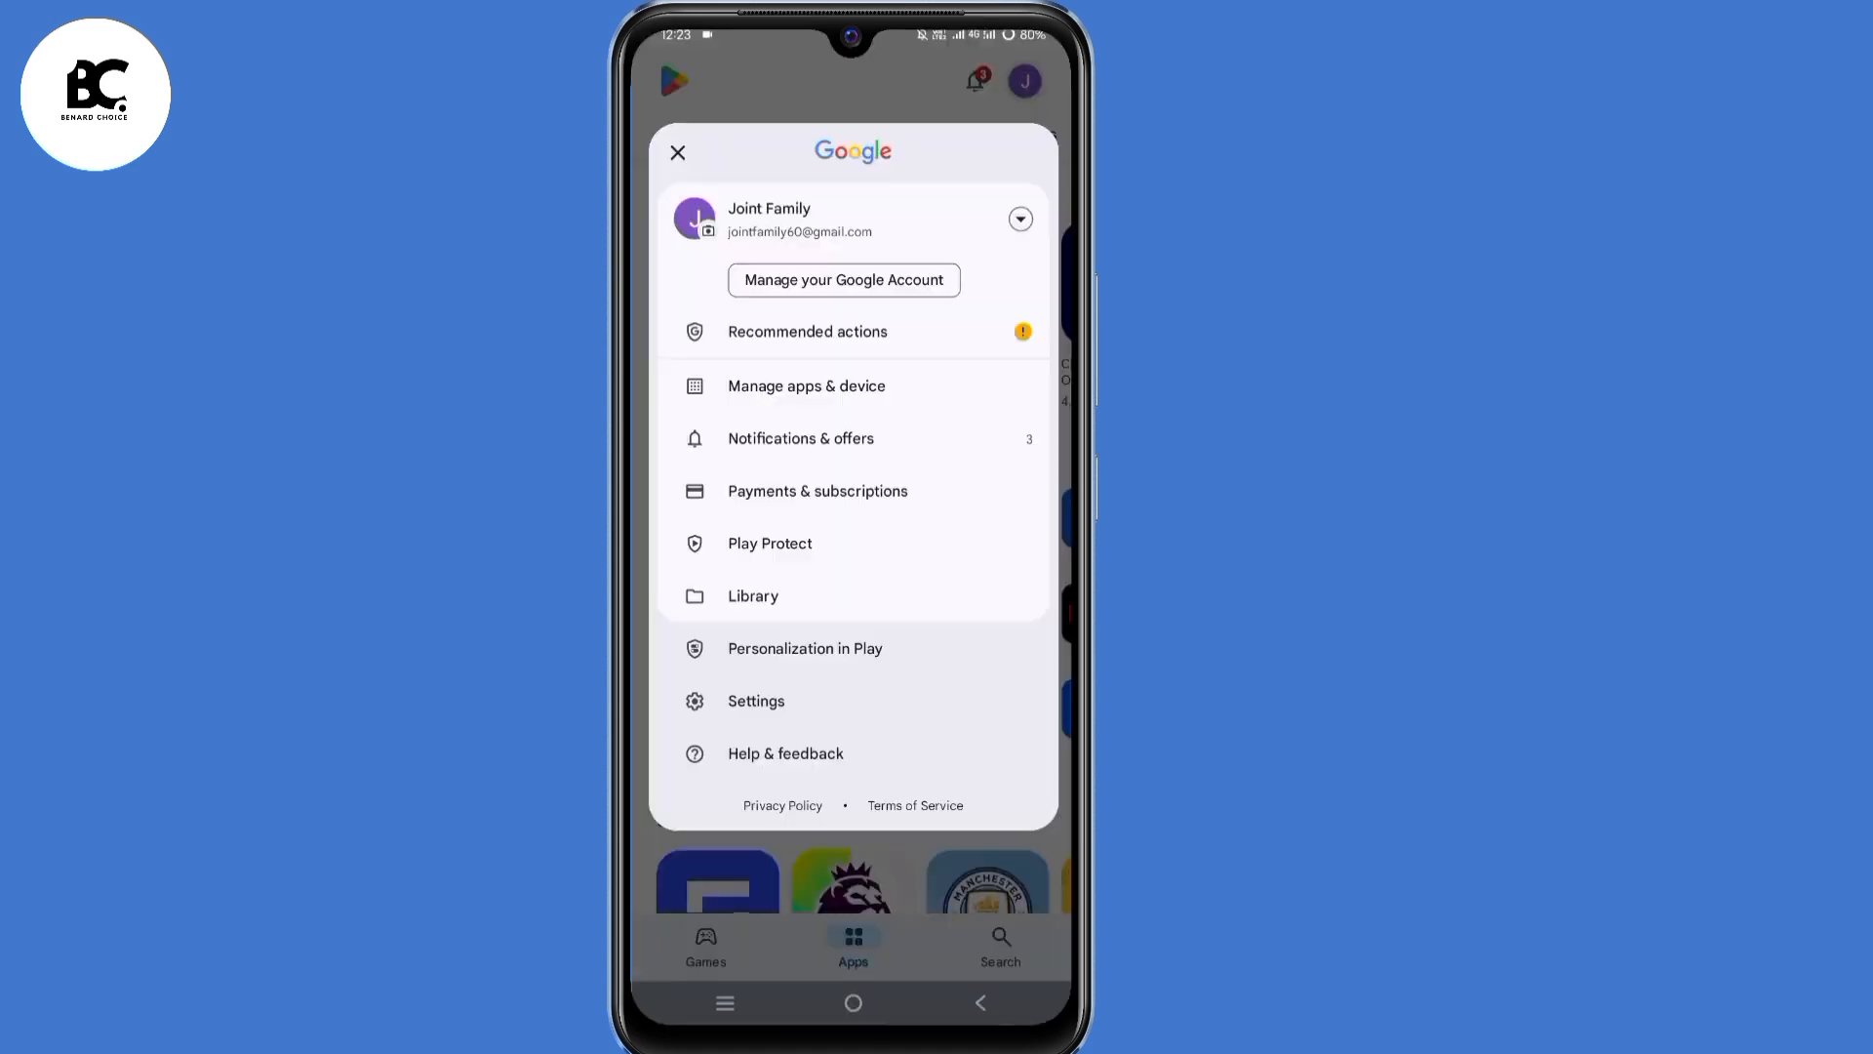
left_click(785, 753)
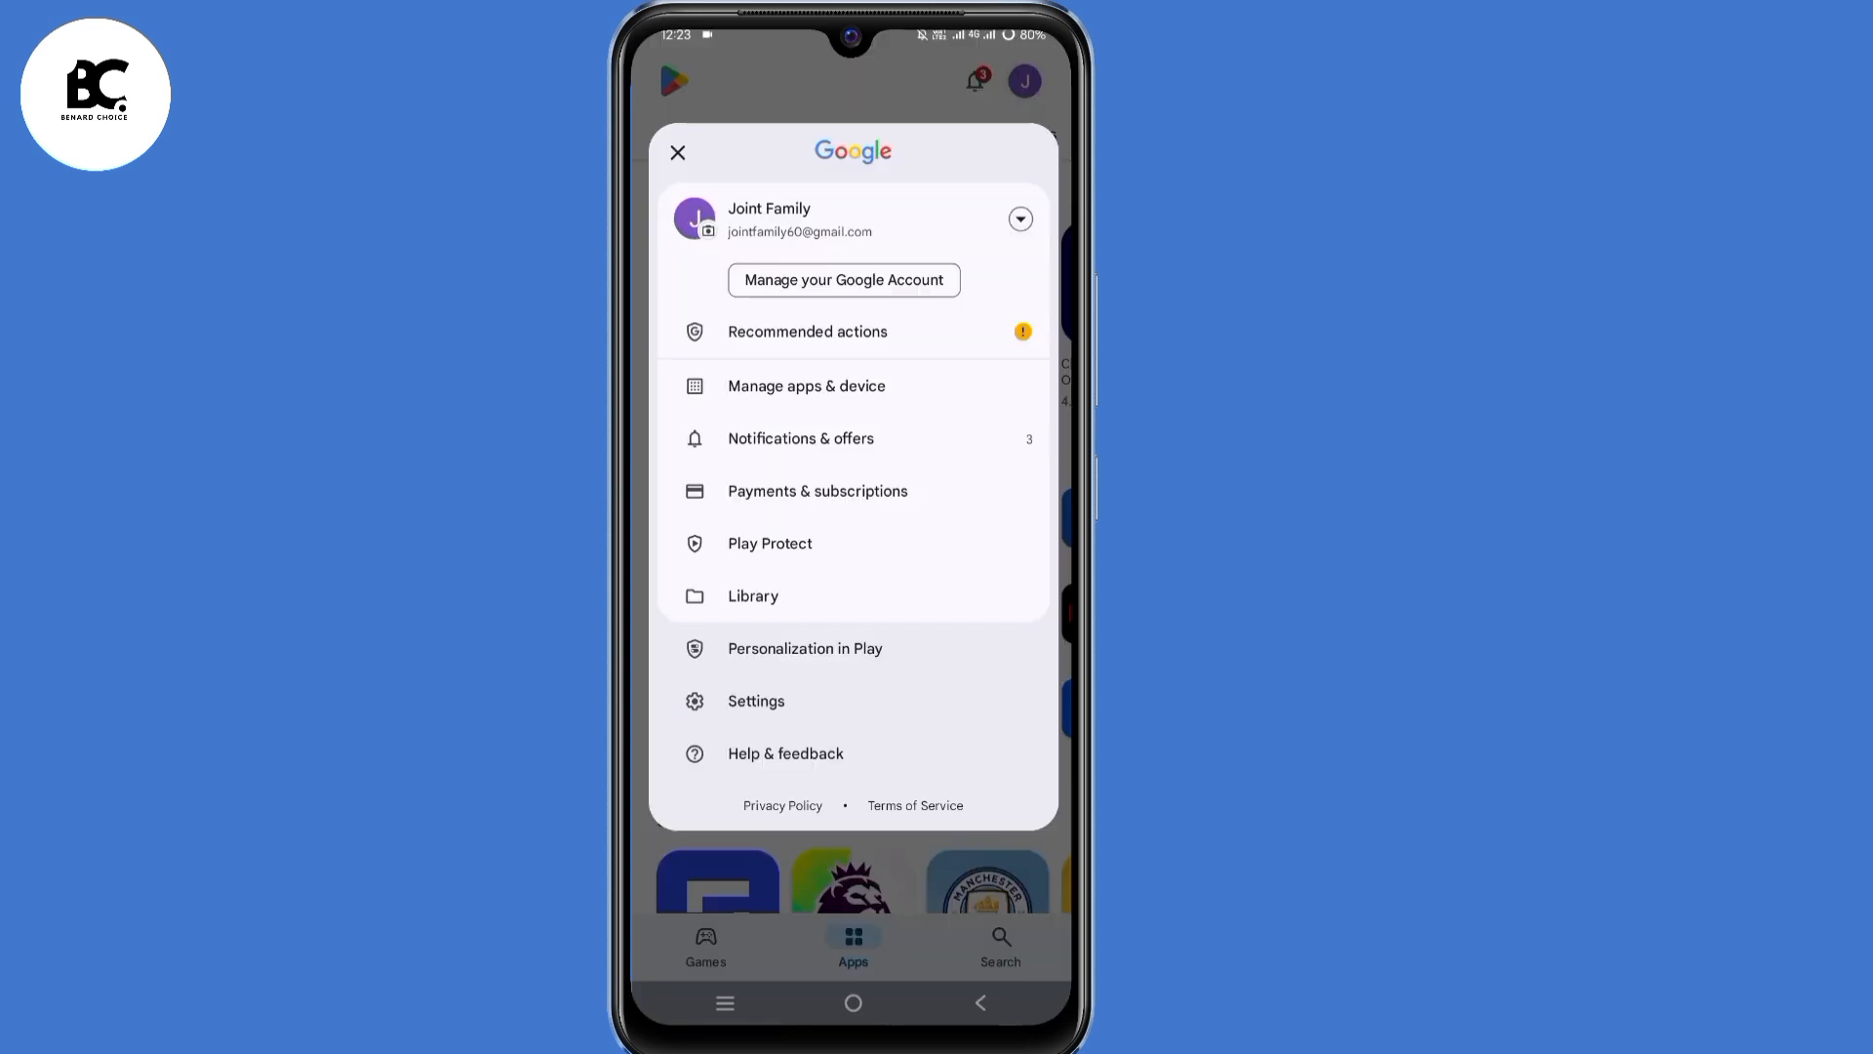
left_click(784, 753)
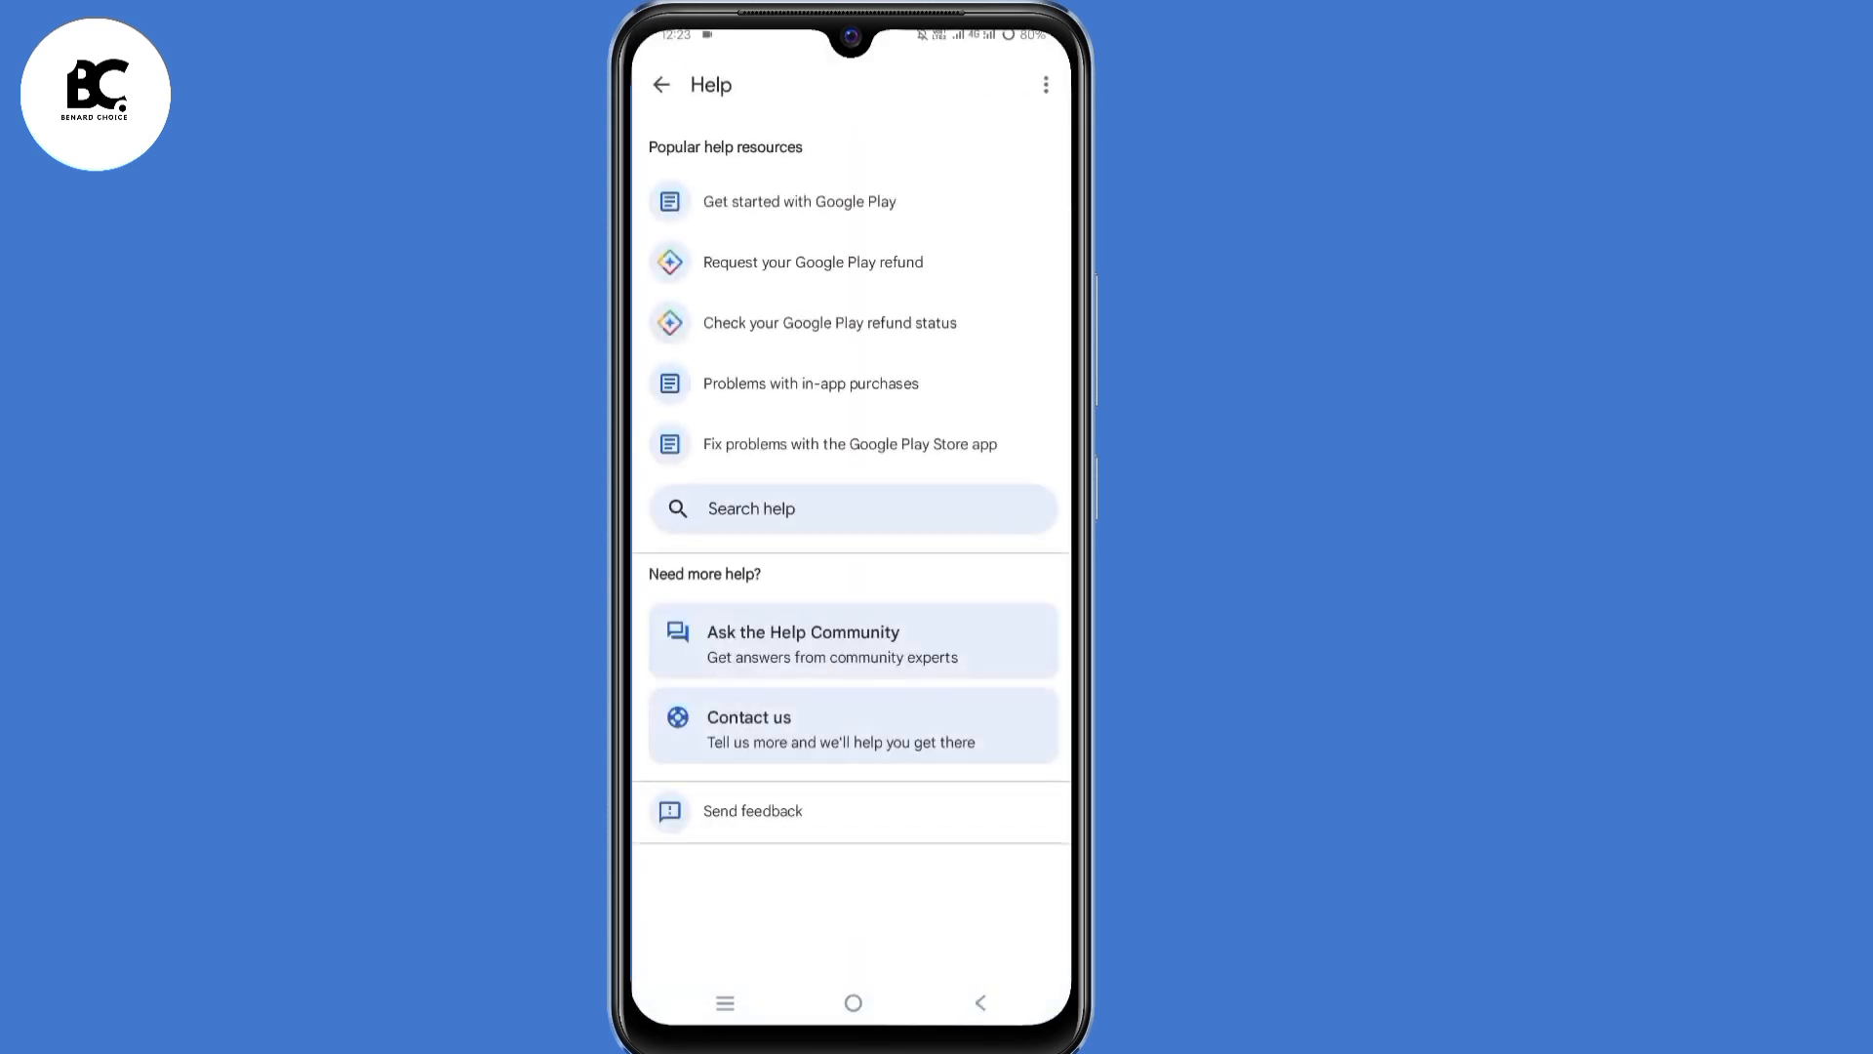
Start a Contact us support request from the Play Store Help page.
left_click(828, 730)
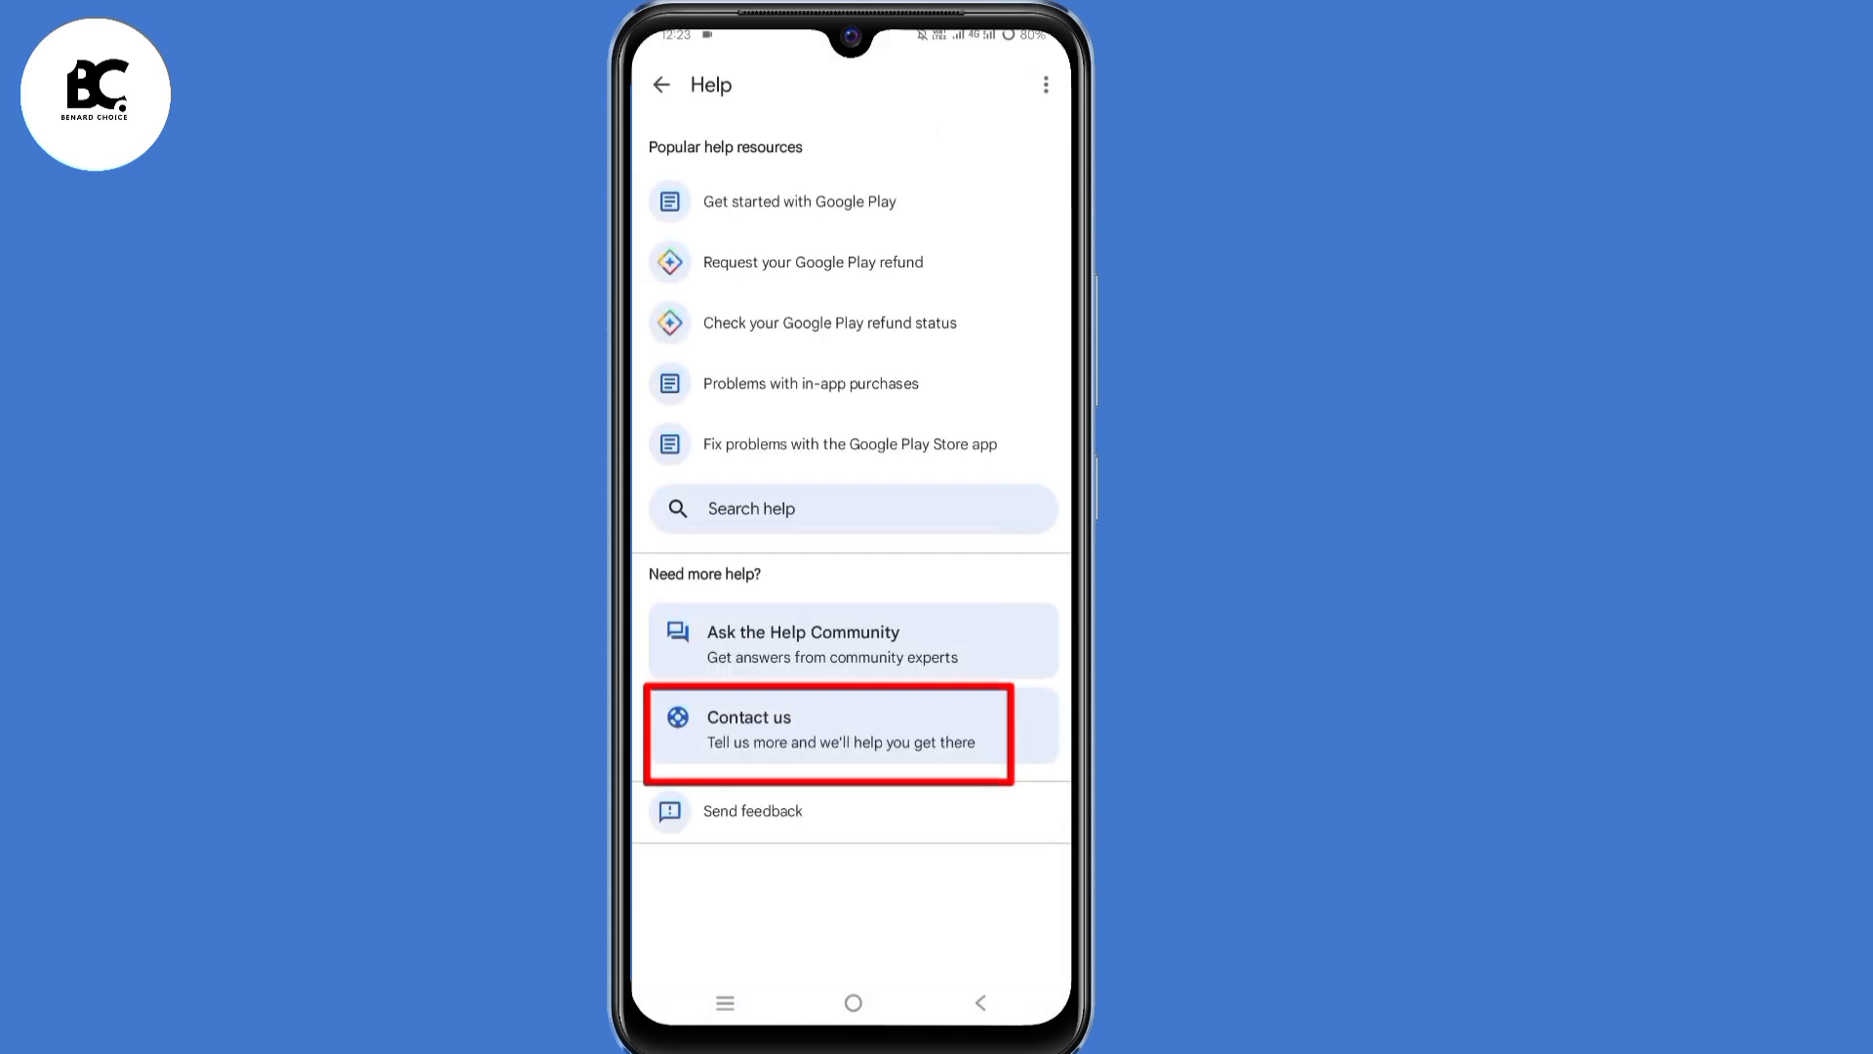
left_click(851, 730)
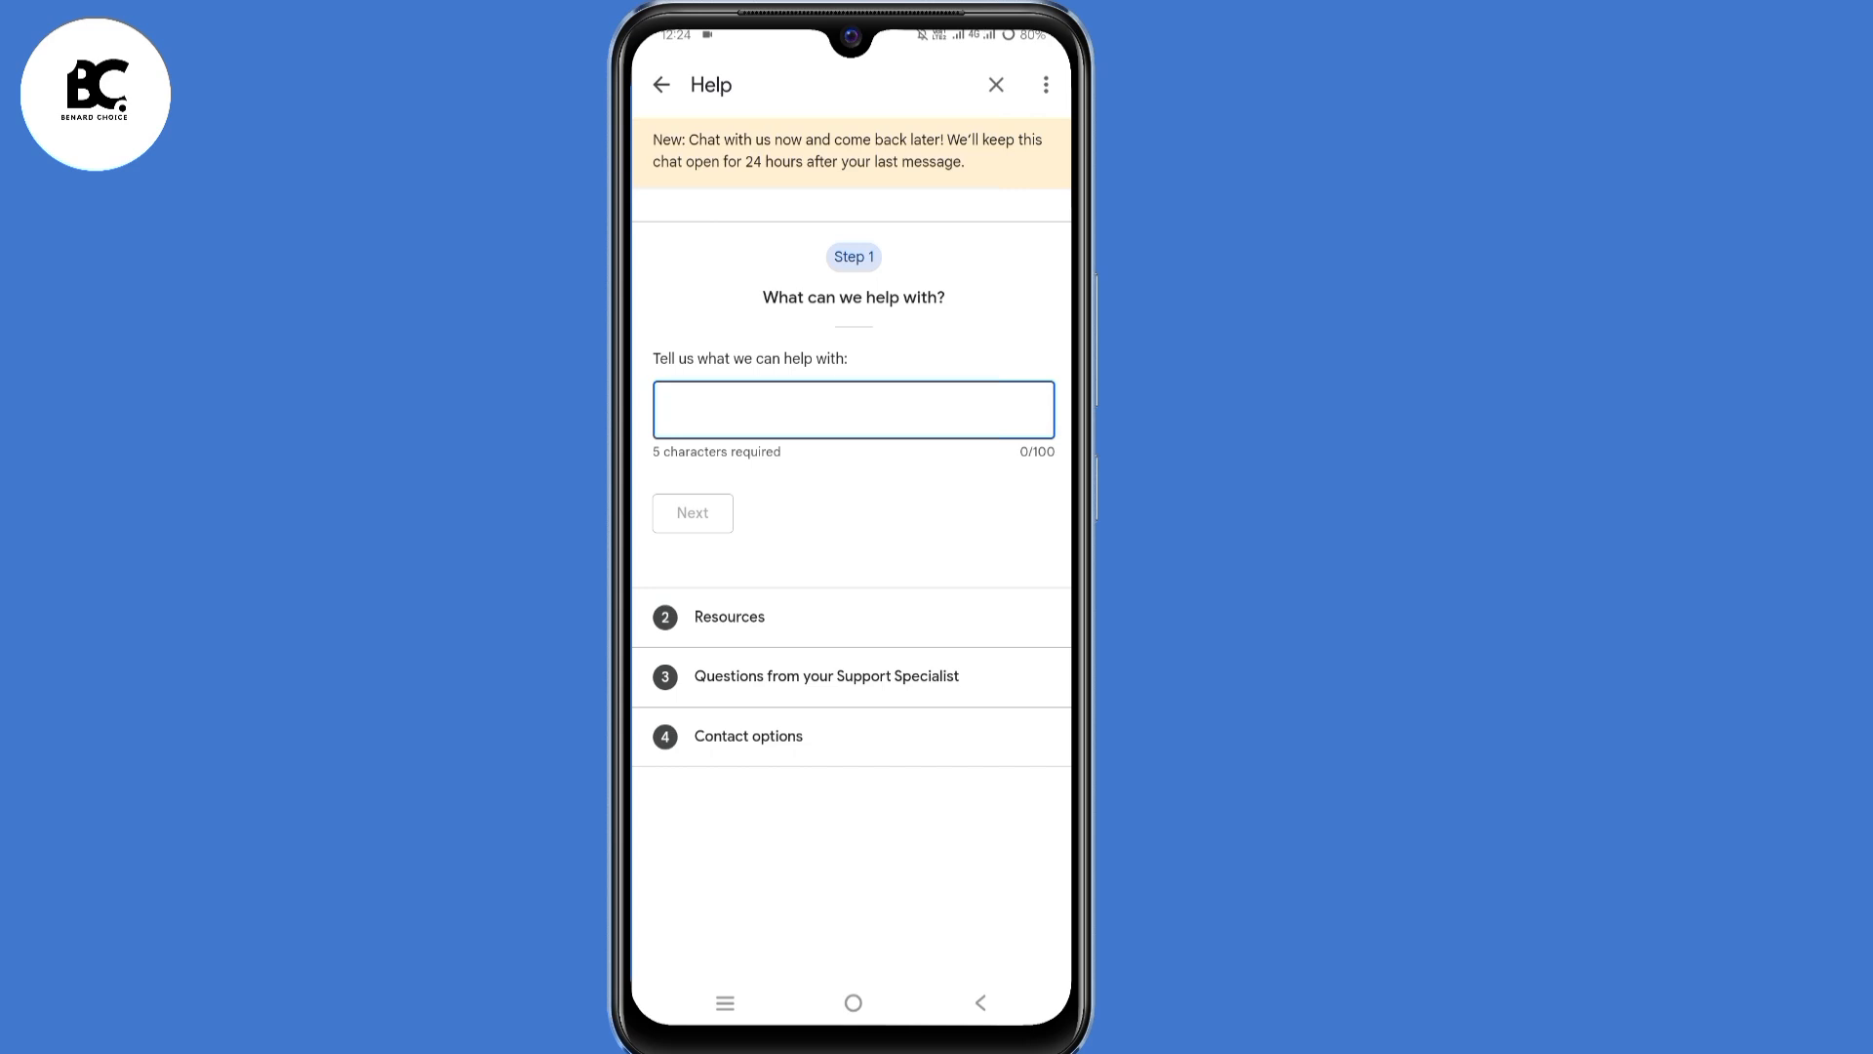
Describe the support issue as 'Gmail account recovery' and submit it.
type("G")
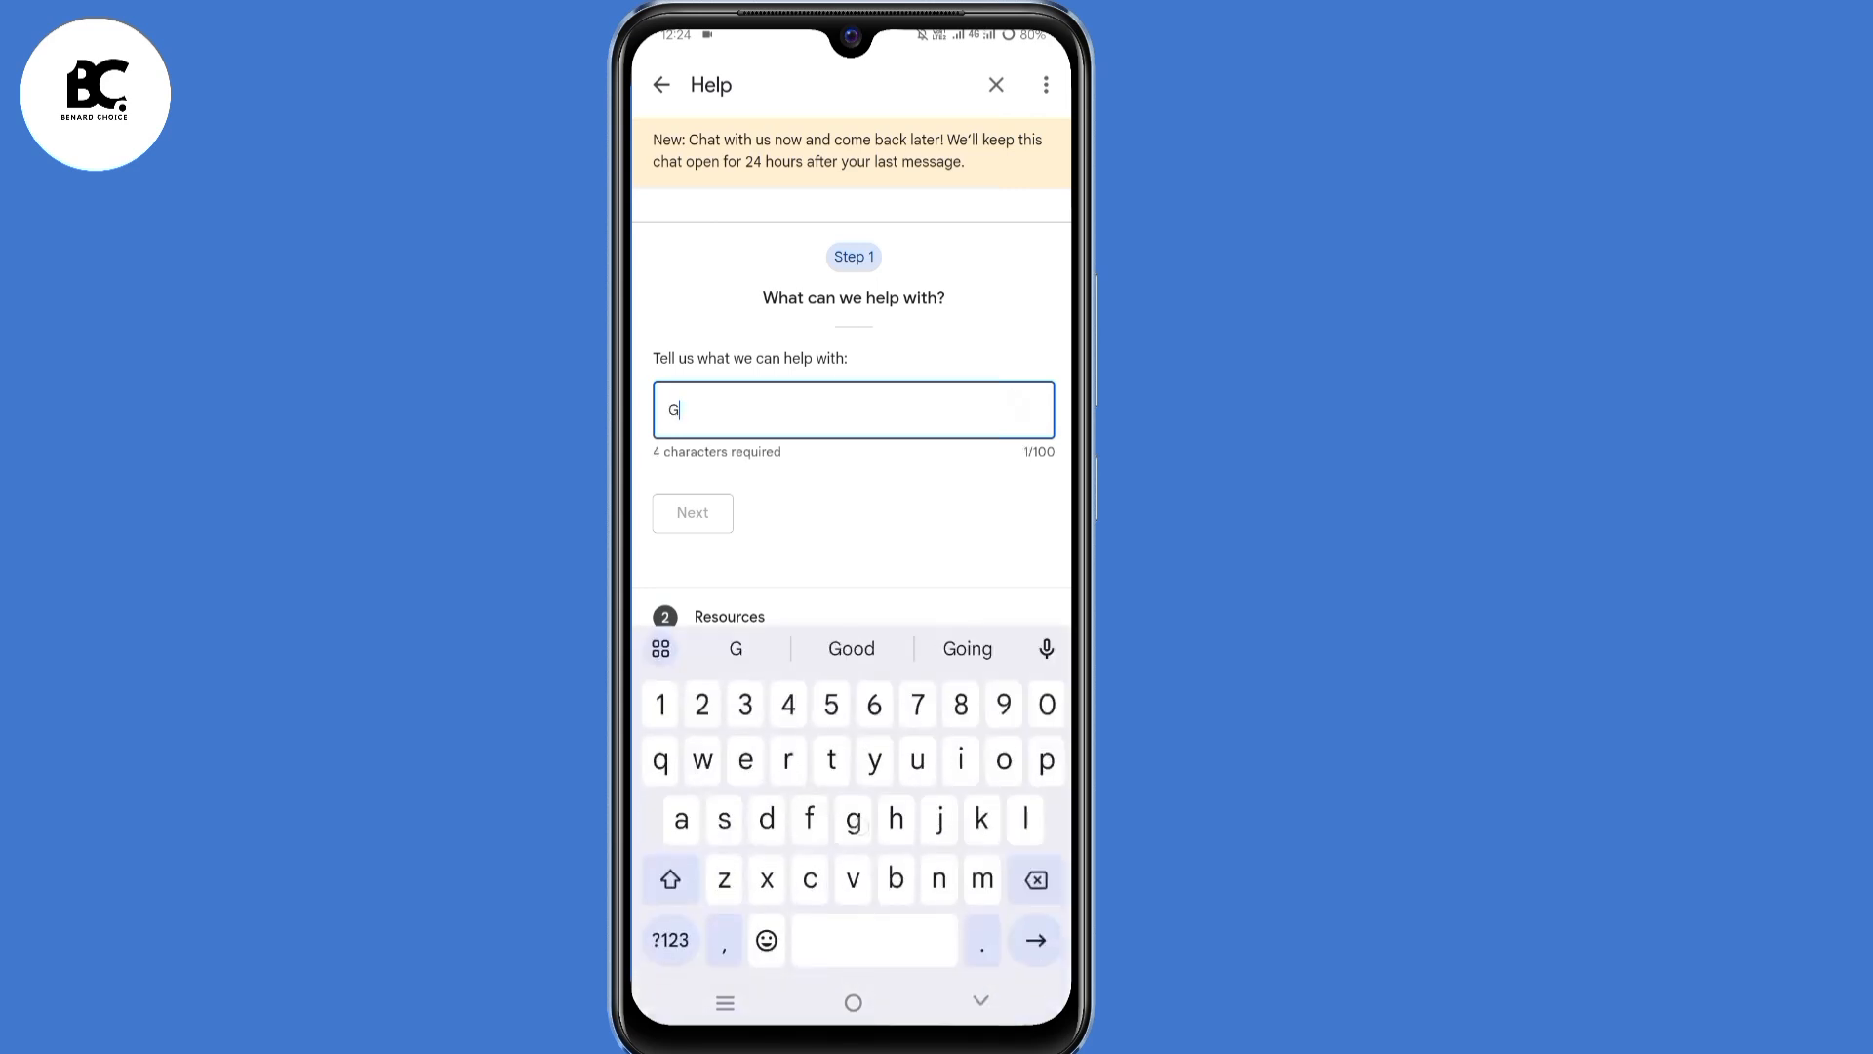
type("Gmail account recovery")
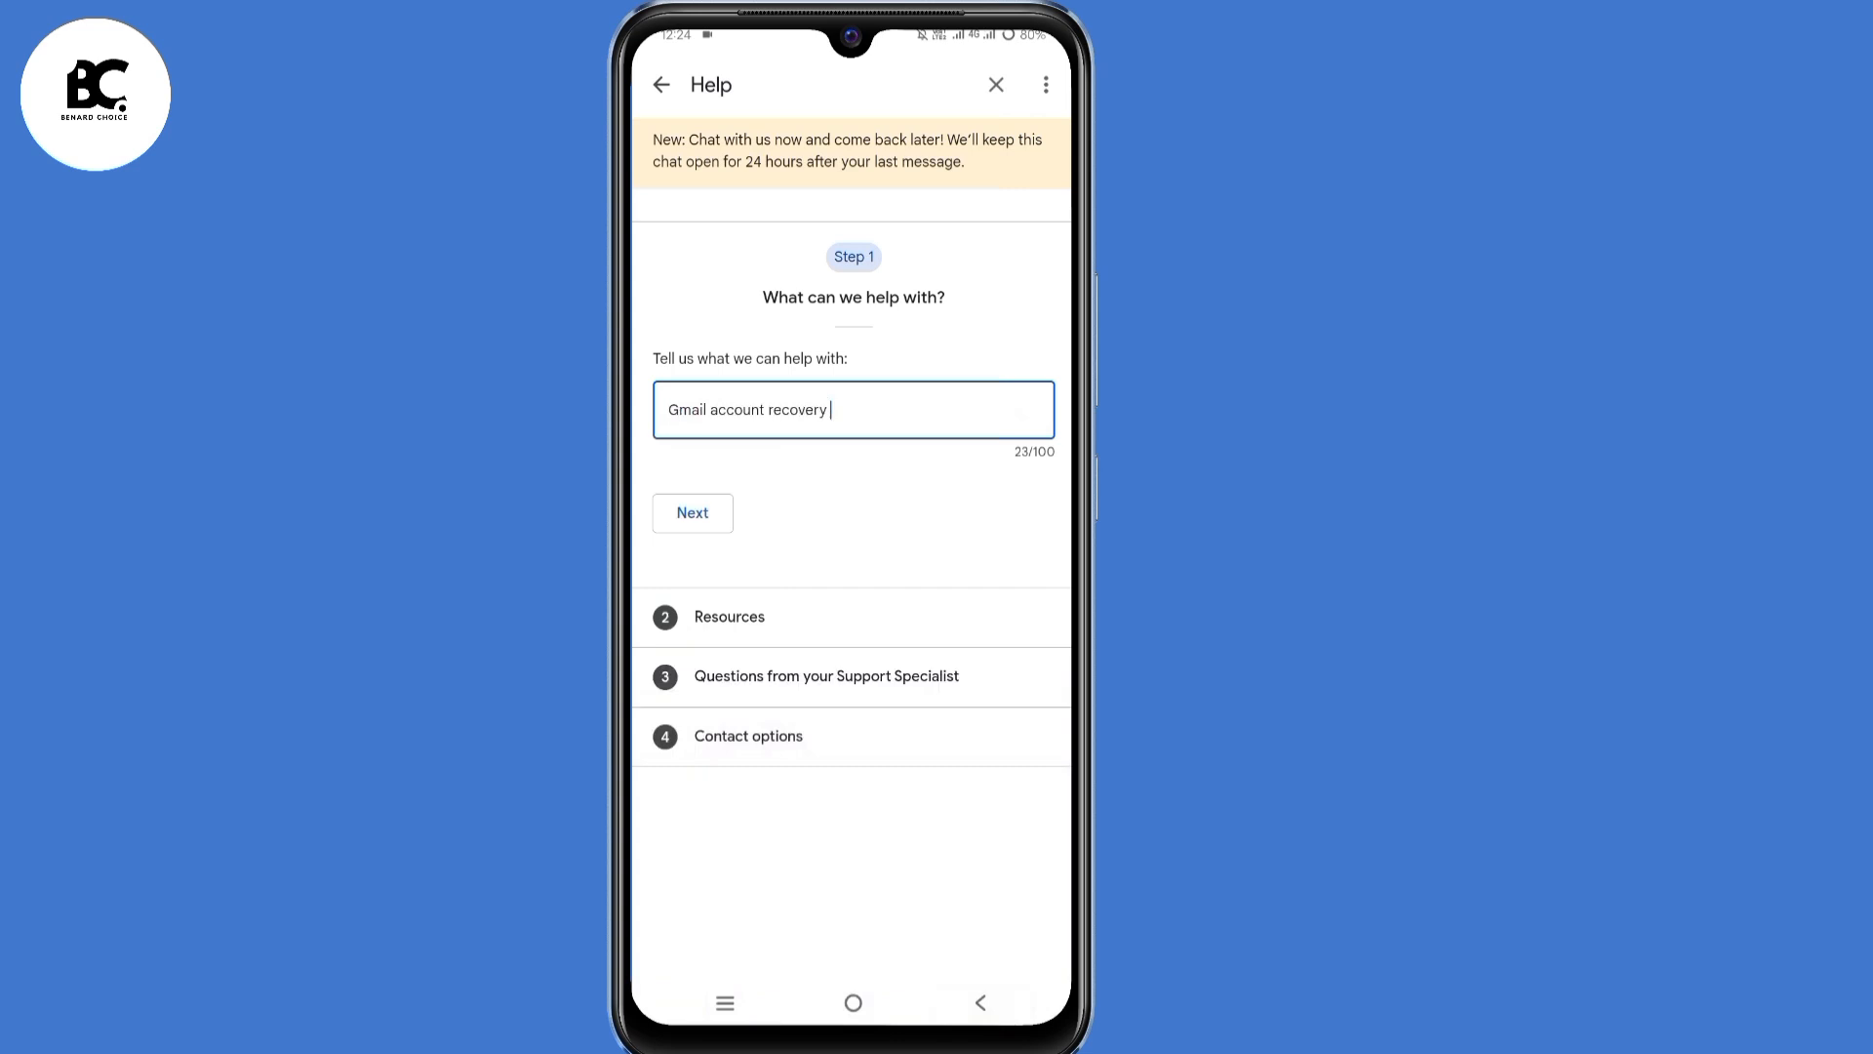
left_click(692, 513)
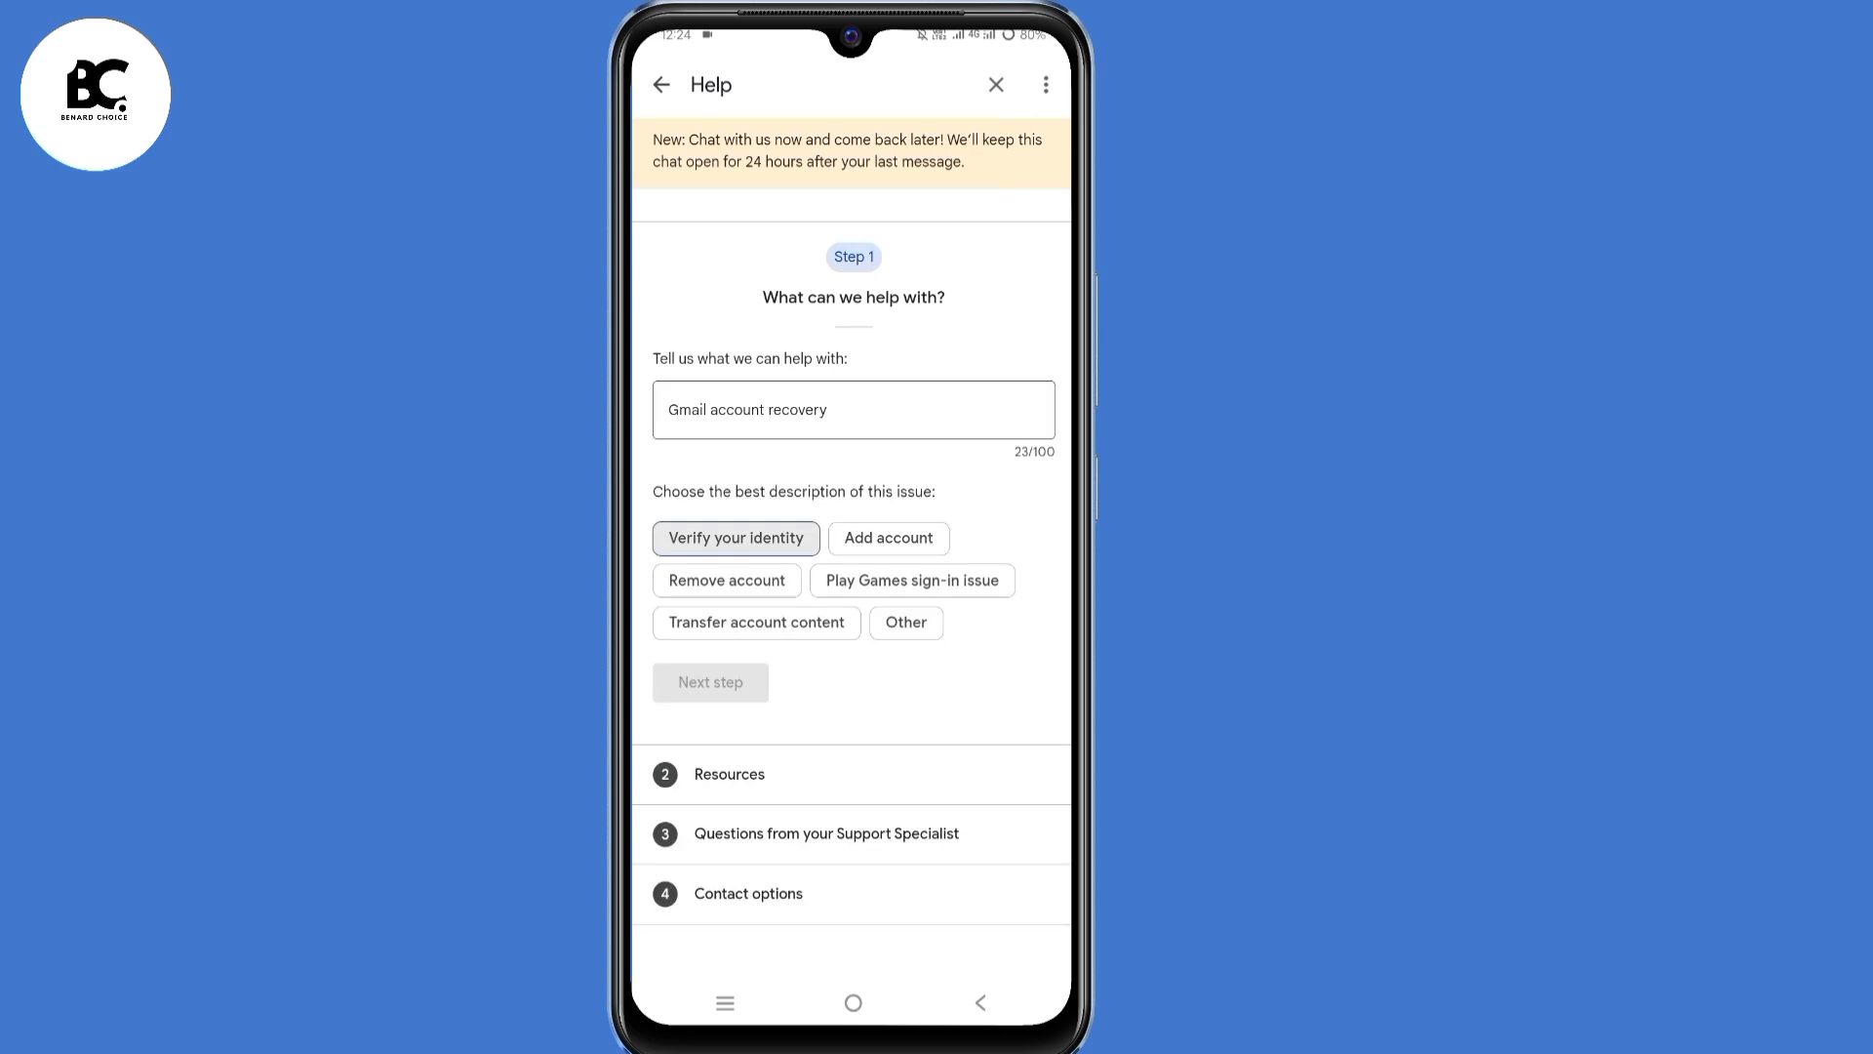
Categorise the issue as Other with support area Google Play Apps and advance to the next step.
left_click(905, 622)
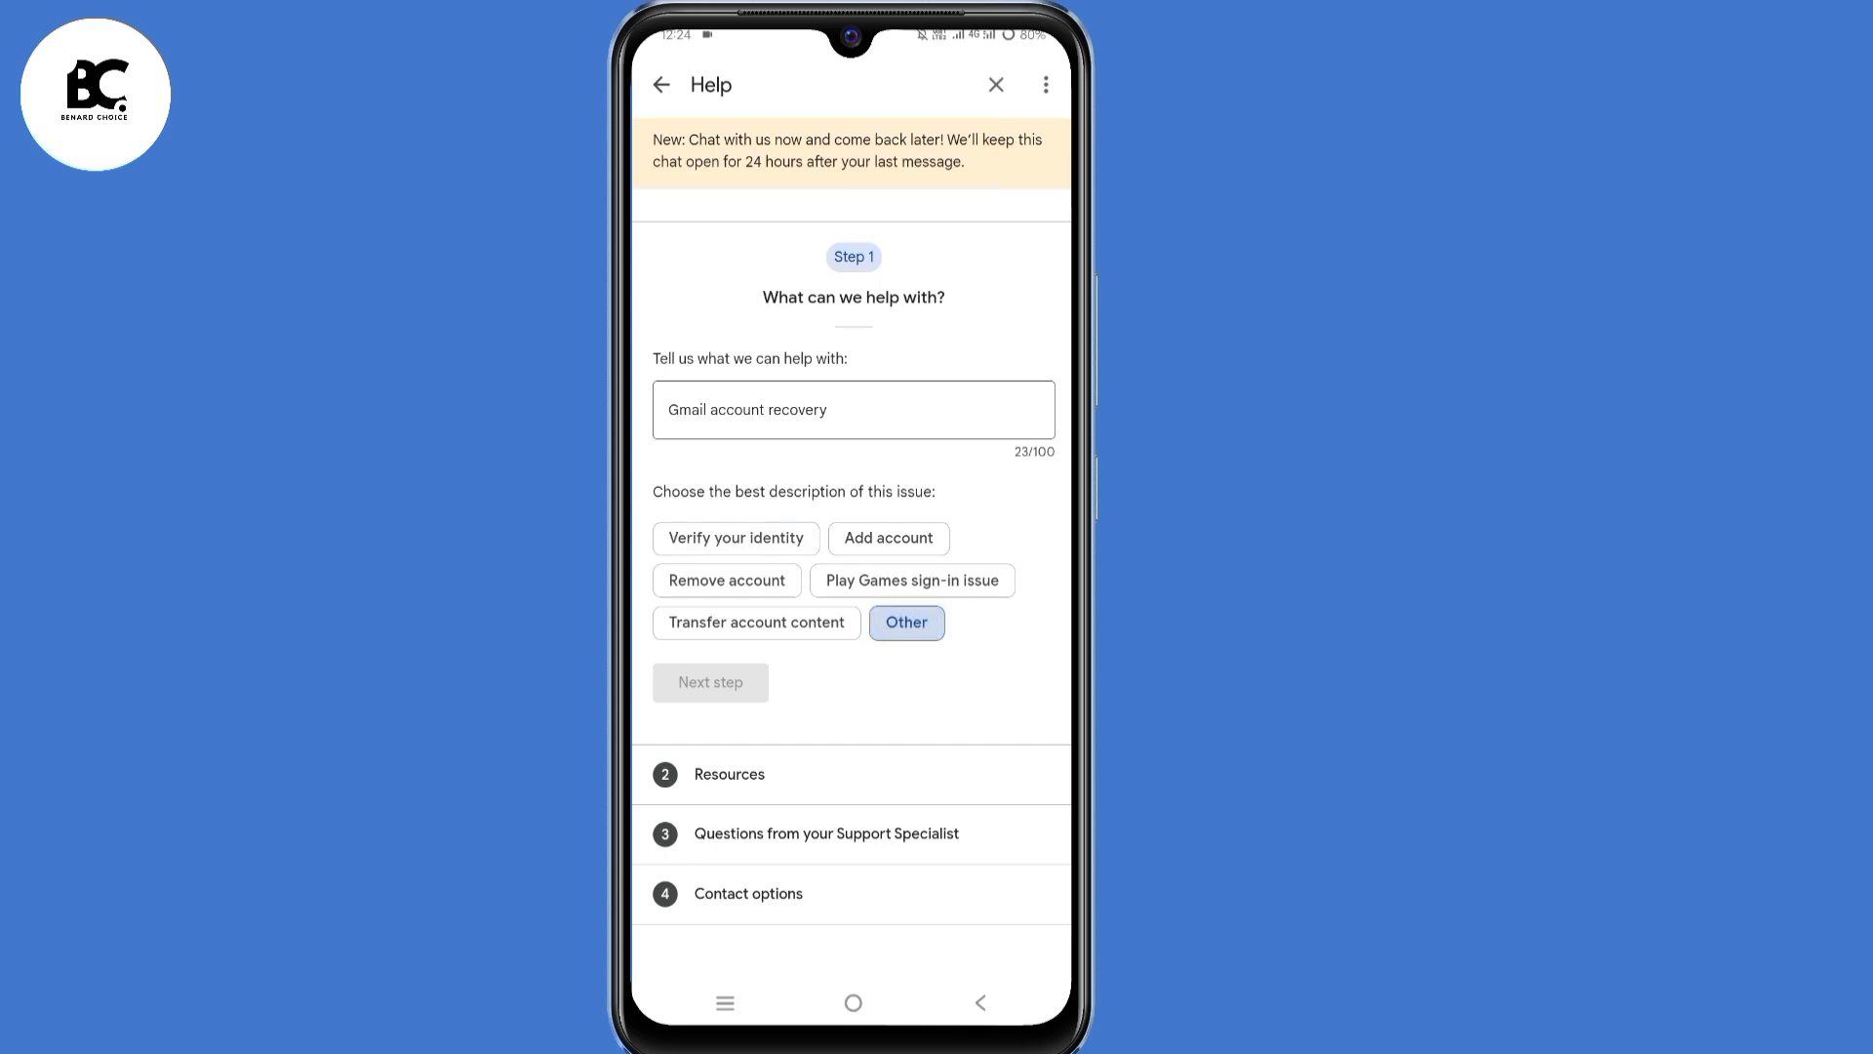
left_click(905, 622)
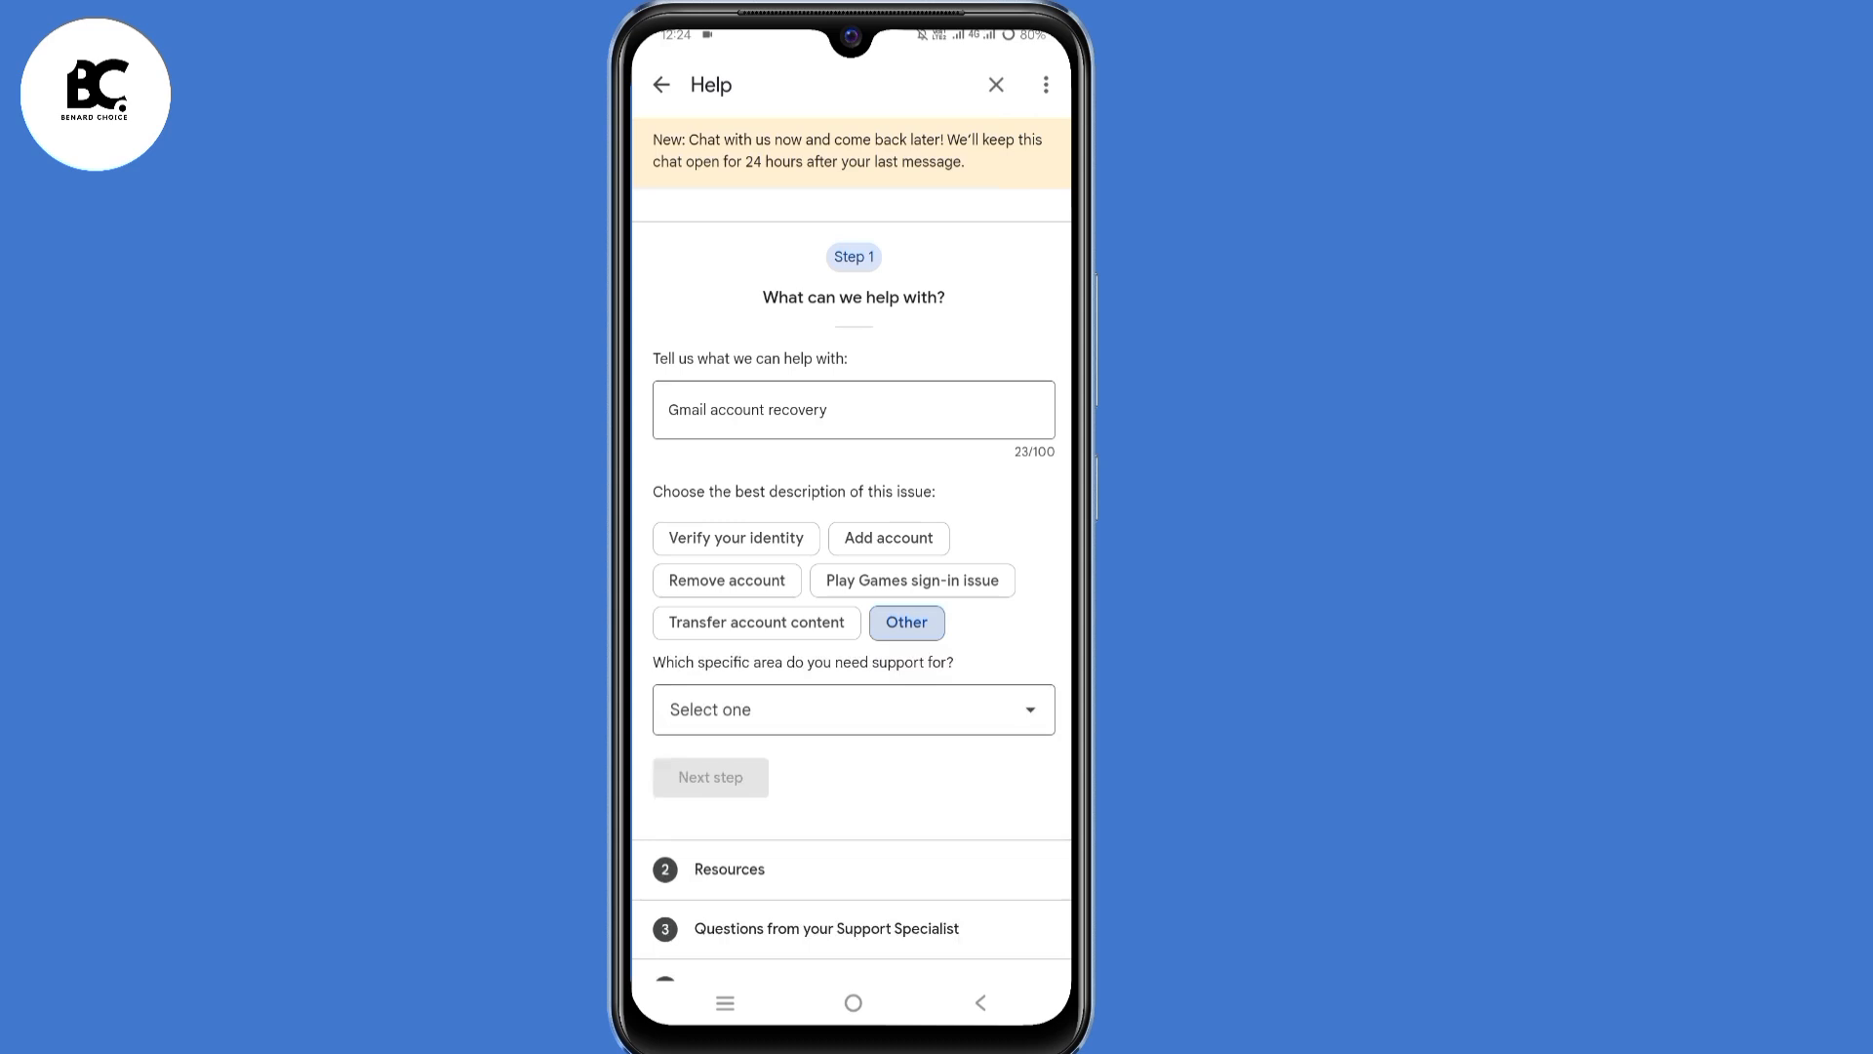
left_click(855, 711)
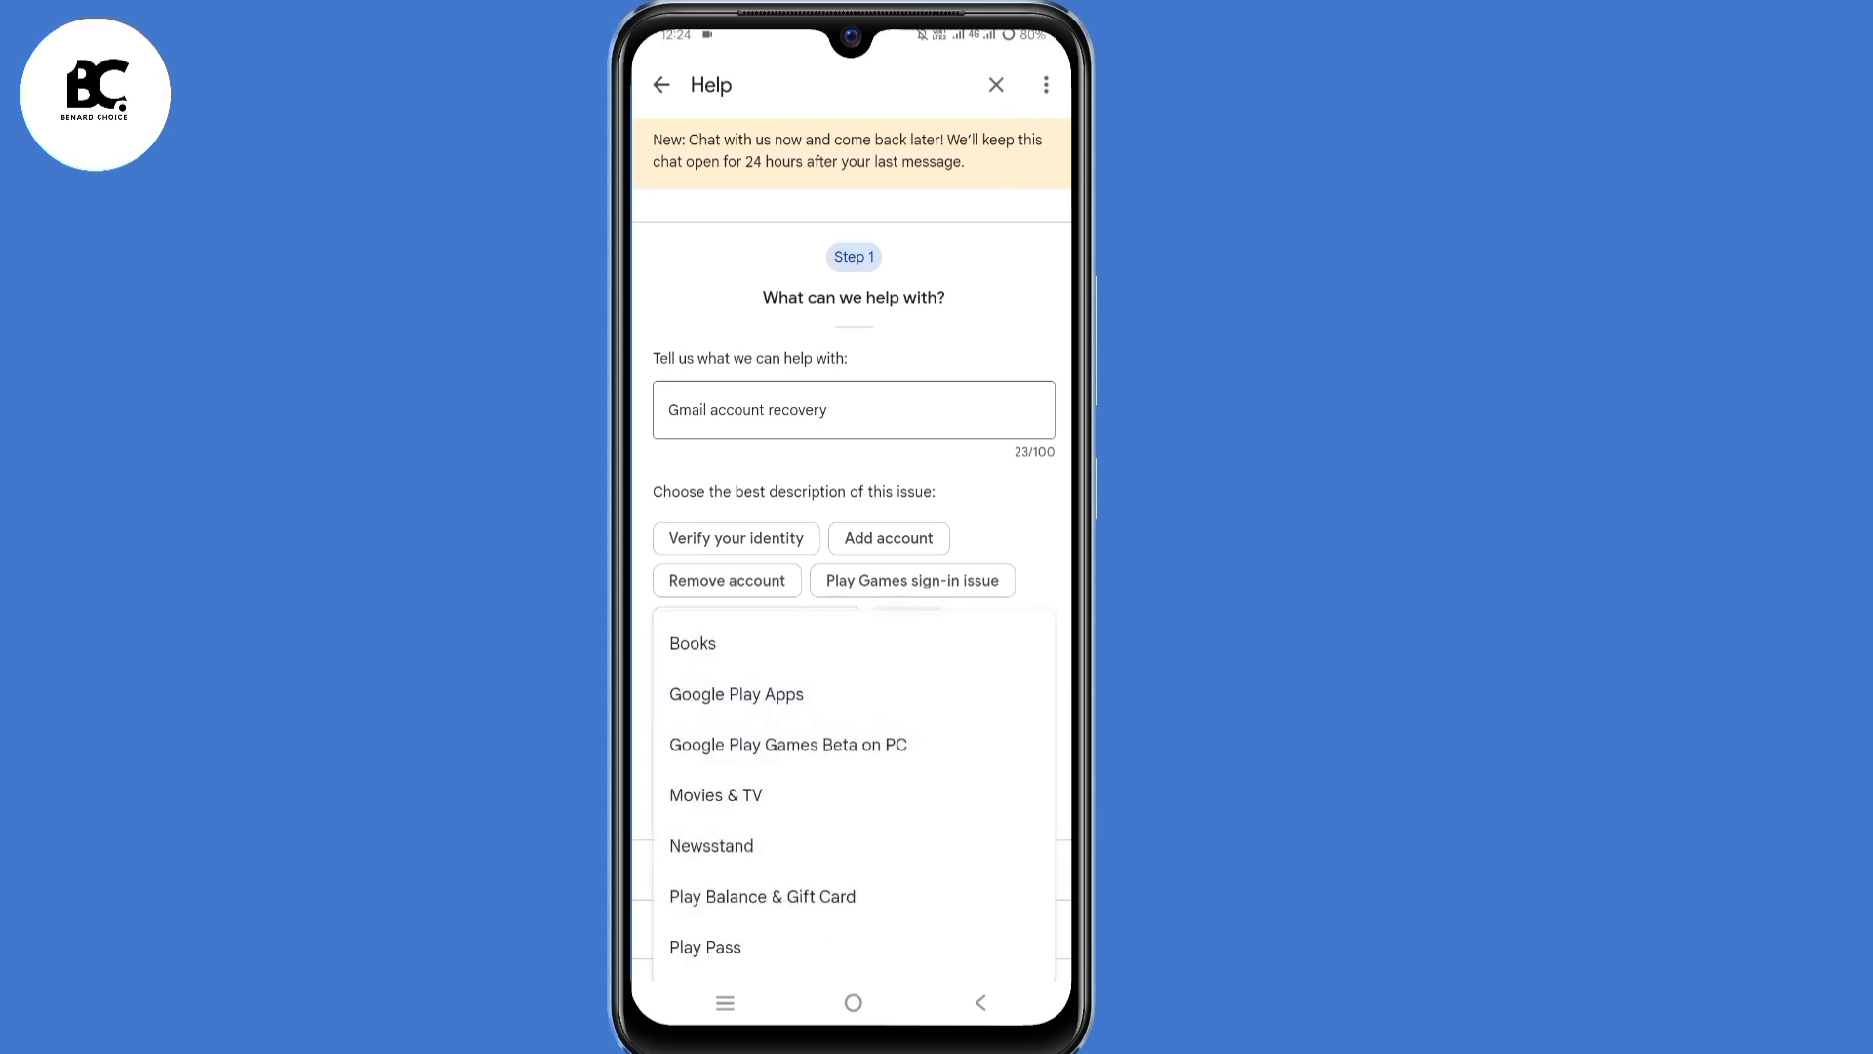
left_click(736, 695)
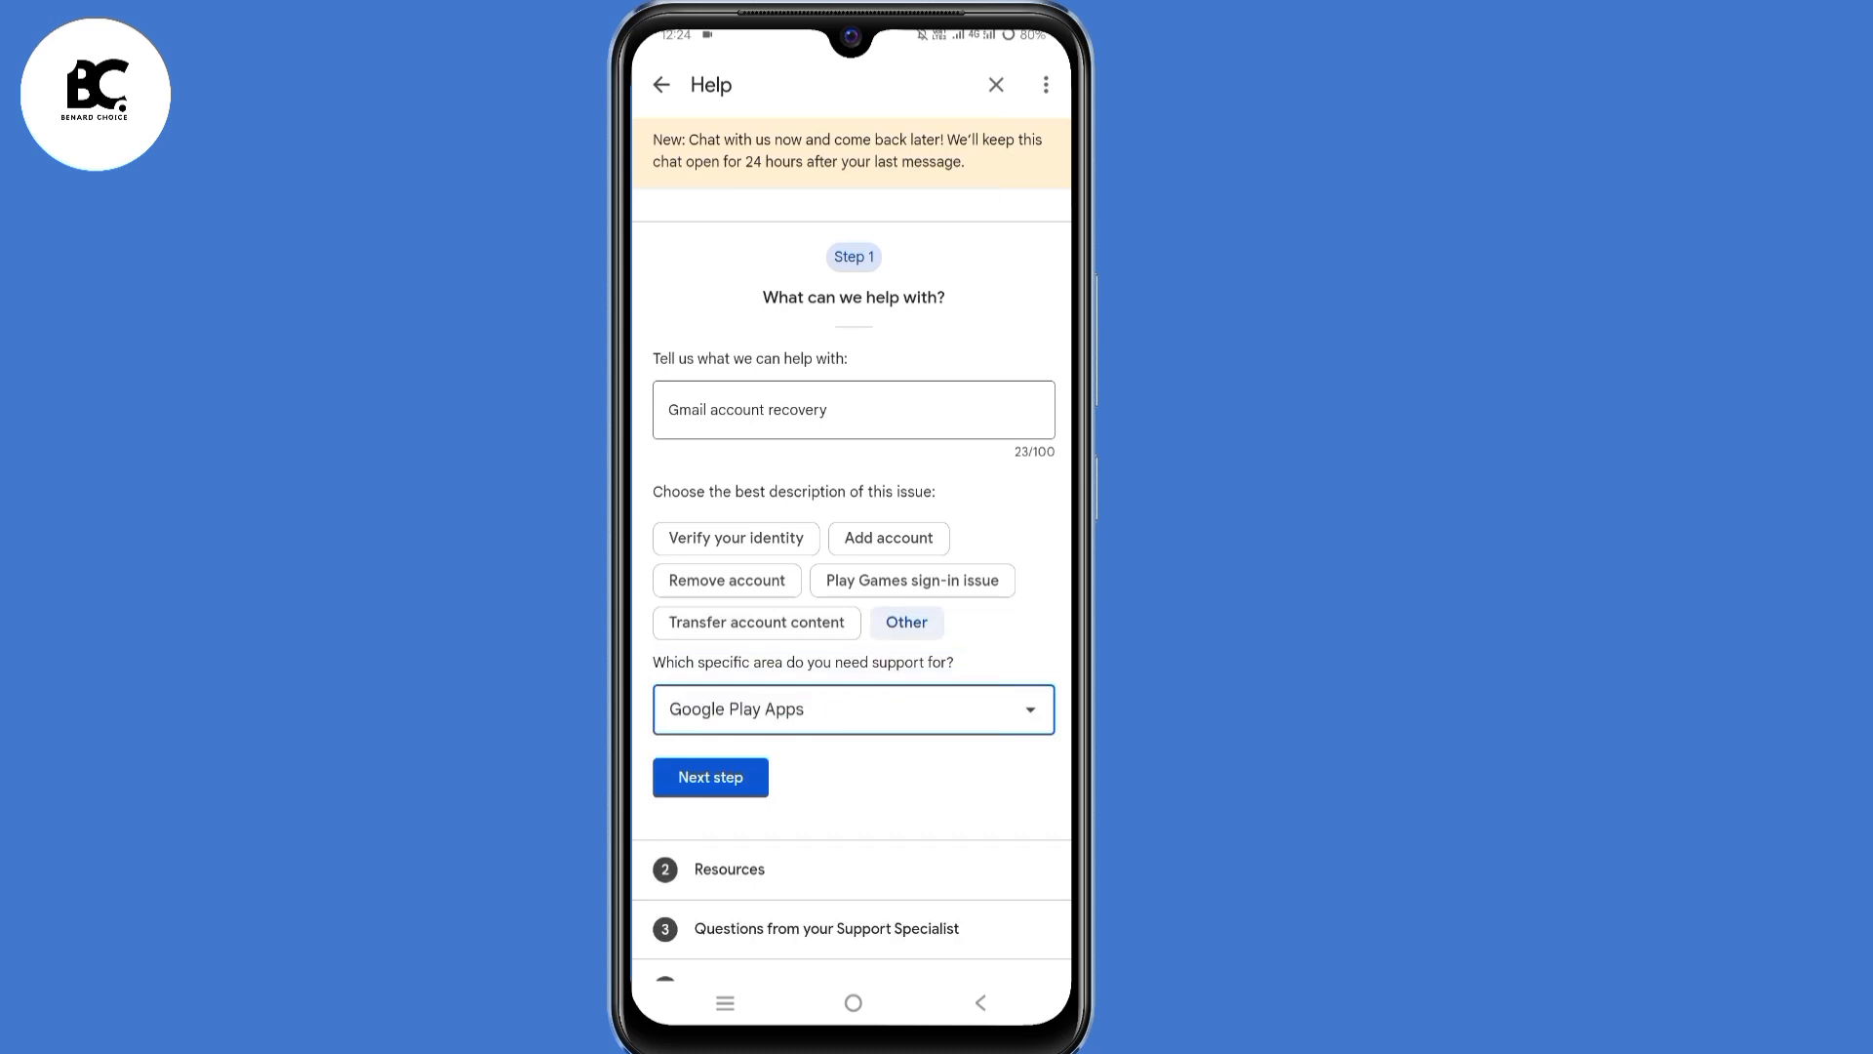
left_click(710, 776)
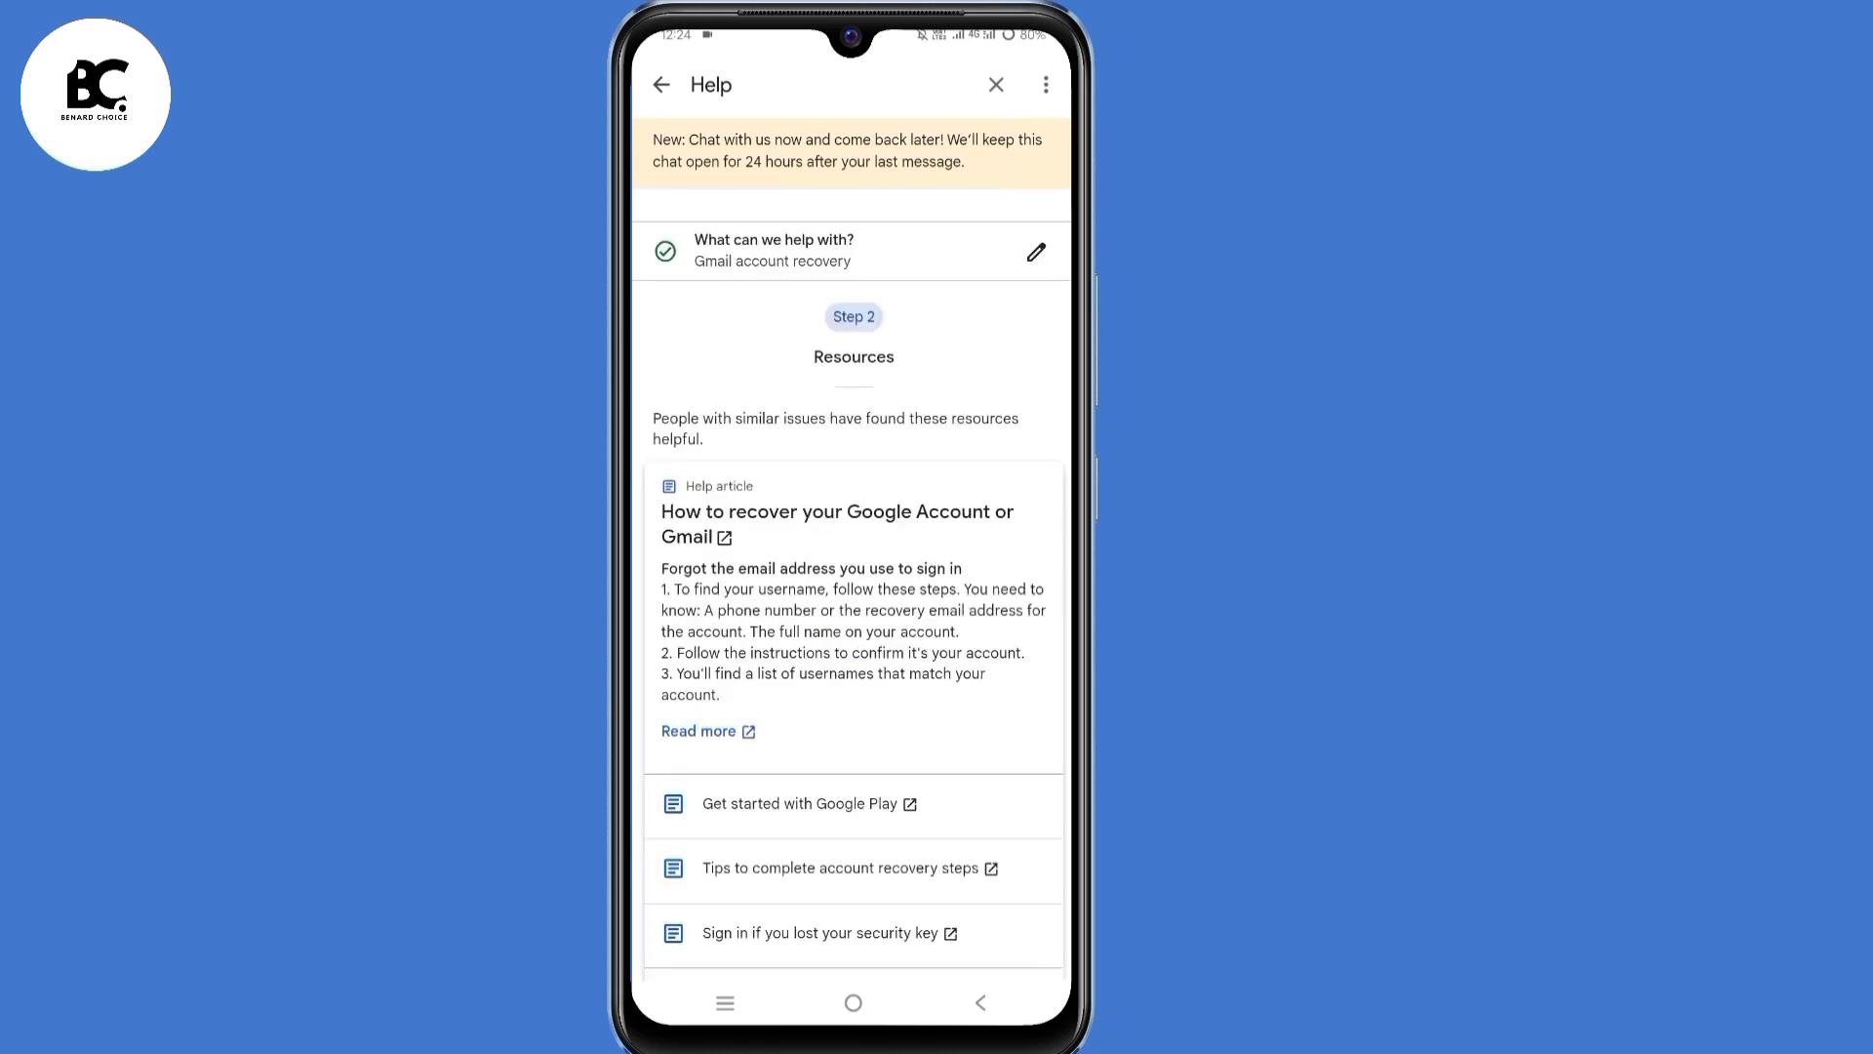
Open the suggested 'Tips to complete account recovery steps' article from the Resources step.
scroll("down", 3)
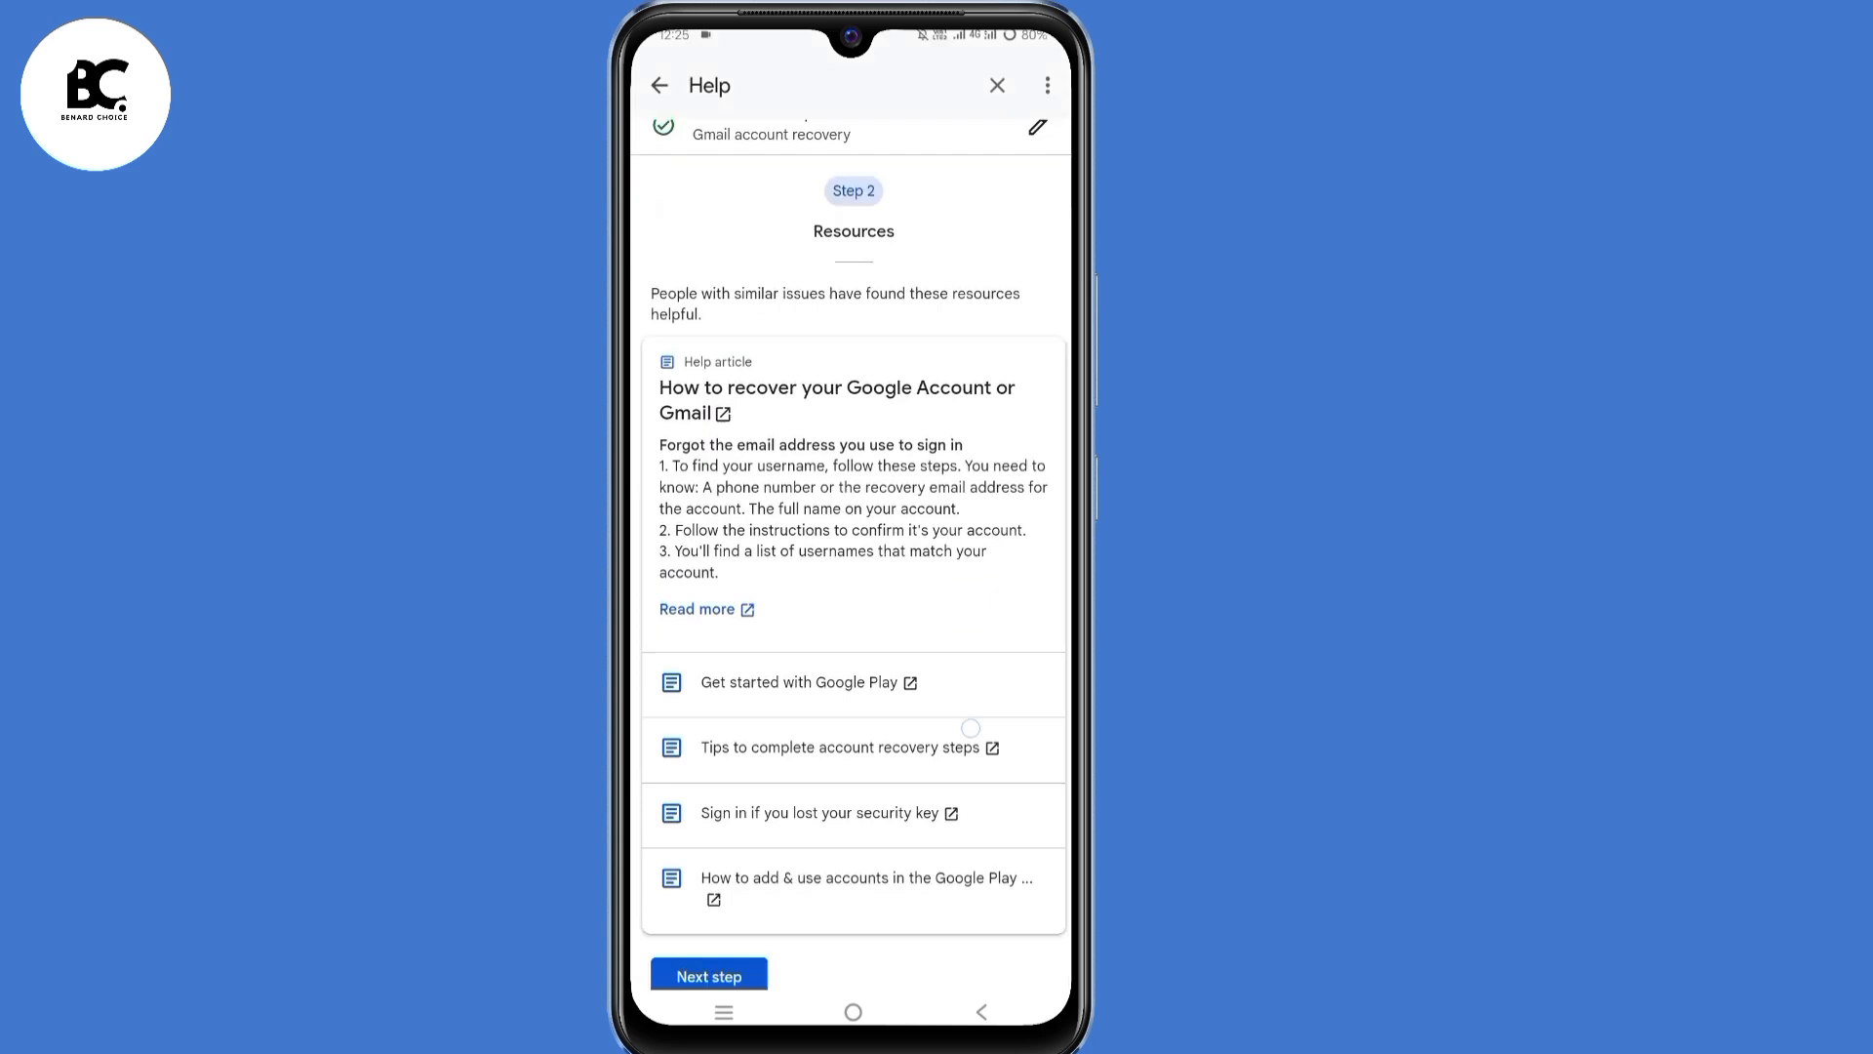
scroll("down", 3)
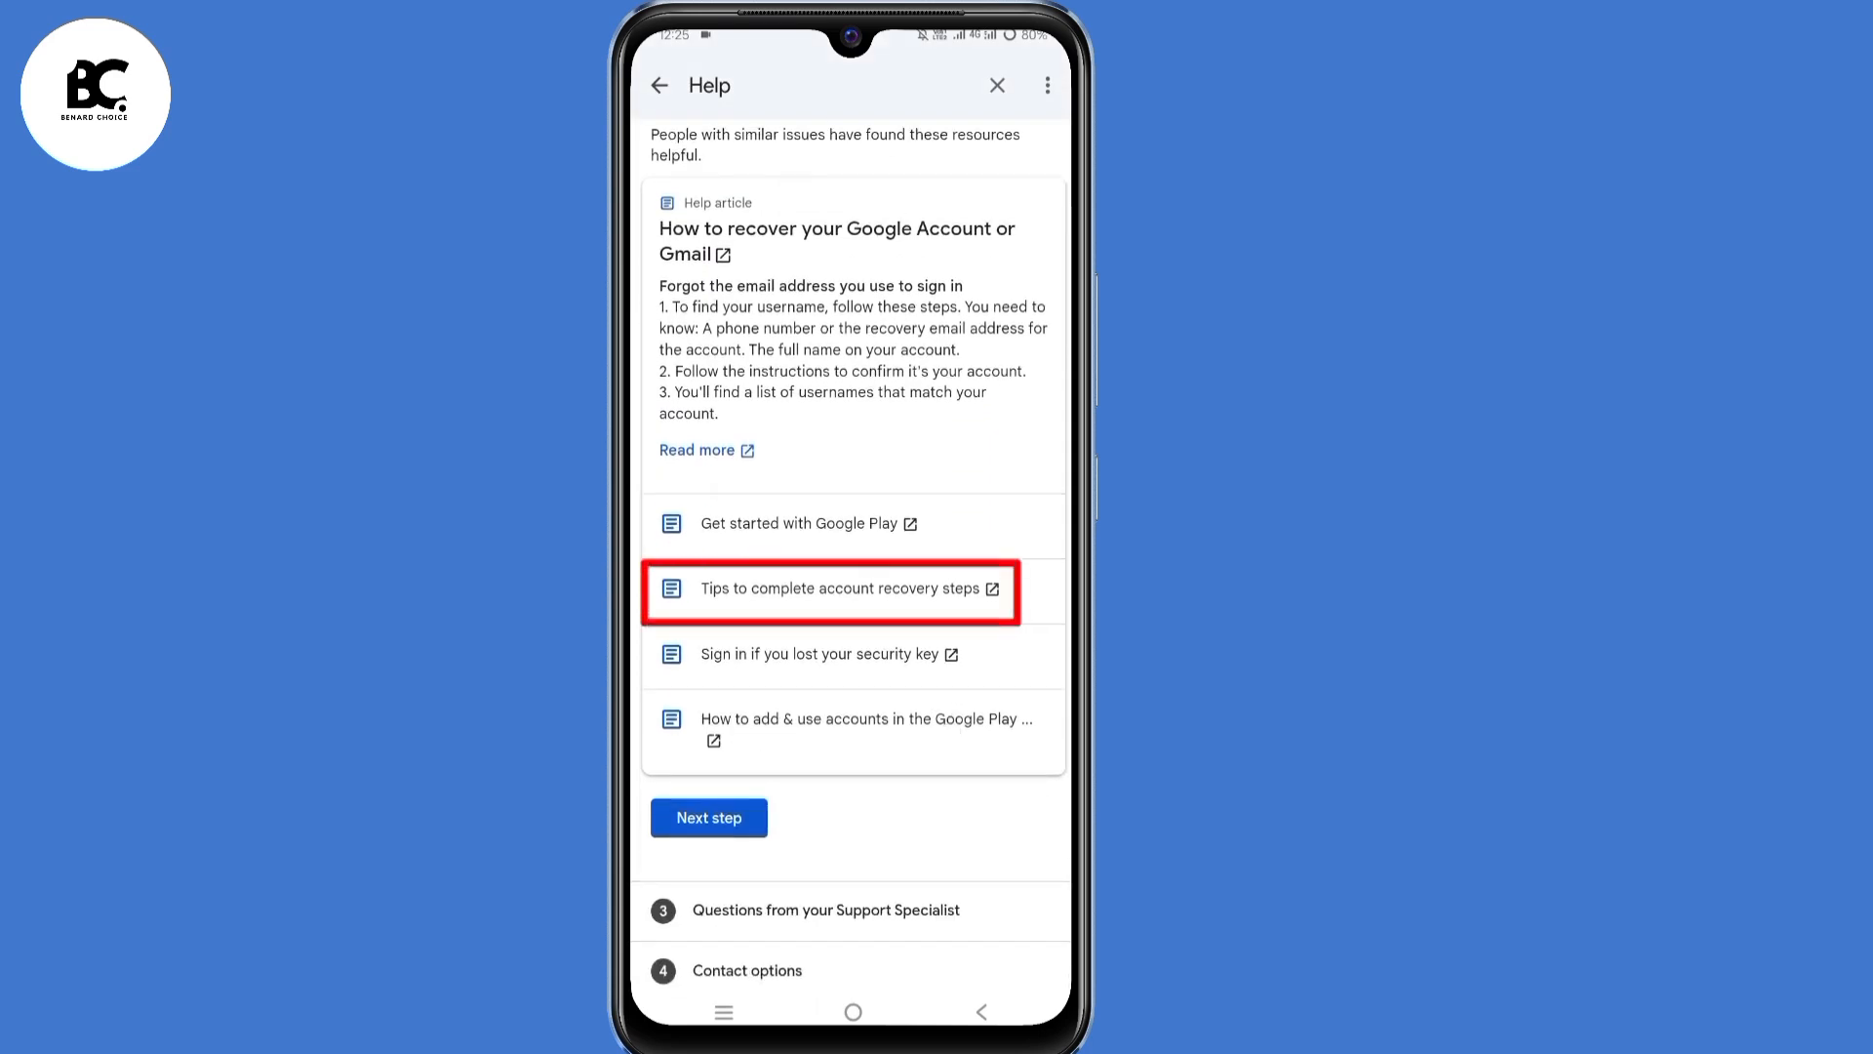
left_click(832, 589)
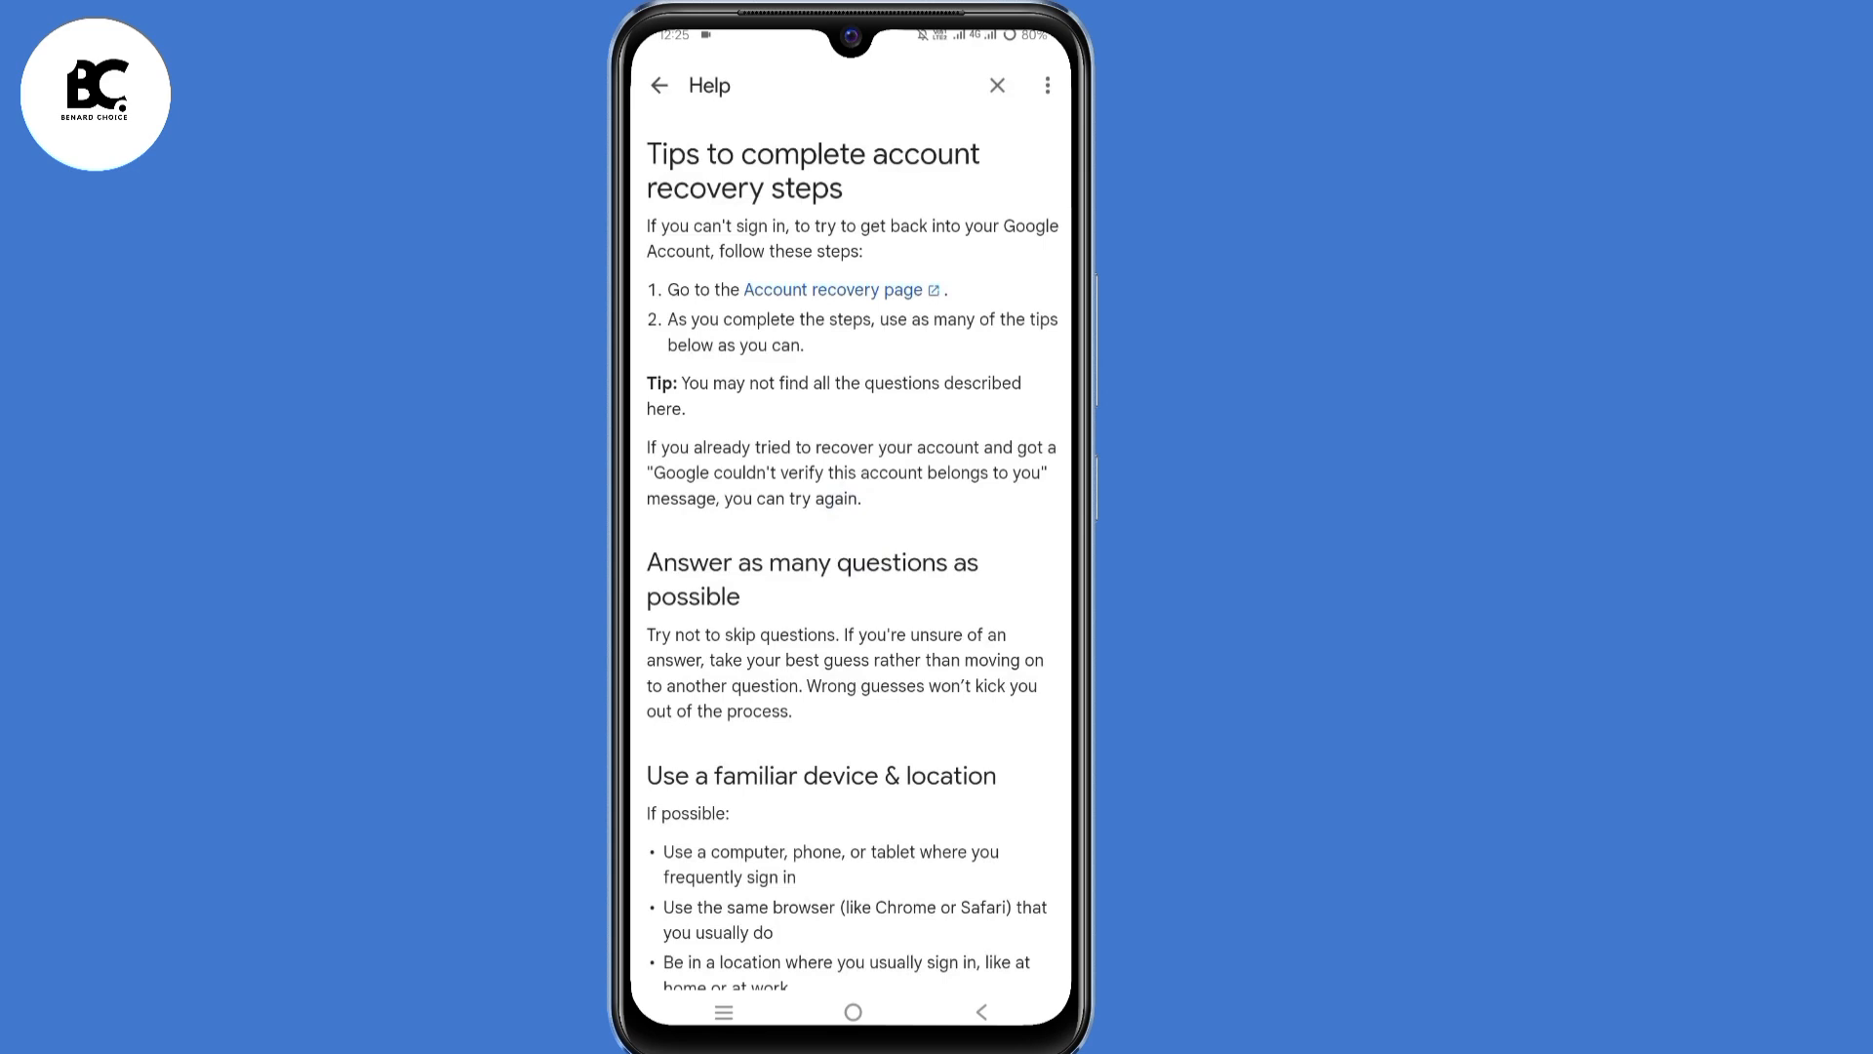
Scroll through the recovery tips article and follow its 'Account recovery page' link.
scroll("down", 3)
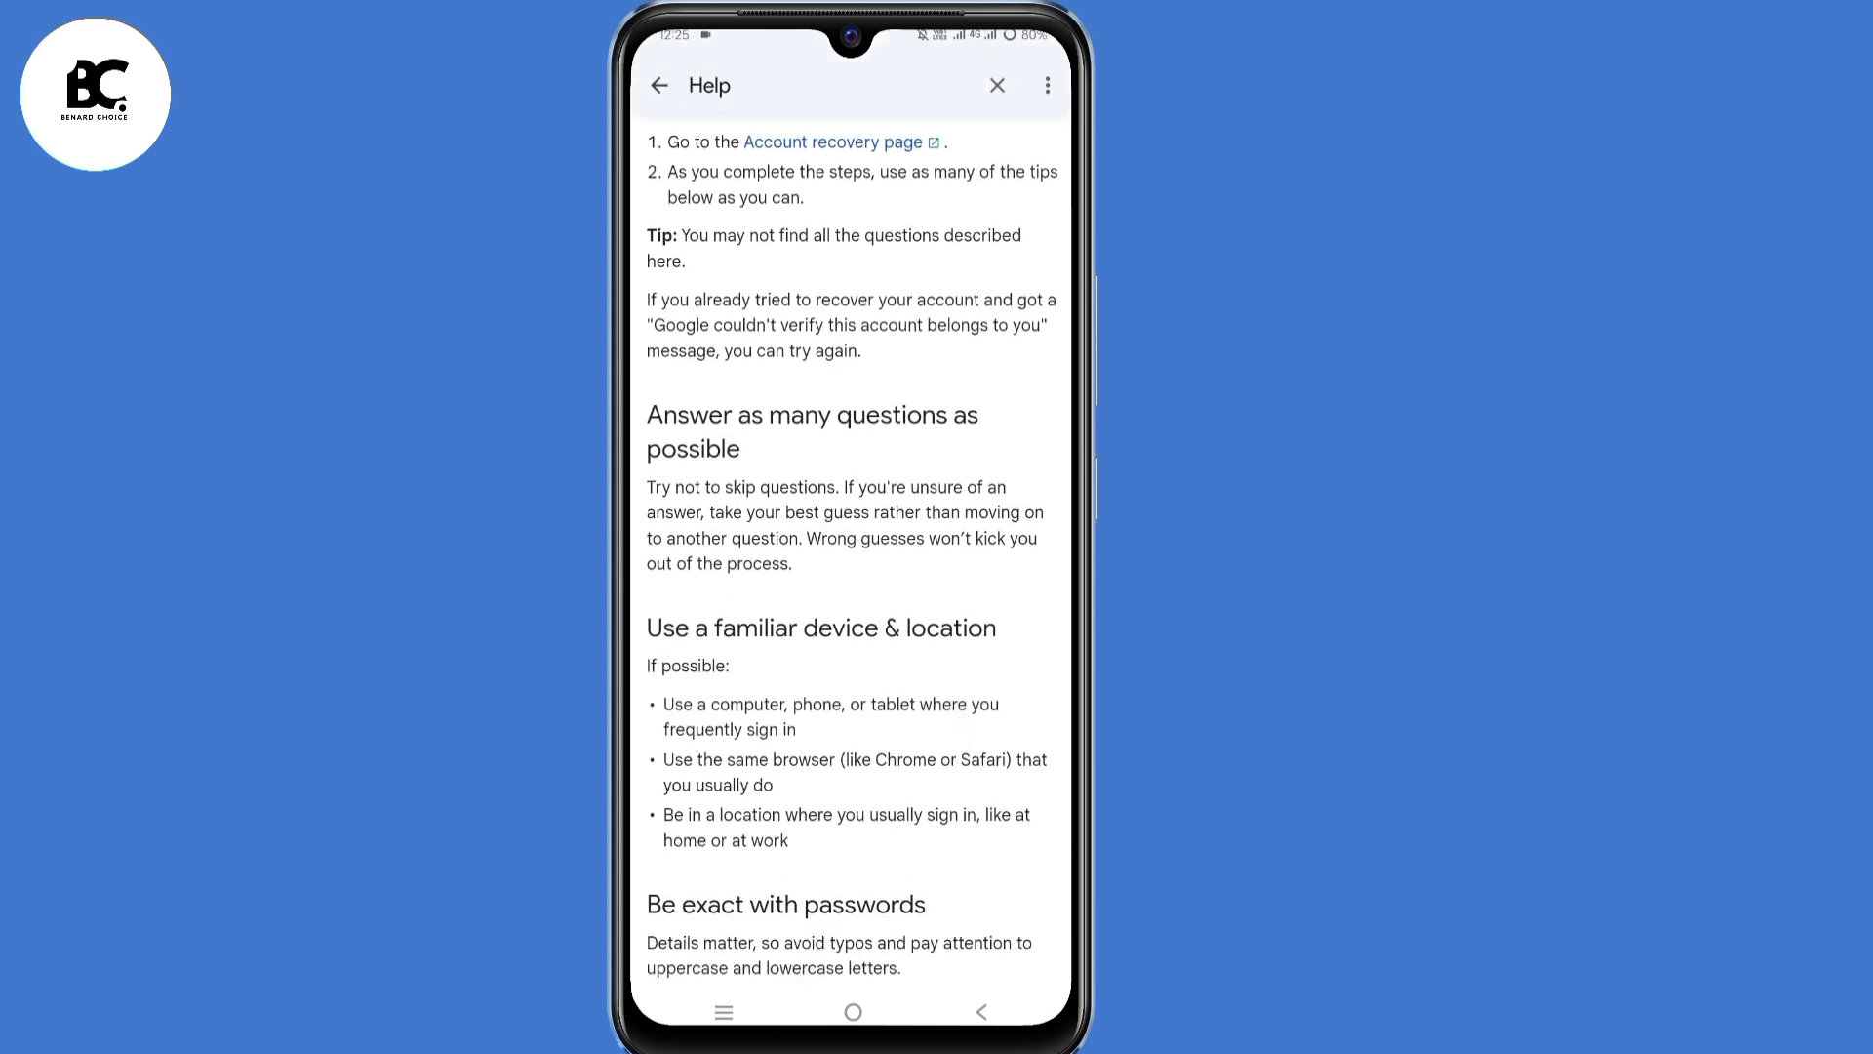
scroll("down", 3)
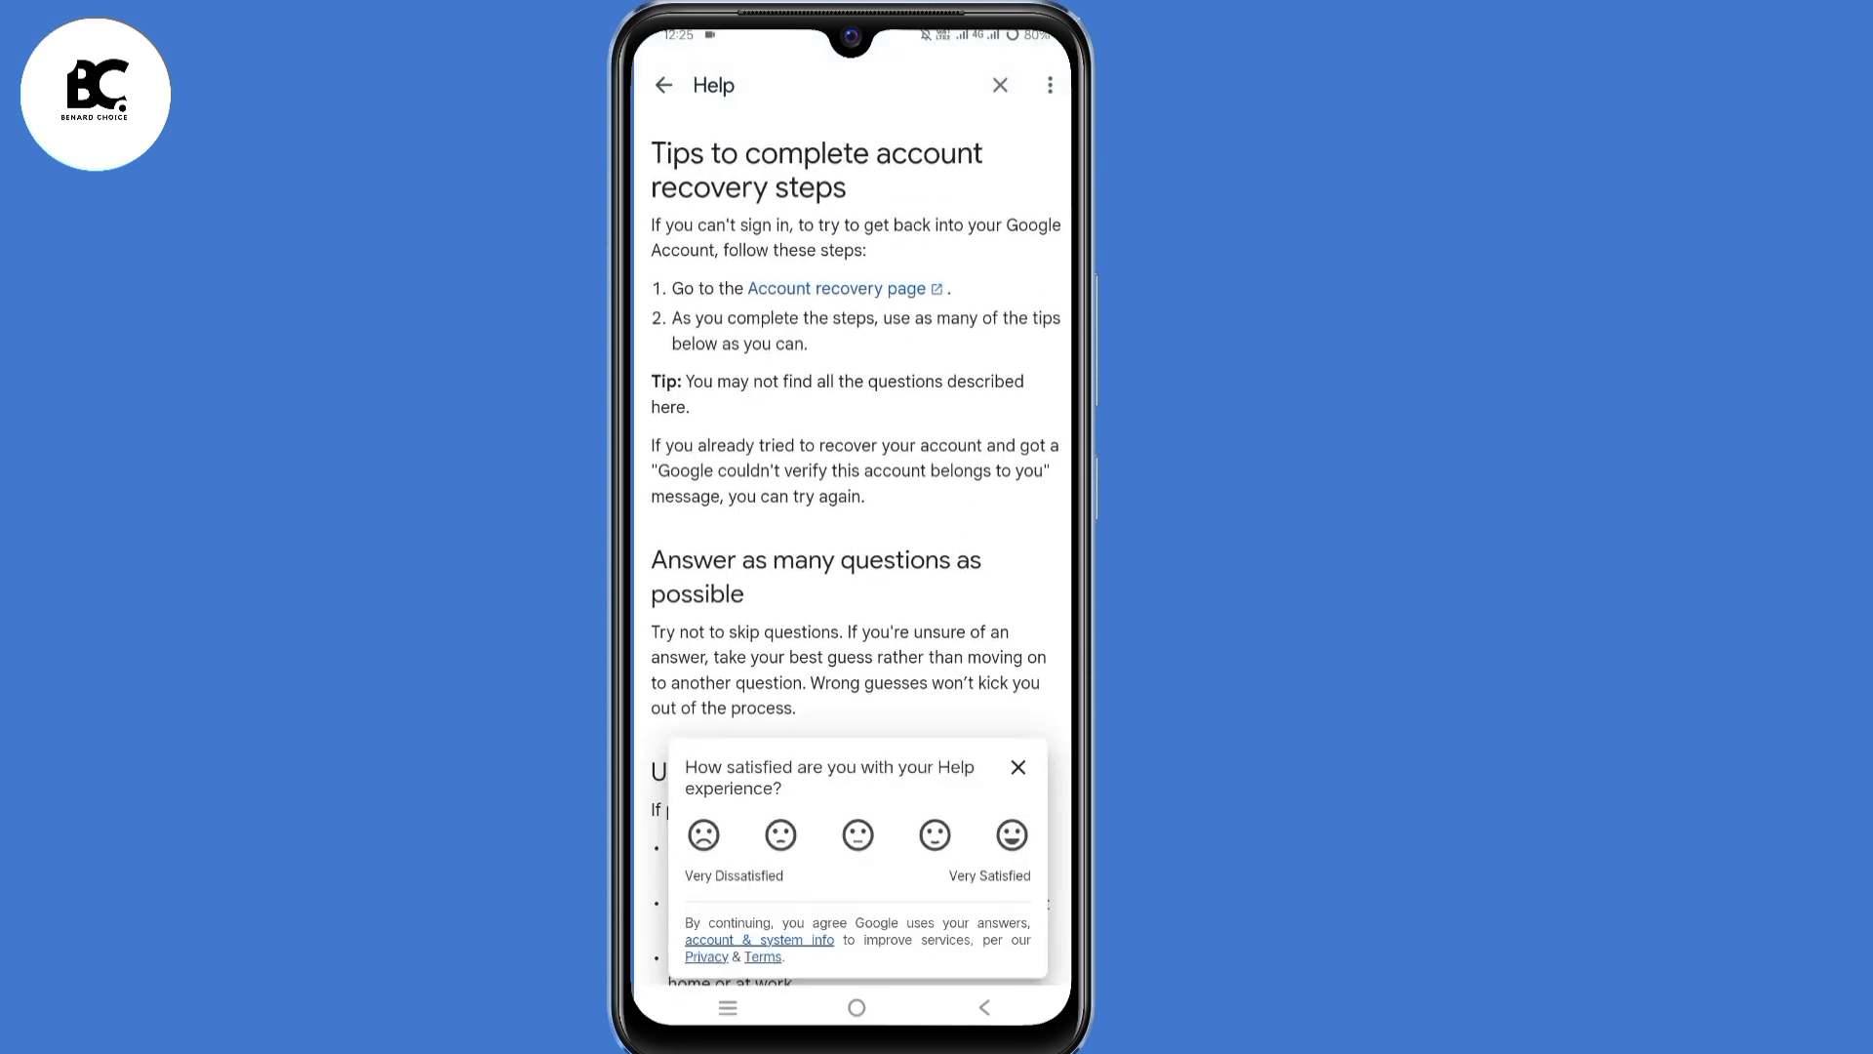
left_click(839, 288)
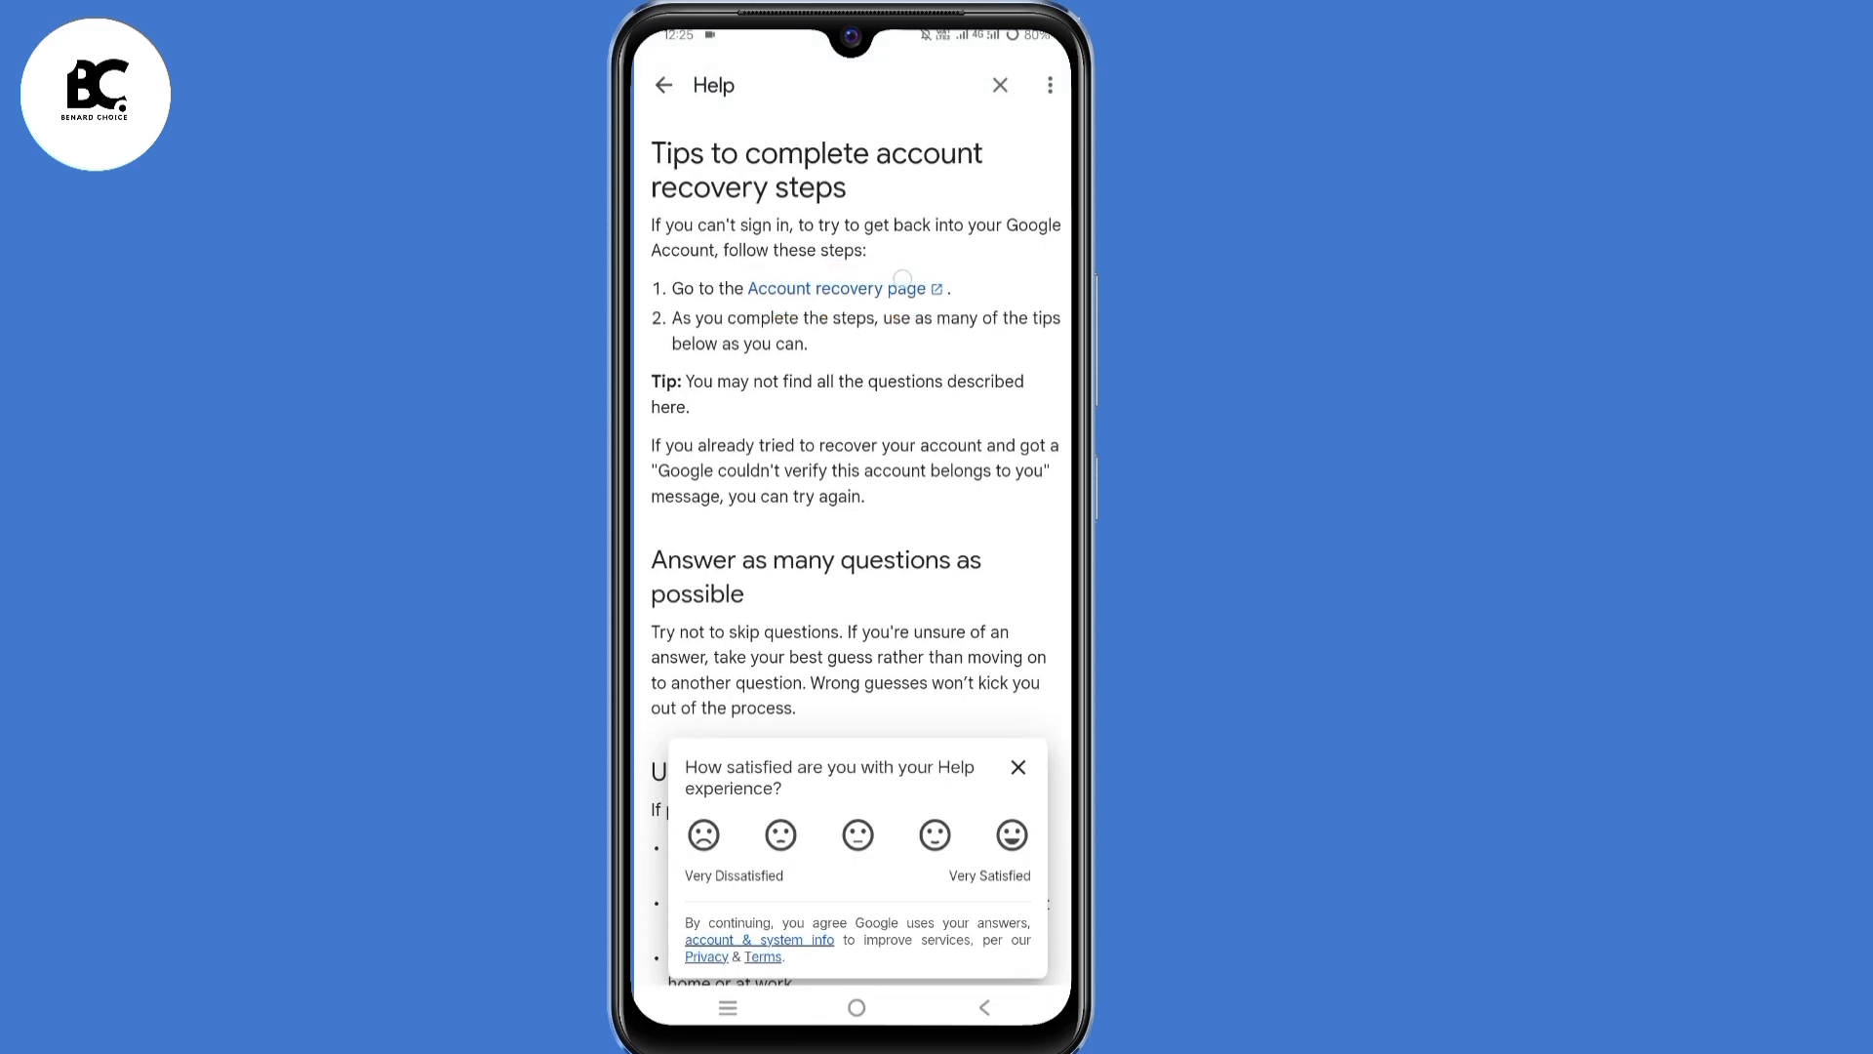
left_click(837, 289)
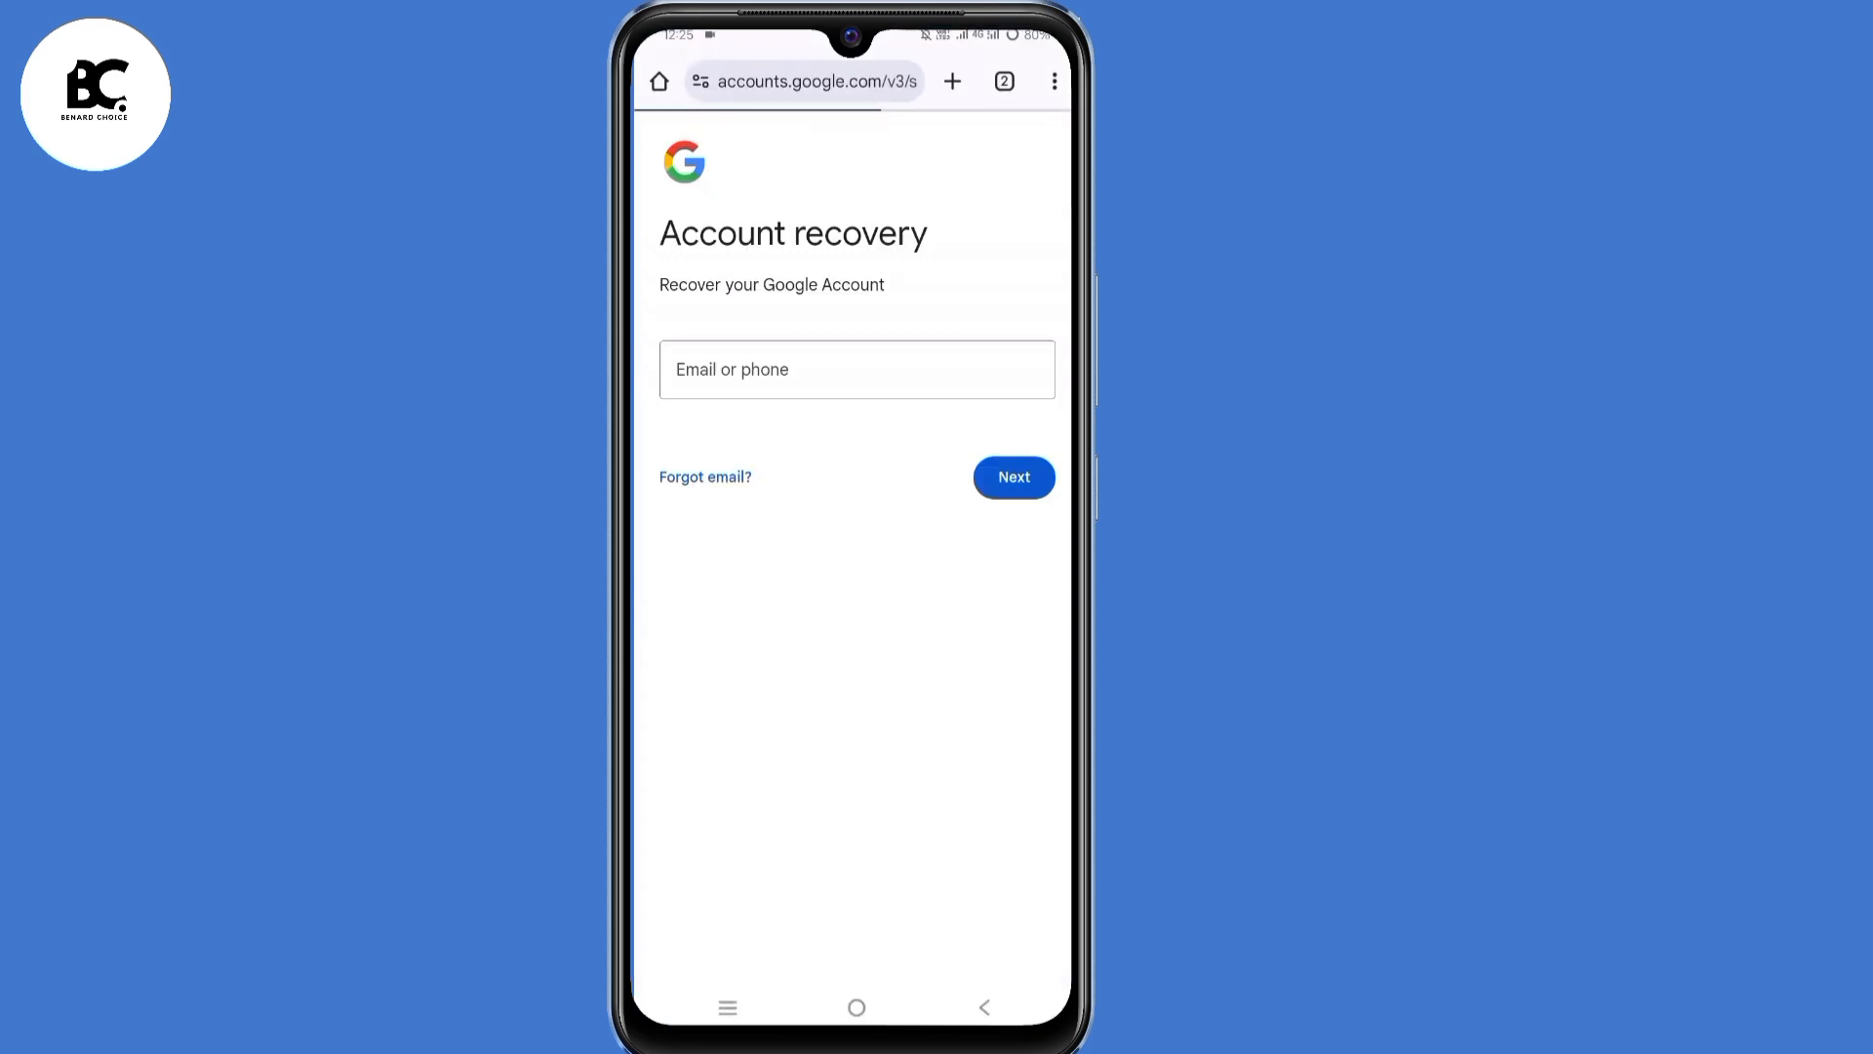
left_click(857, 369)
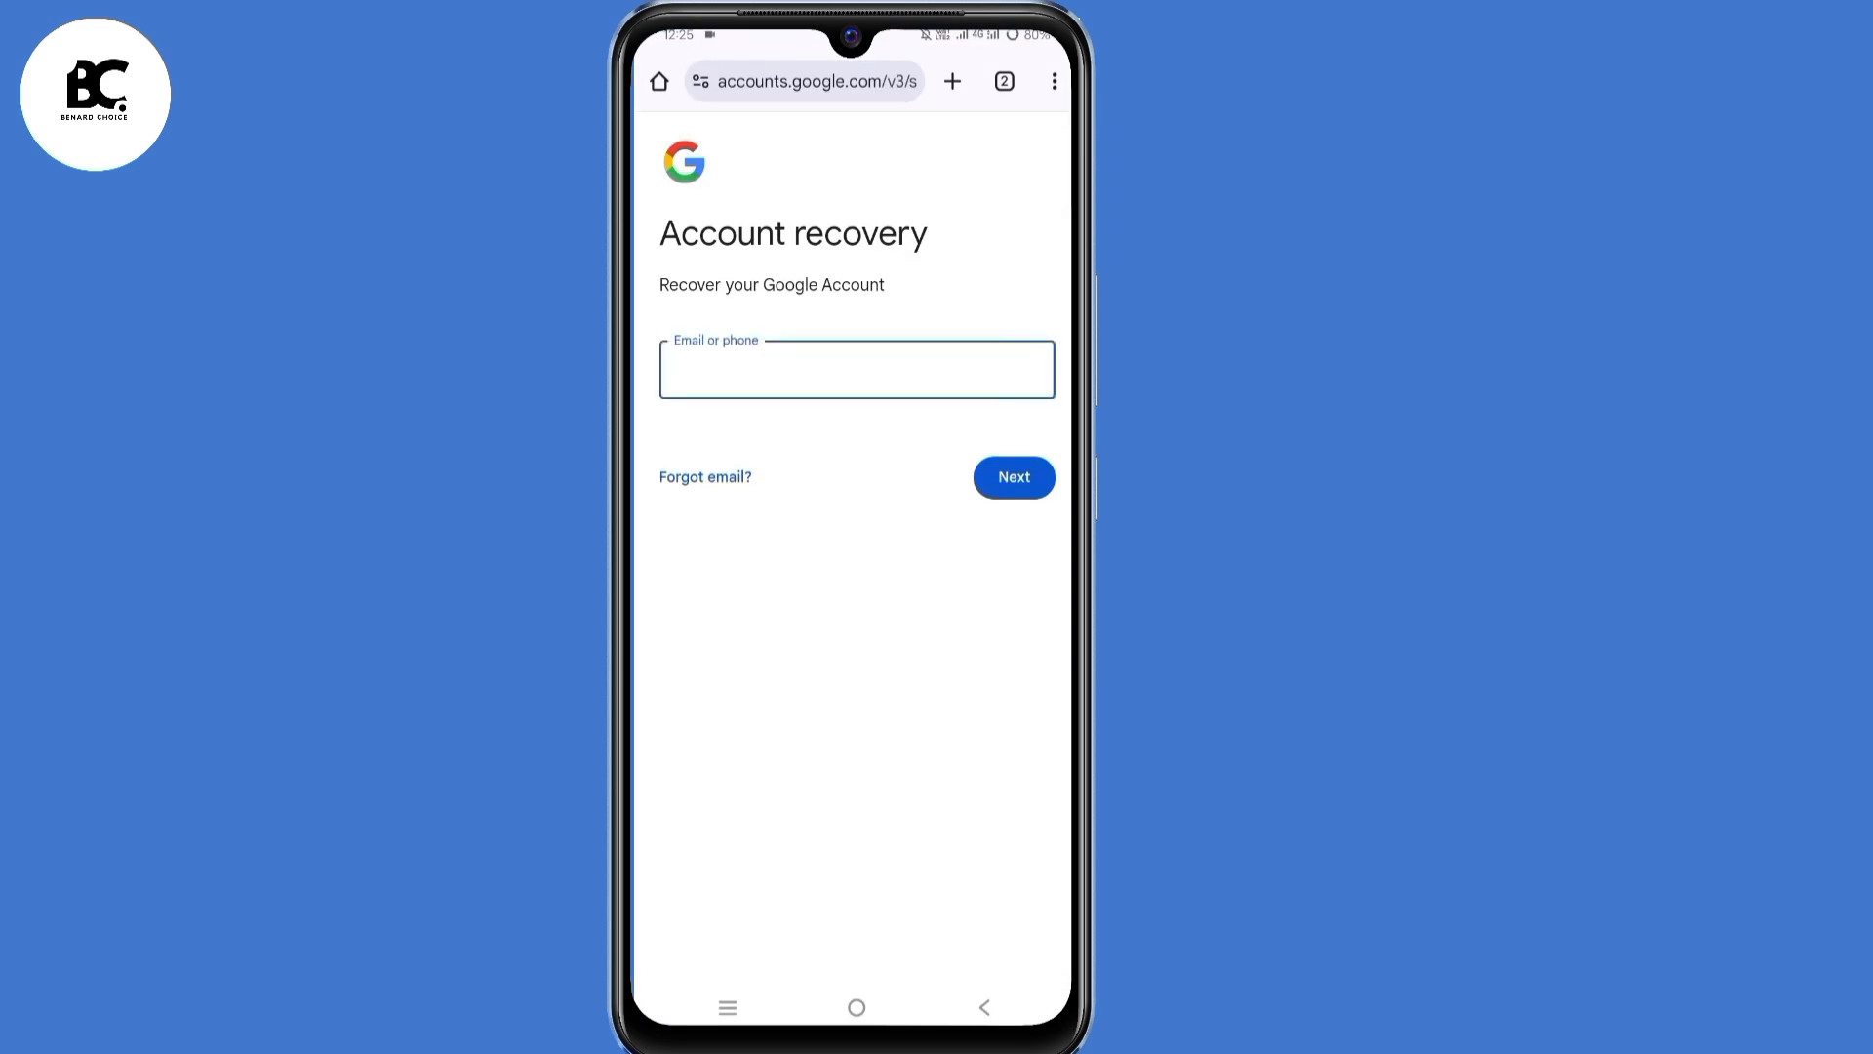
left_click(855, 369)
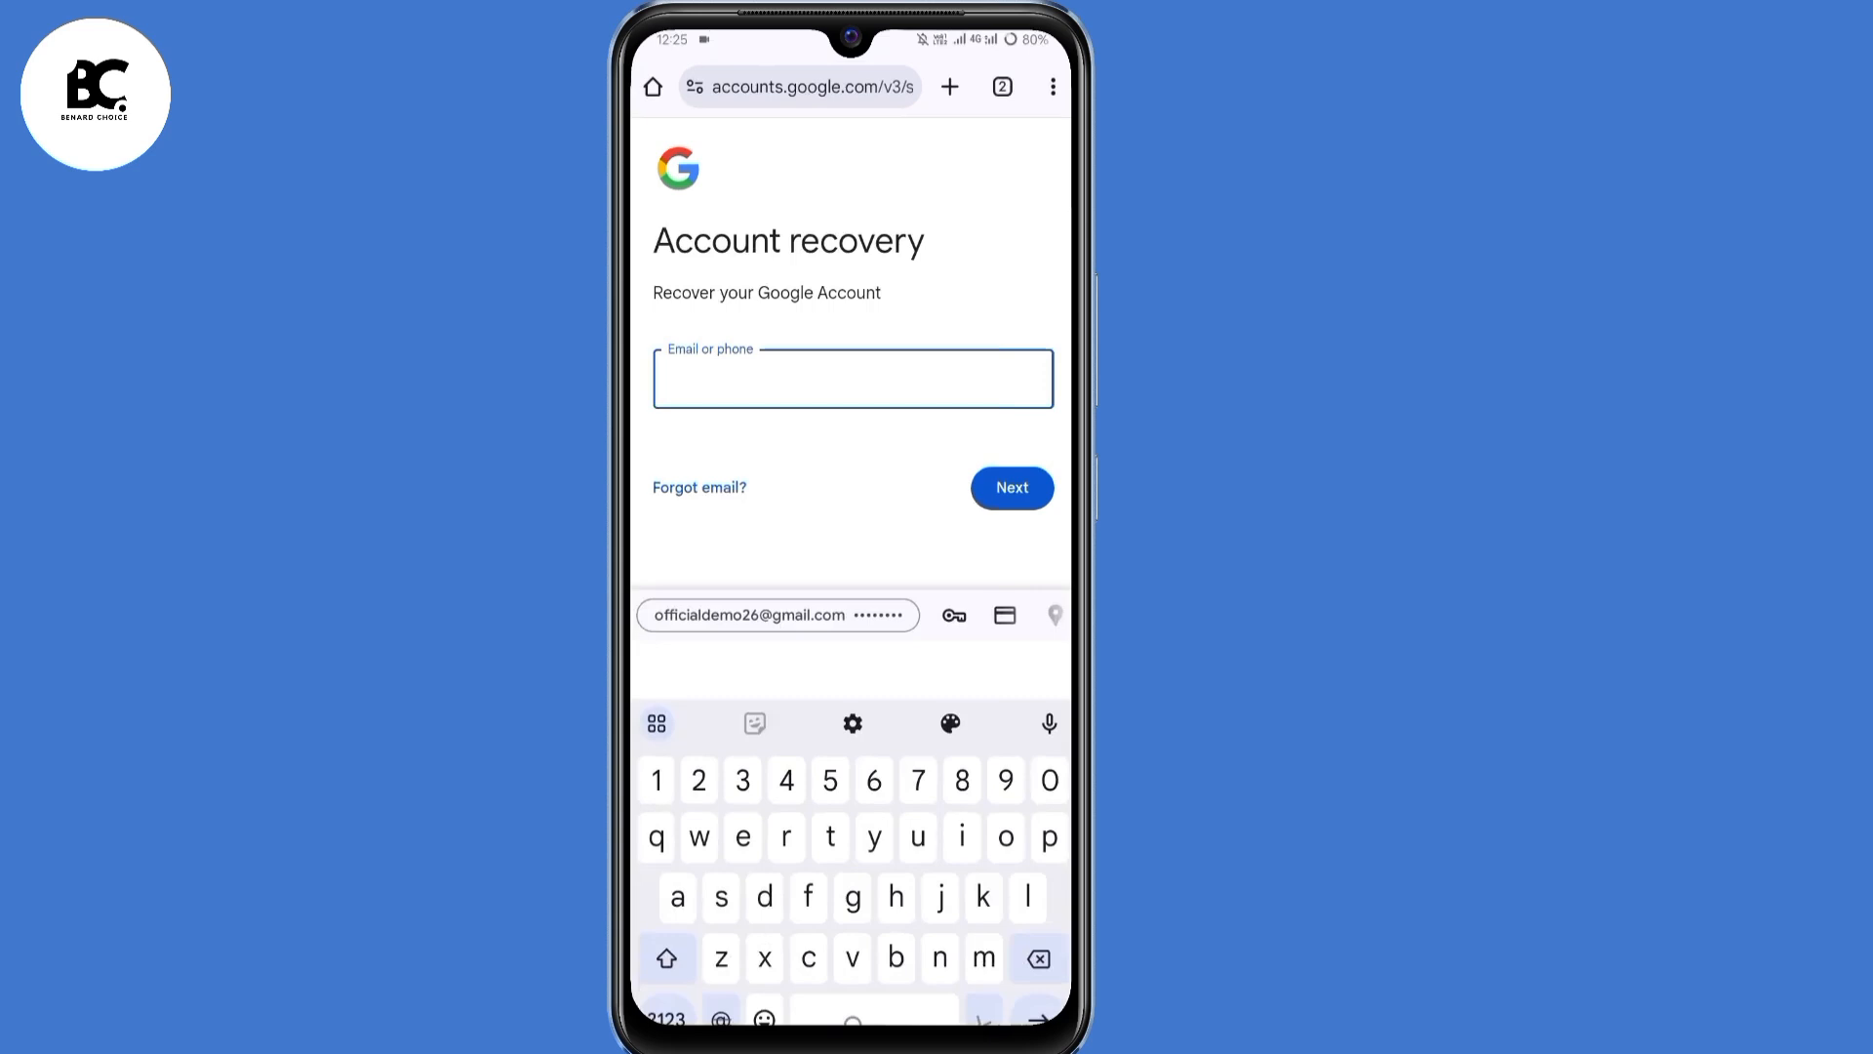
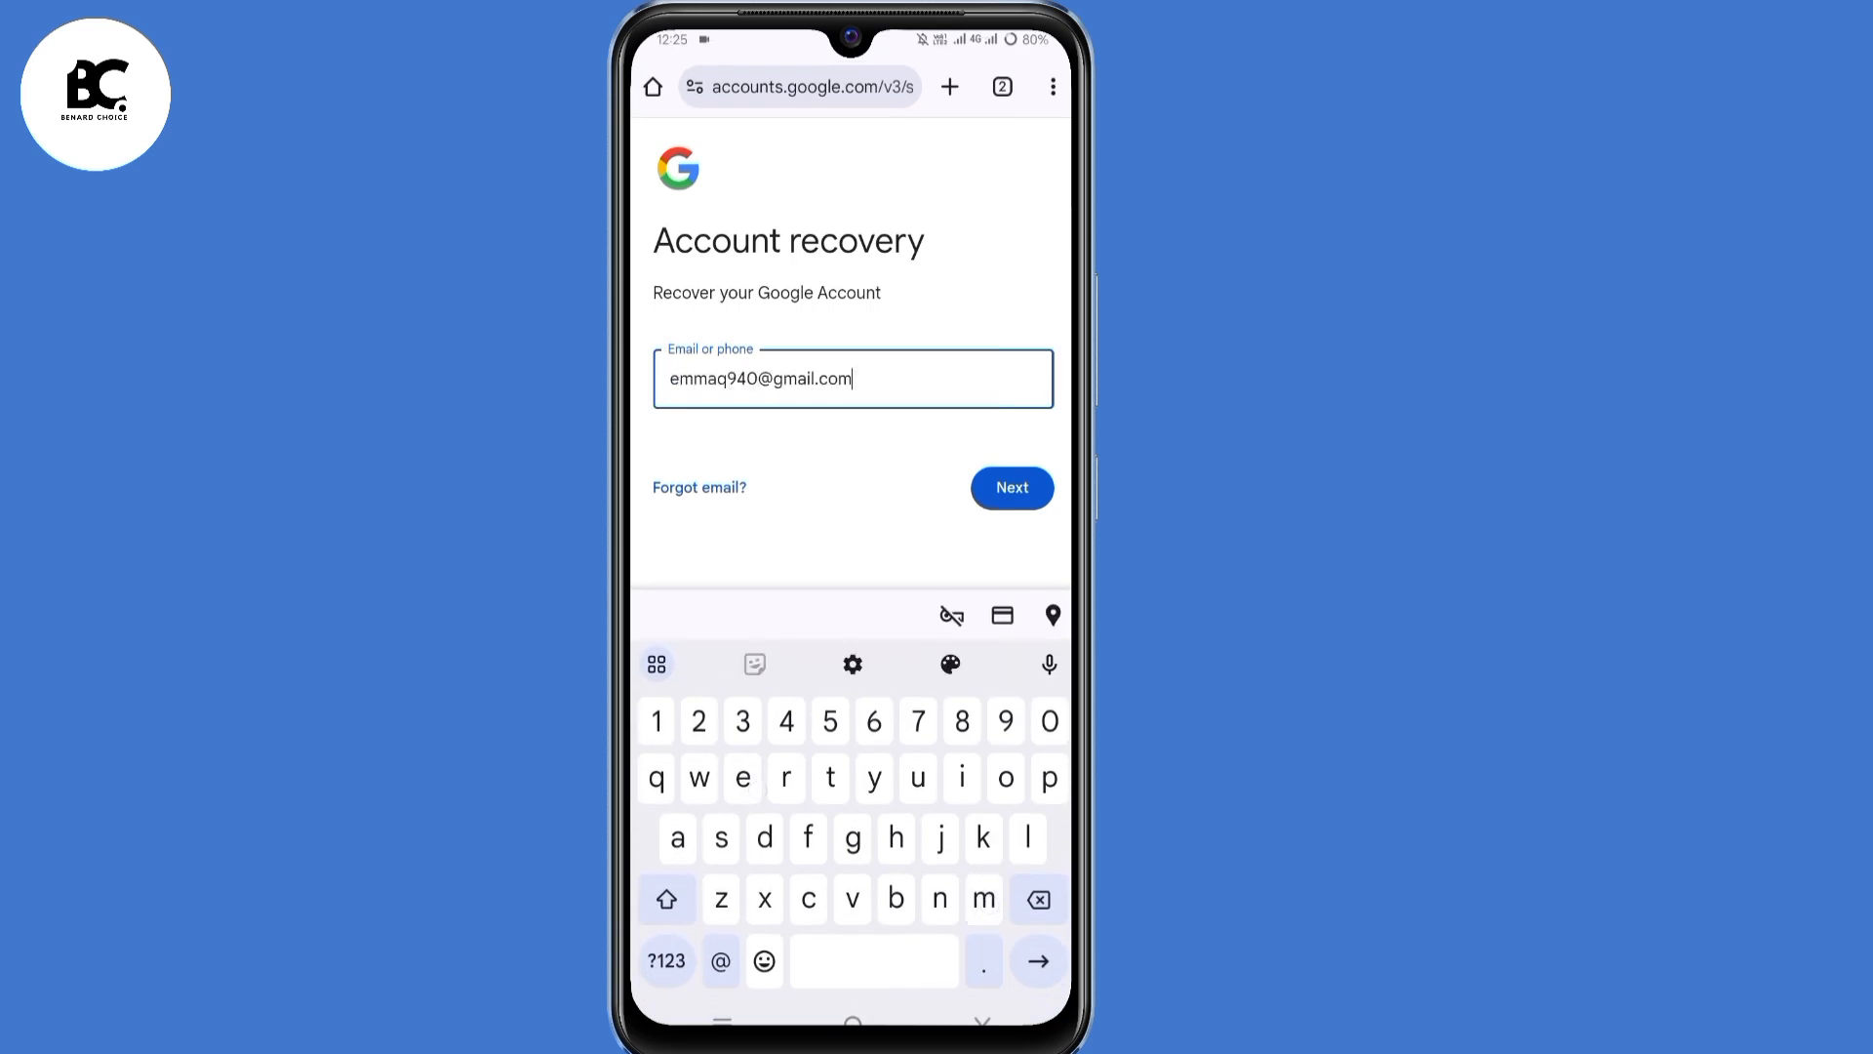
left_click(1010, 488)
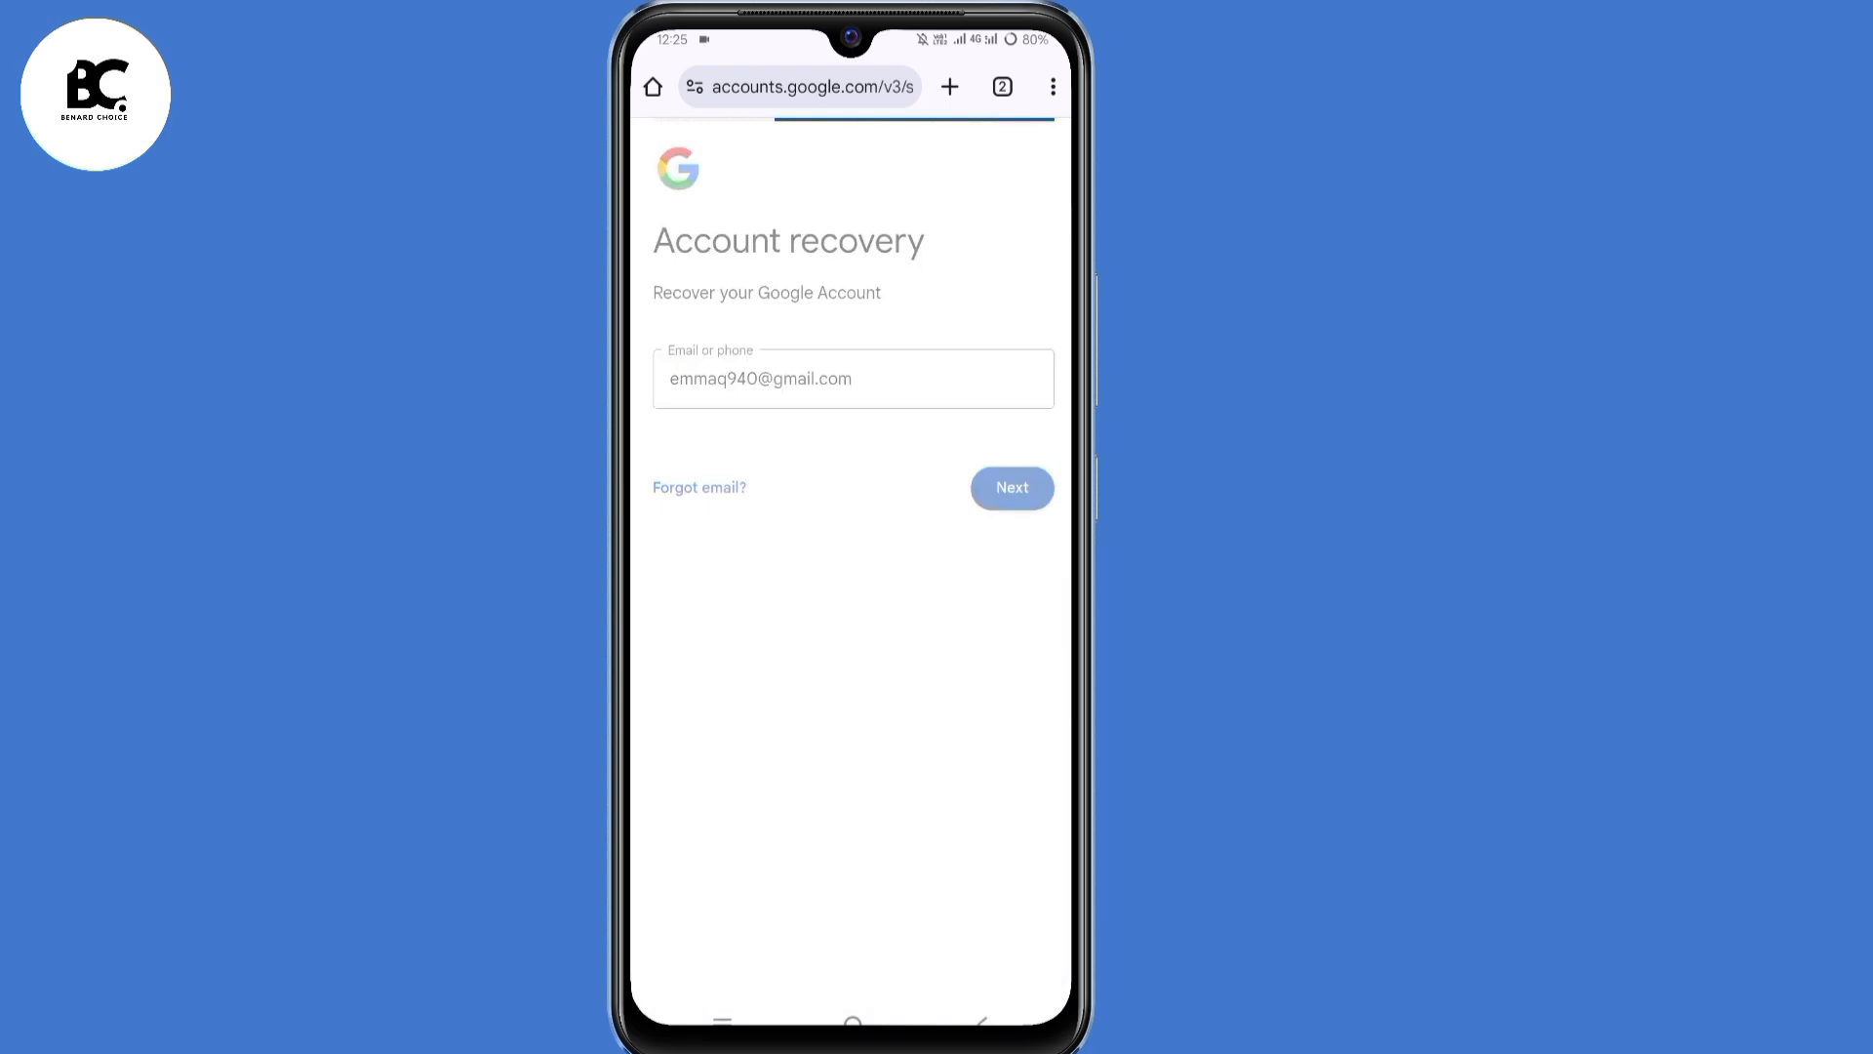
left_click(1010, 488)
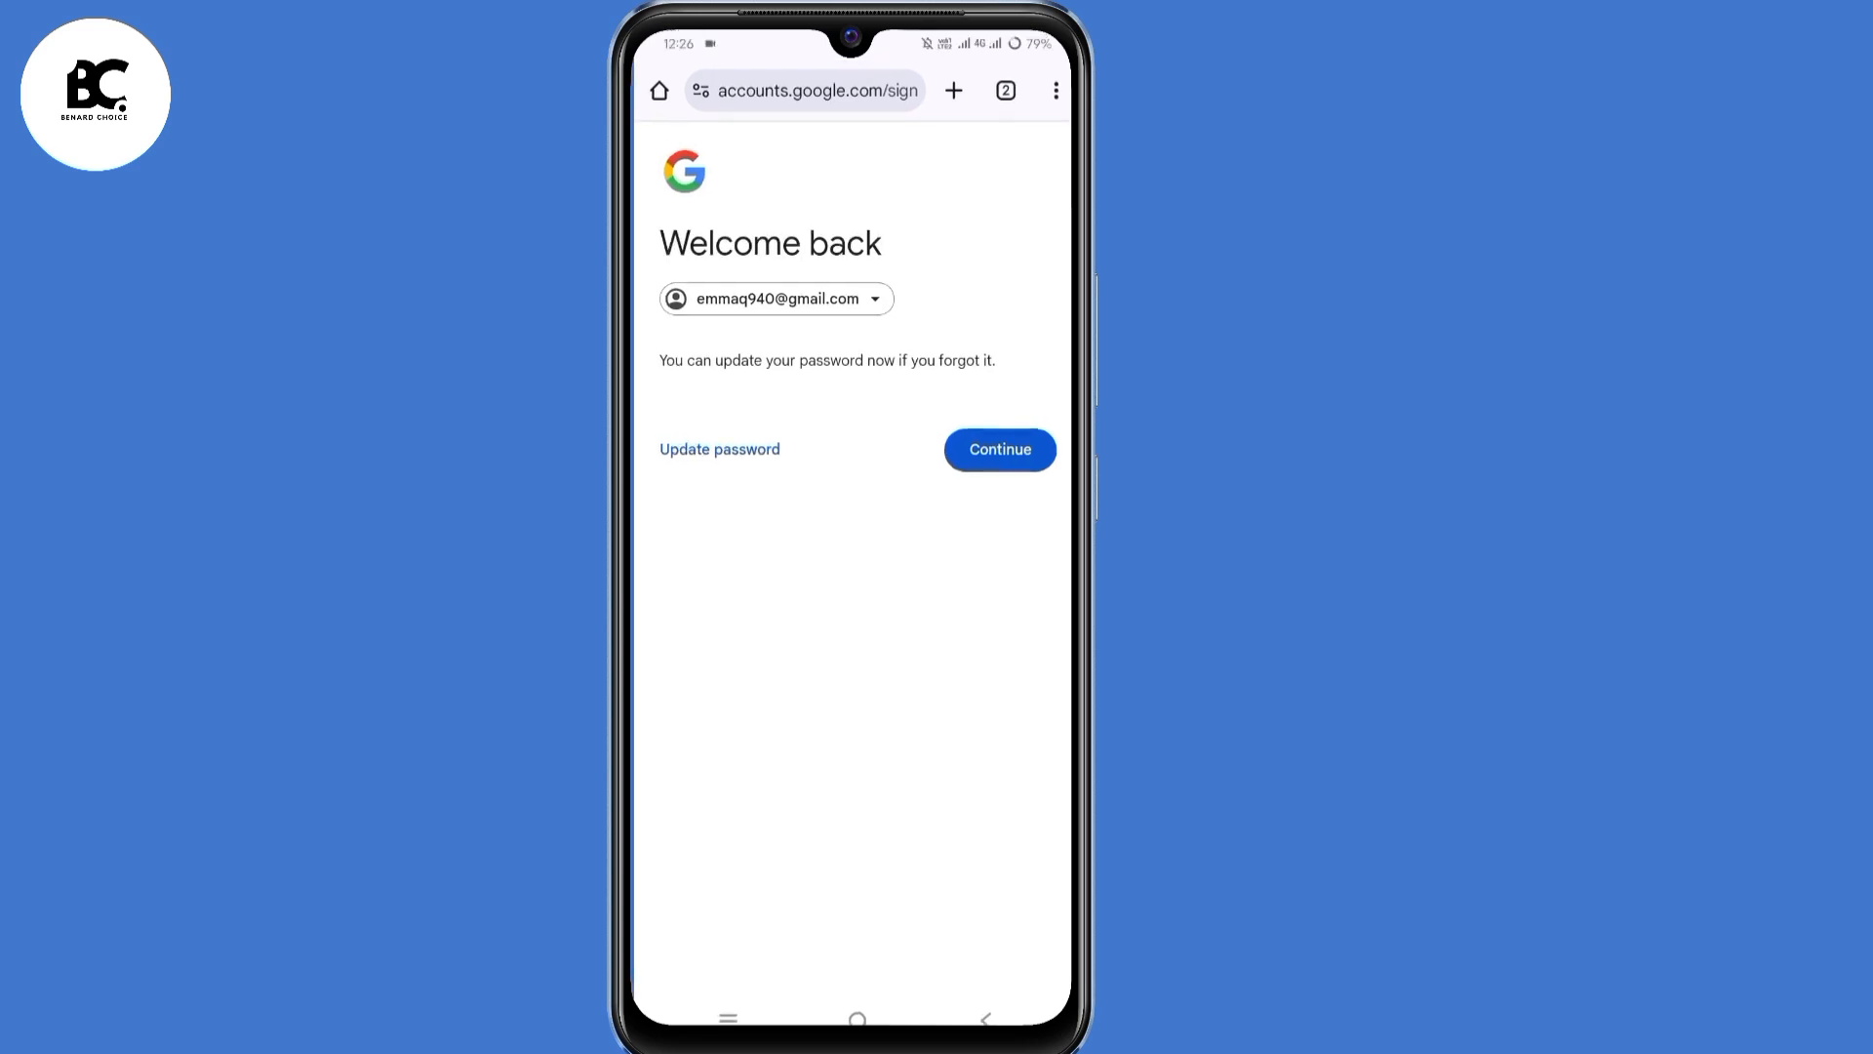
Tap Continue on the Welcome back page to enter the recovered account.
left_click(718, 449)
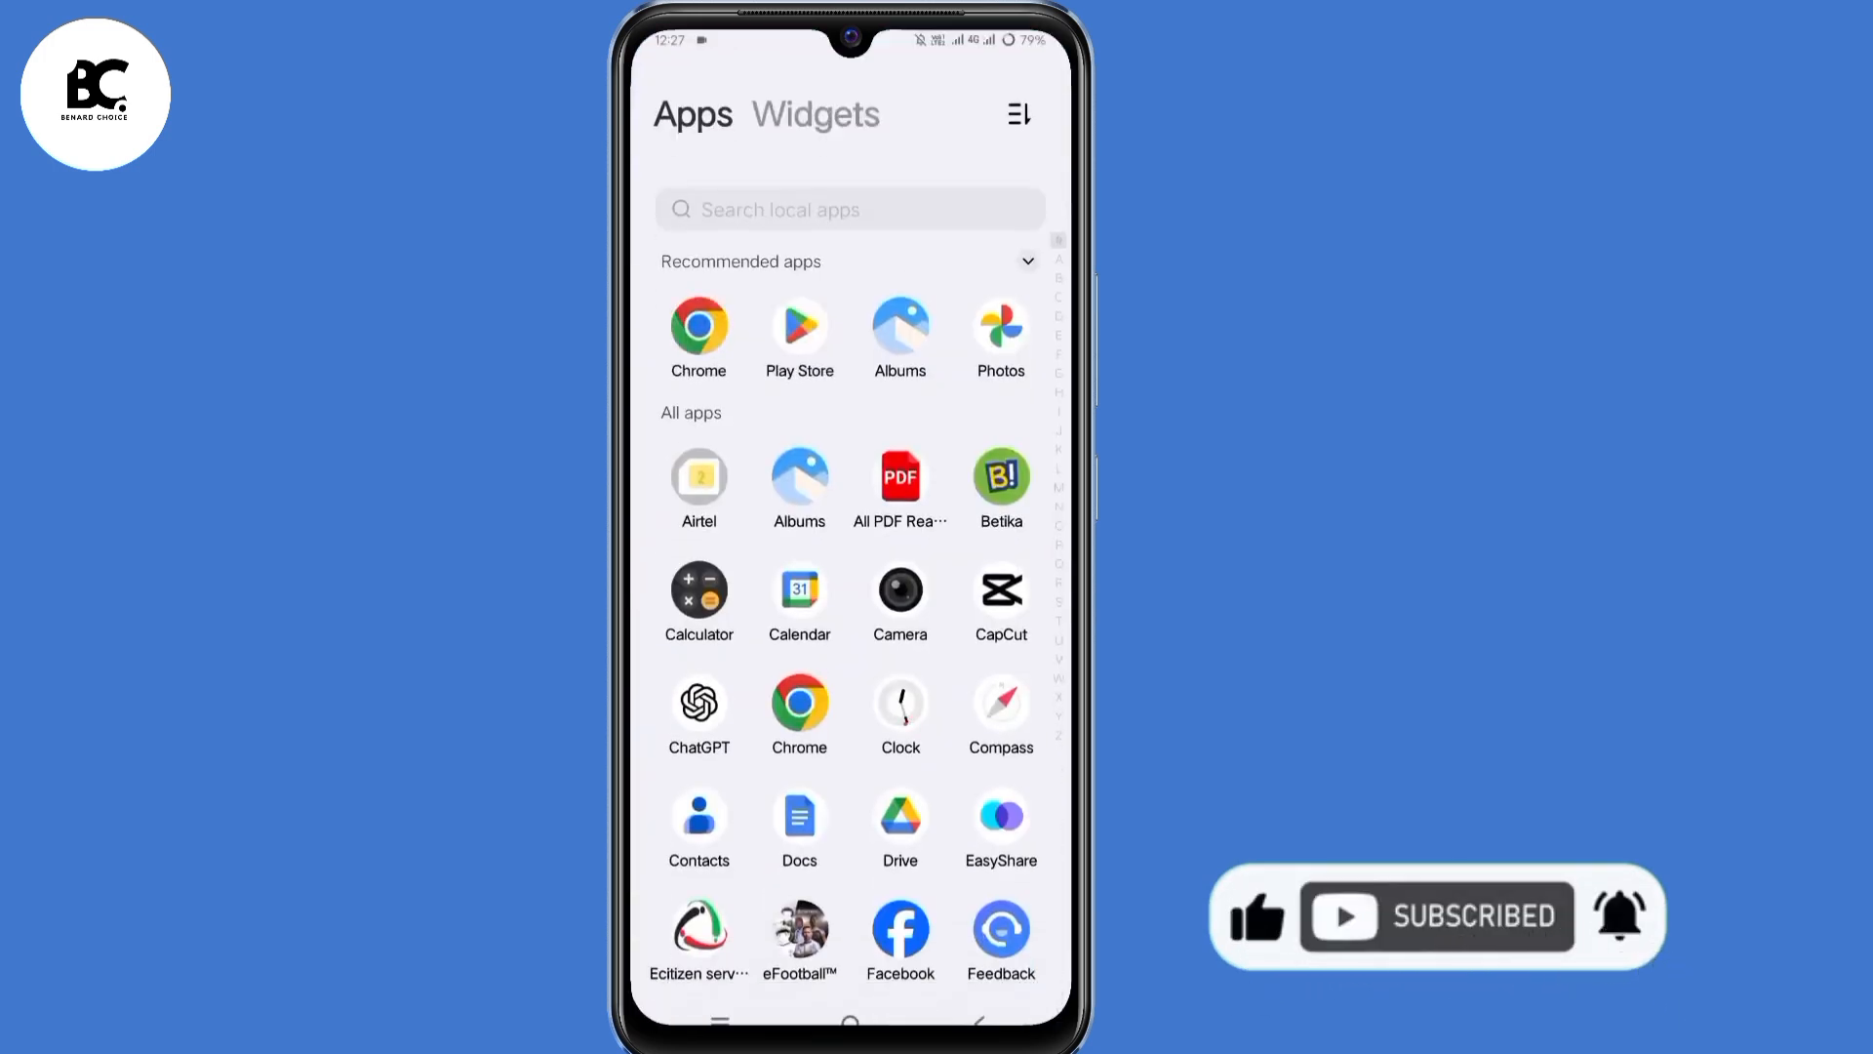
scroll("down", 3)
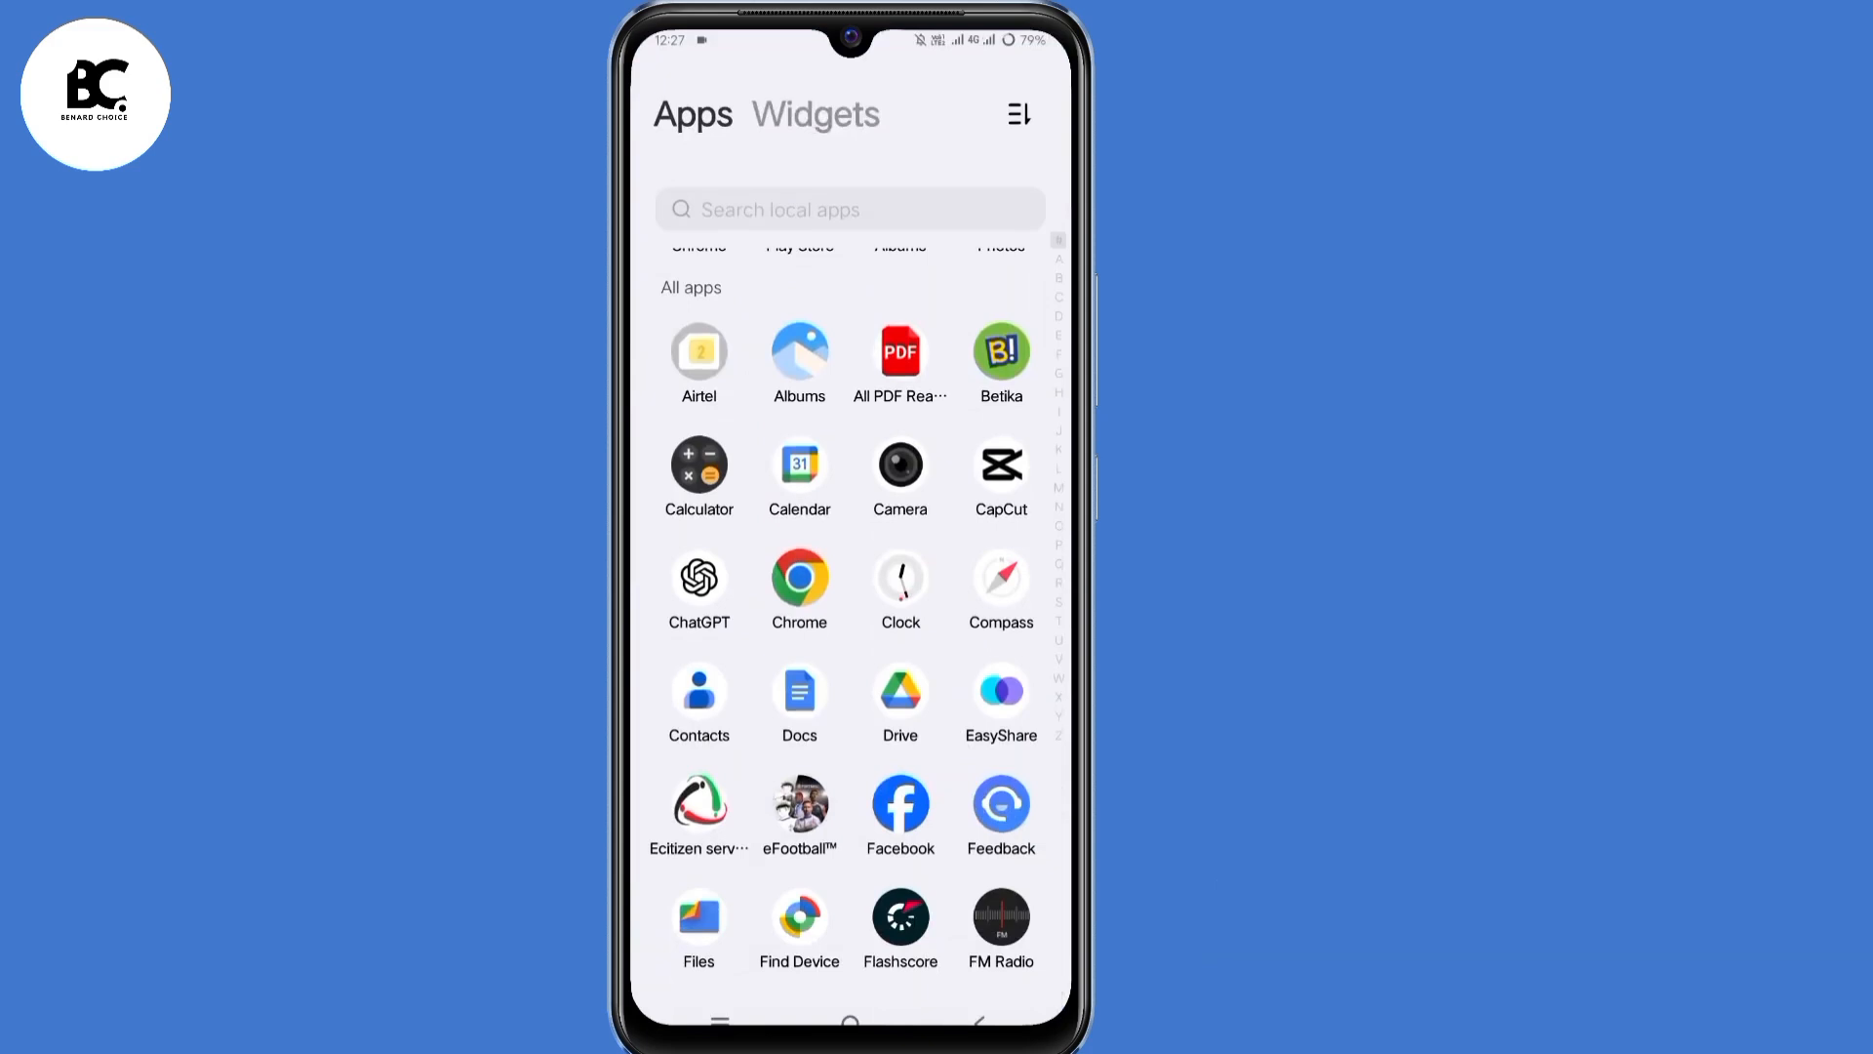